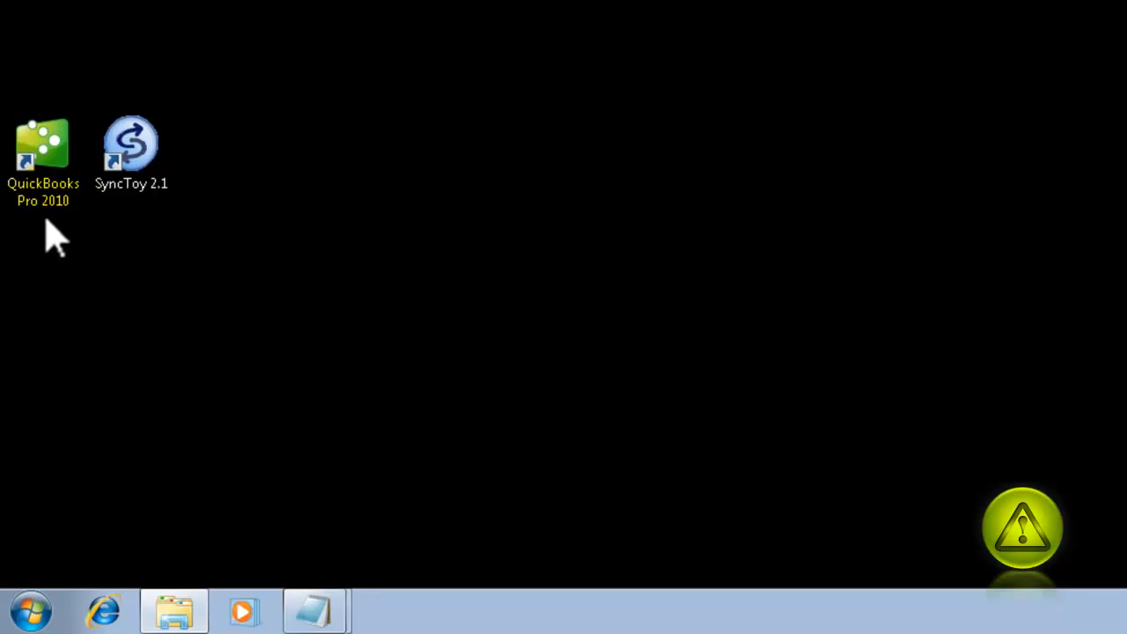
mouse_move(67, 238)
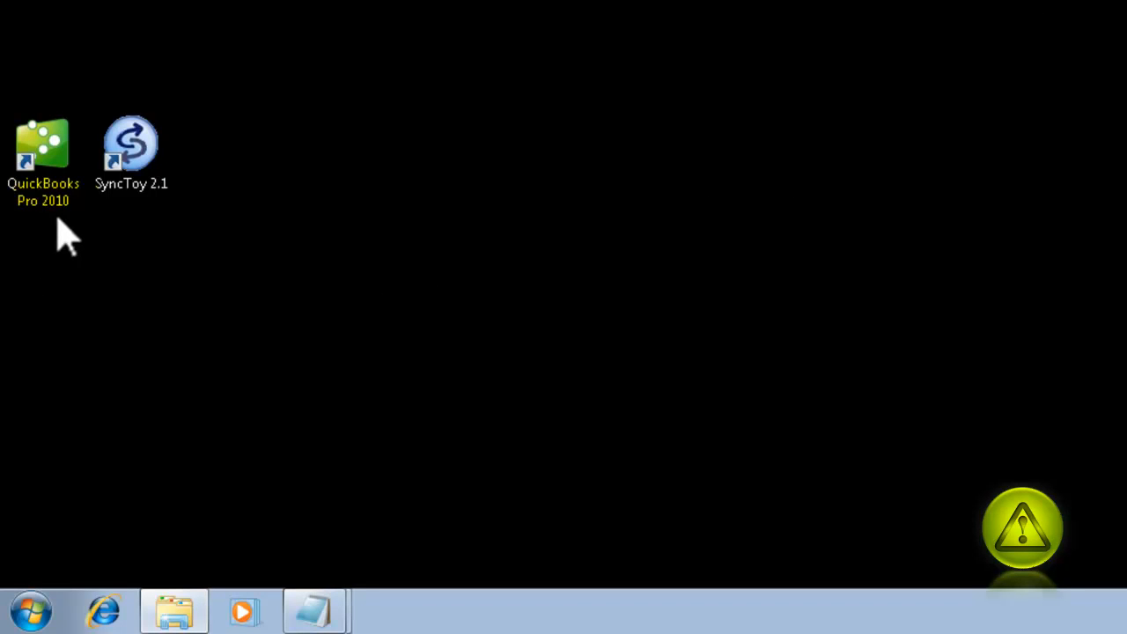
mouse_move(21, 238)
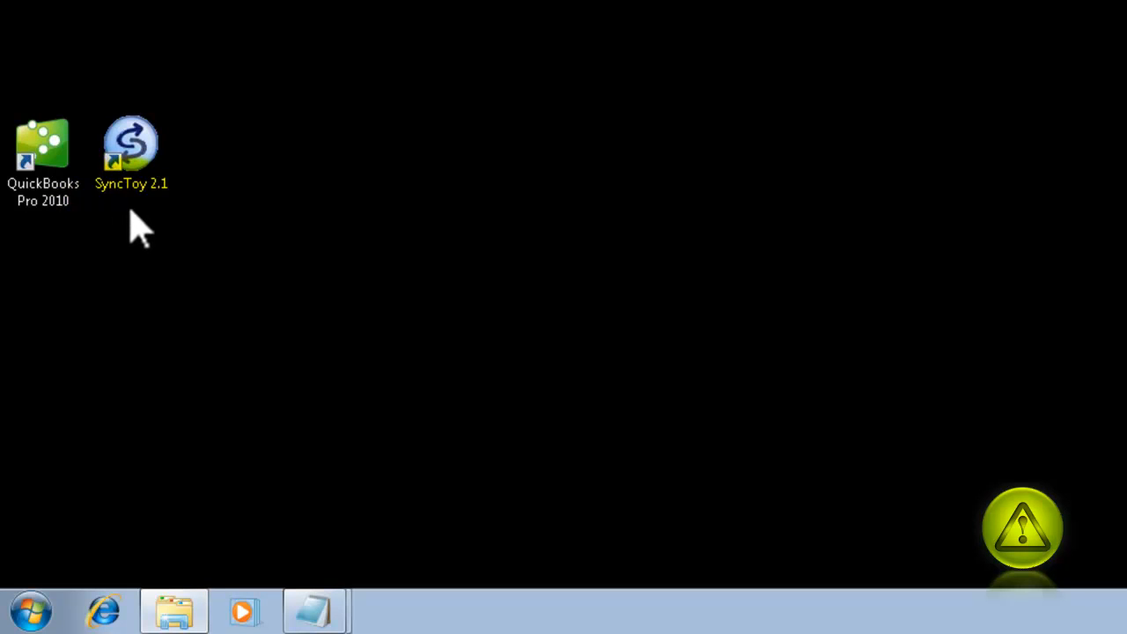
Select the QuickBooks Pro 2010 shortcut on the desktop
left_click(43, 155)
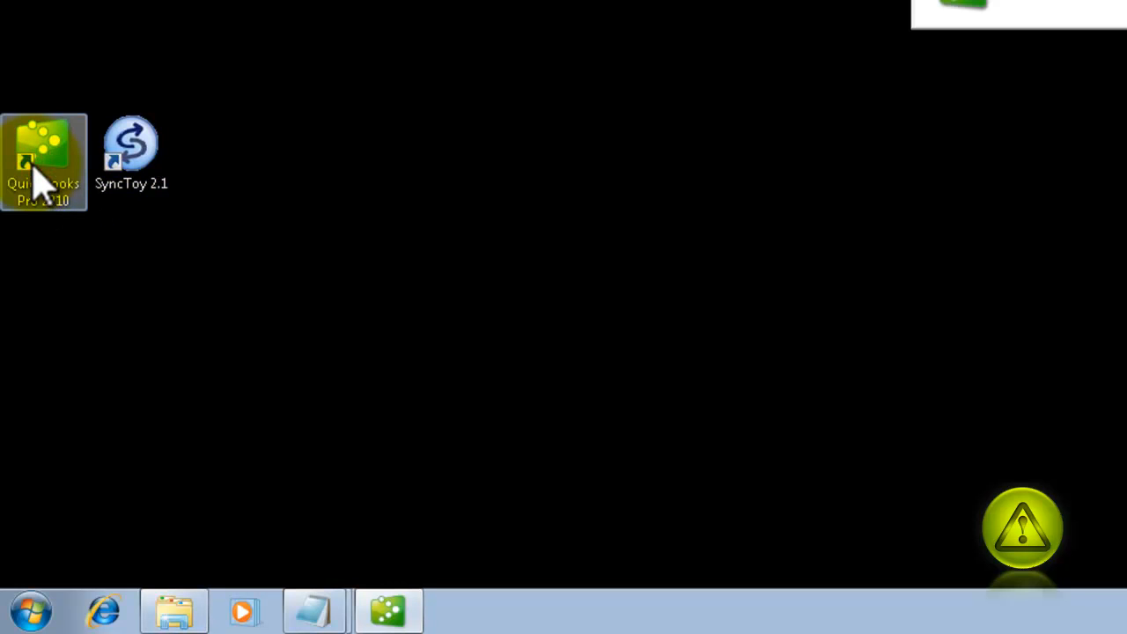
Launch QuickBooks Pro 2010 with AvoidErrors Corp. loaded and reach the File commands
double_click(42, 150)
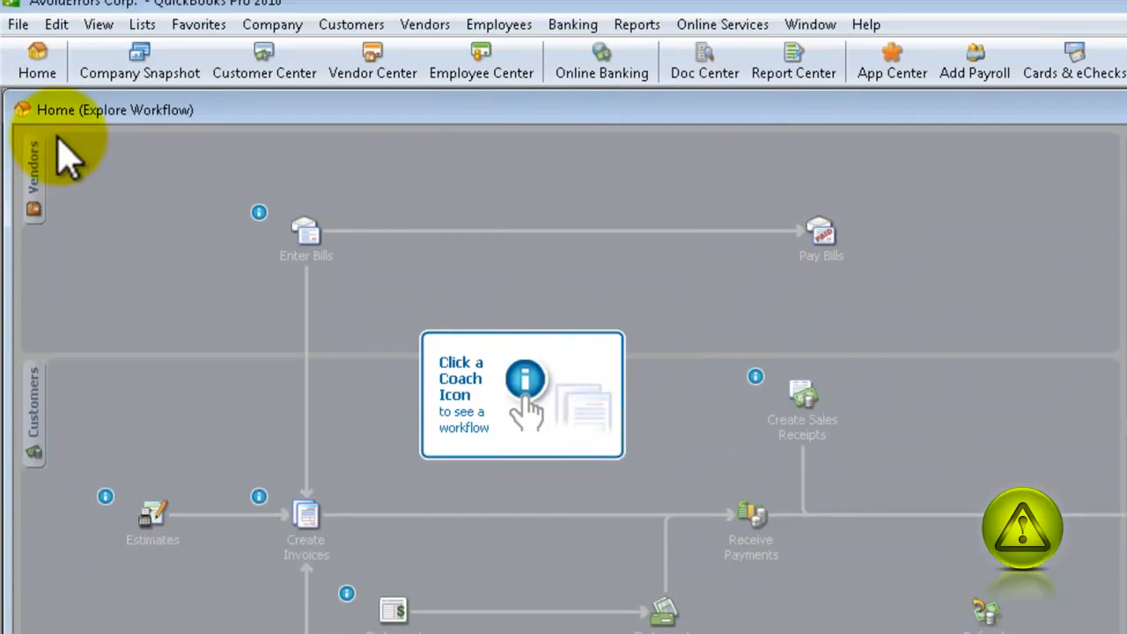
left_click(17, 35)
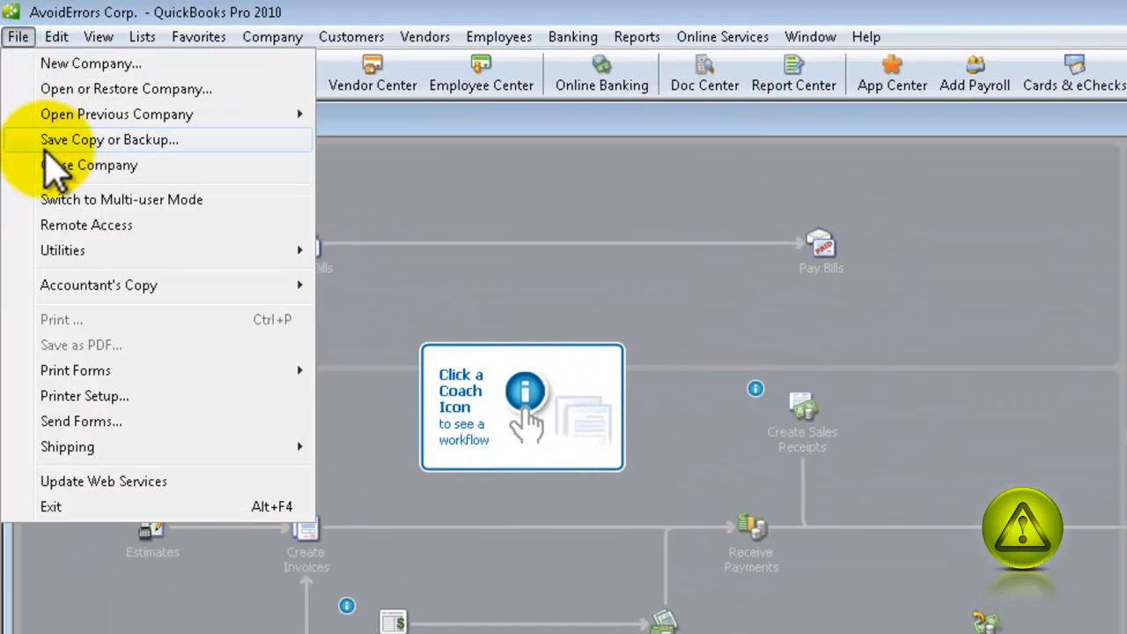
Start Save Copy or Backup, choosing a Backup copy and continuing with Local backup
left_click(109, 139)
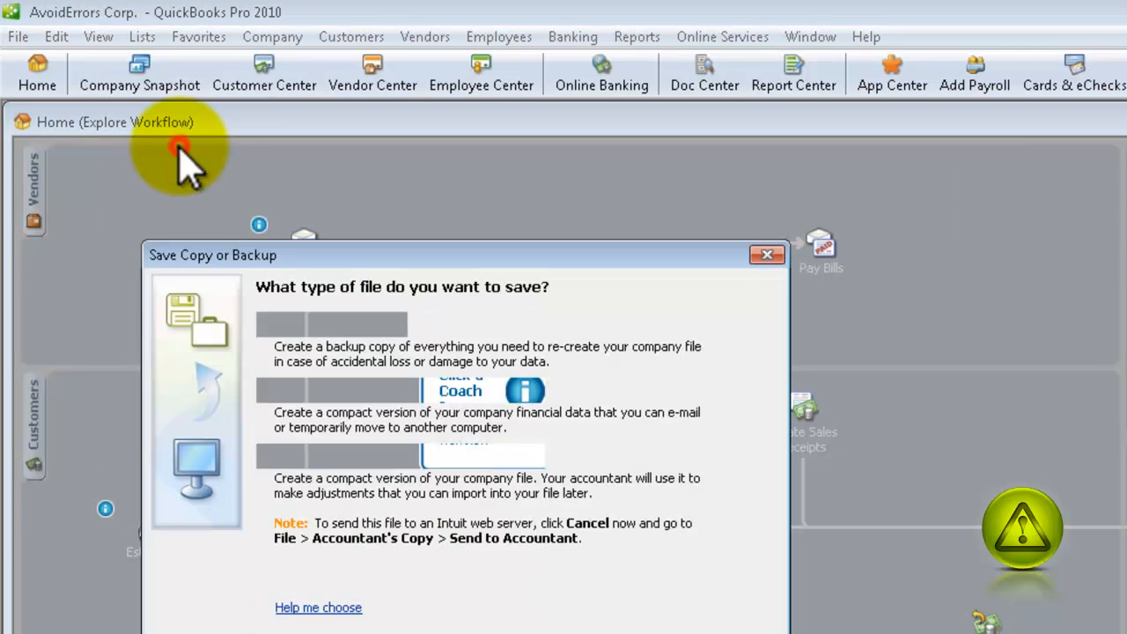
left_click(263, 324)
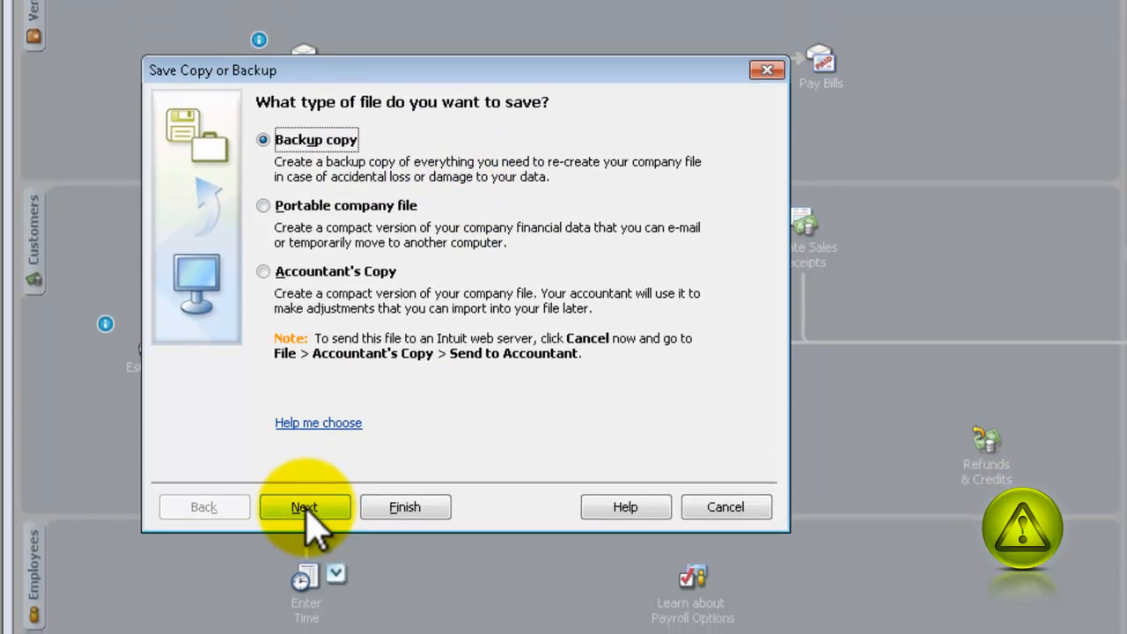
left_click(303, 507)
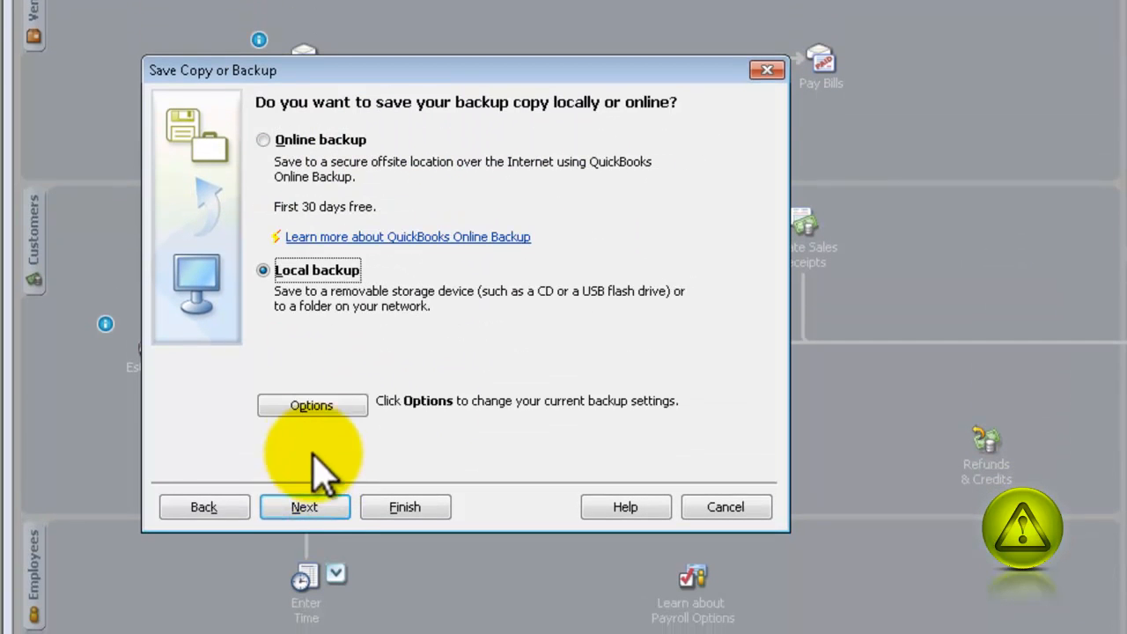
mouse_move(311, 405)
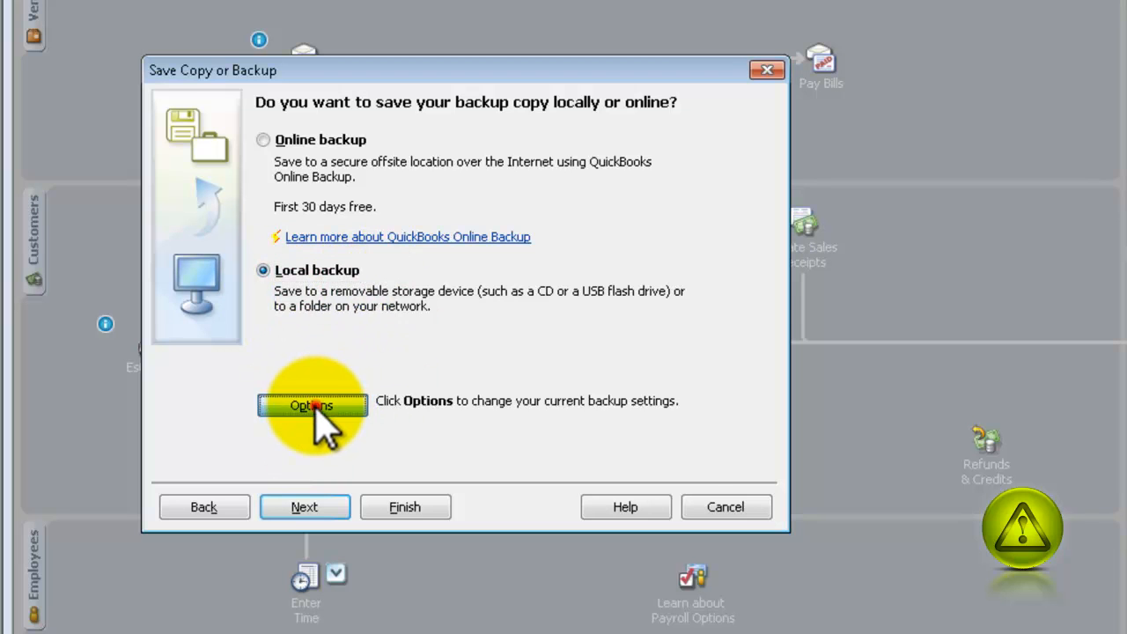
left_click(311, 405)
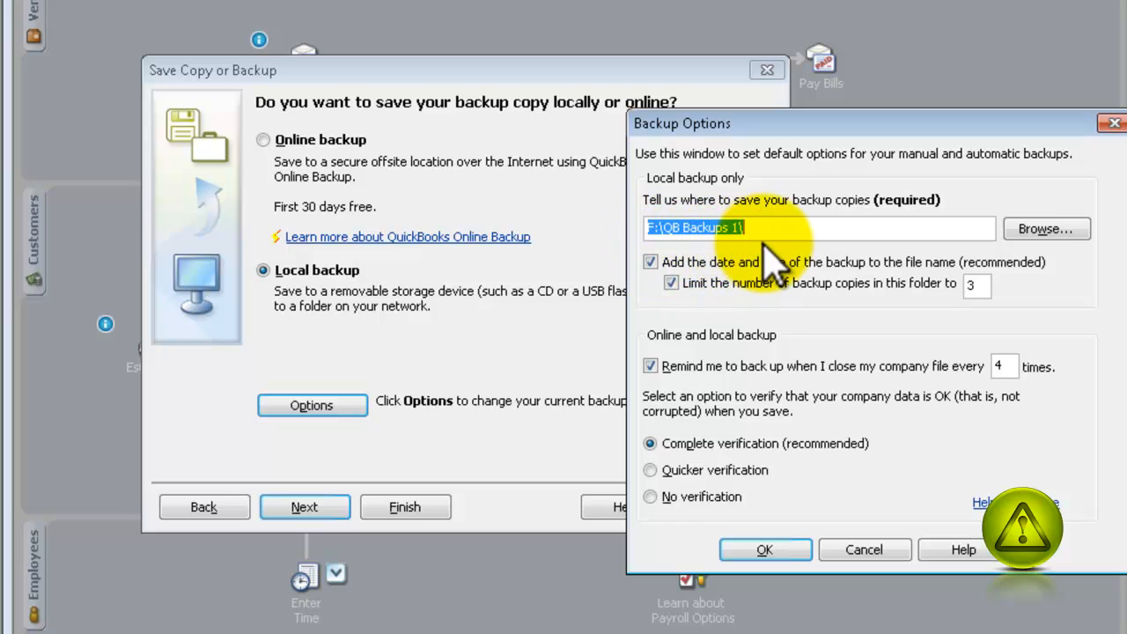
mouse_move(773, 264)
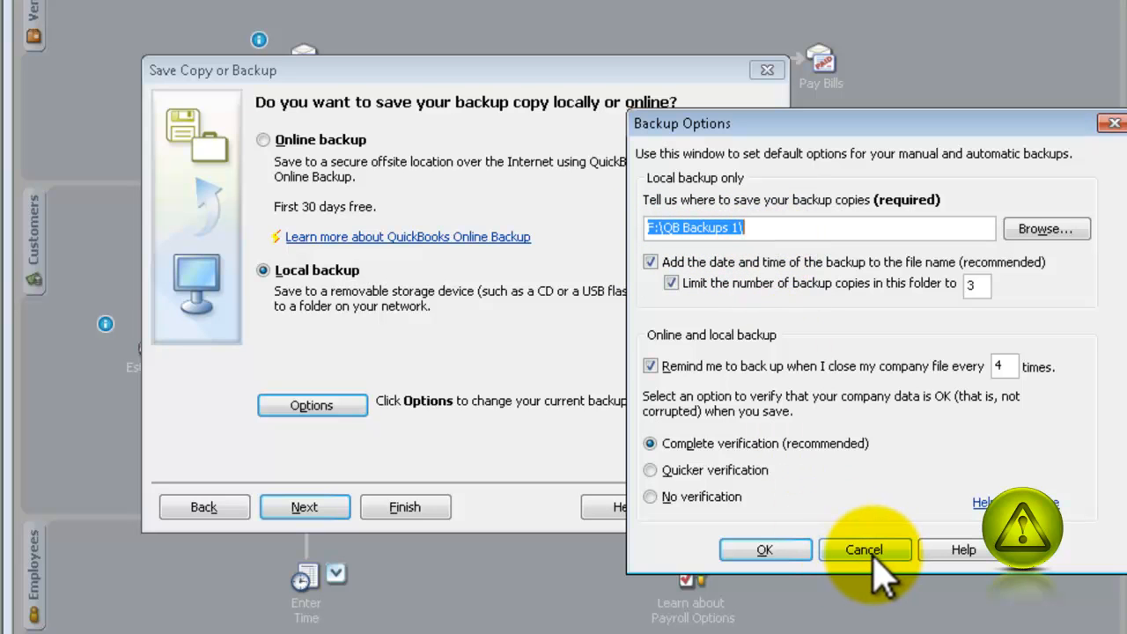
left_click(863, 549)
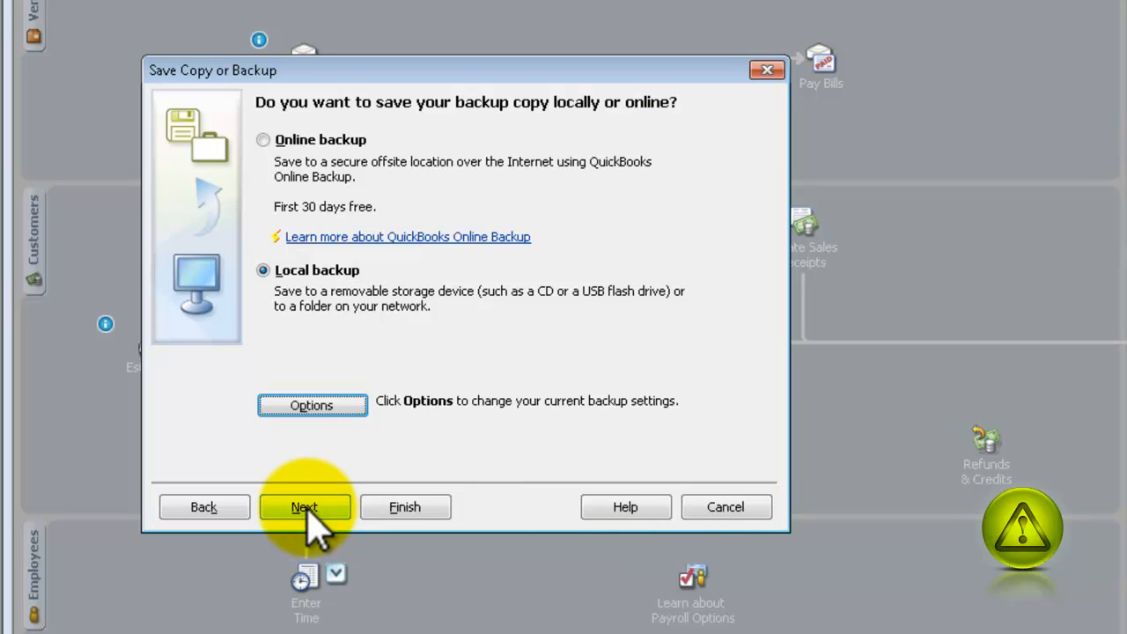
Save the AvoidErrors Corp. backup now into the QB Backups 1 folder
left_click(302, 507)
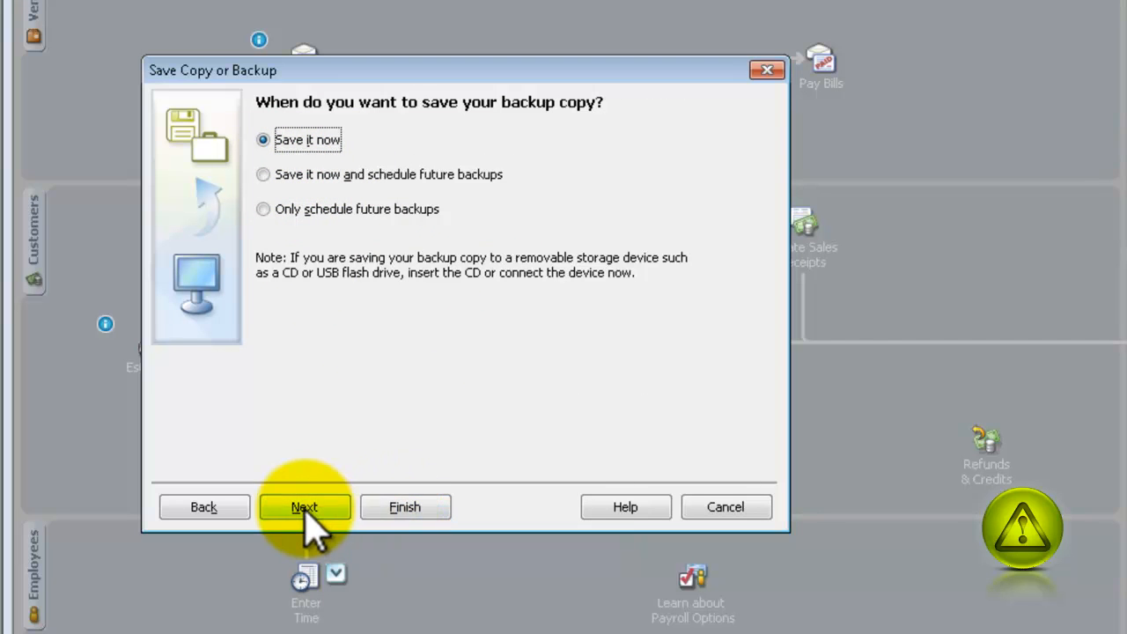
left_click(303, 507)
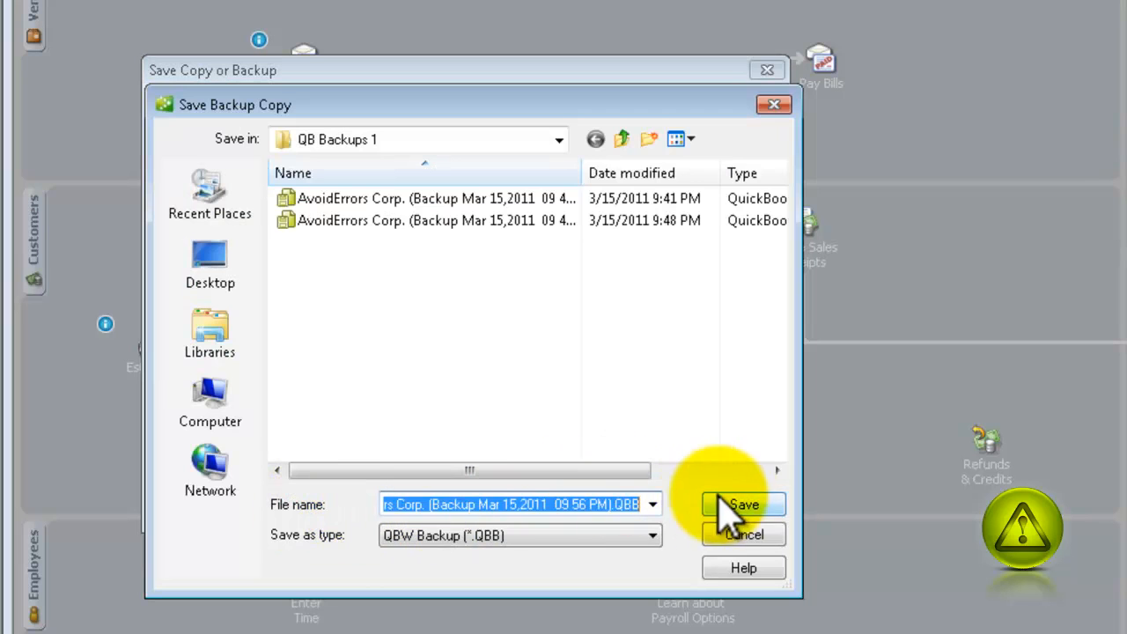
left_click(743, 504)
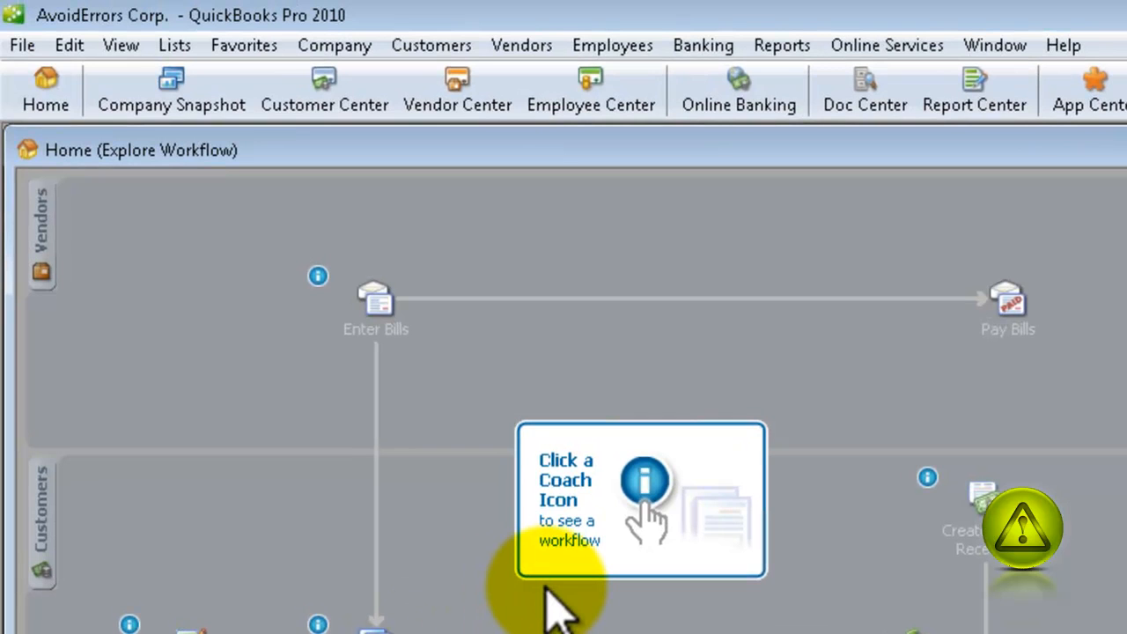
mouse_move(23, 46)
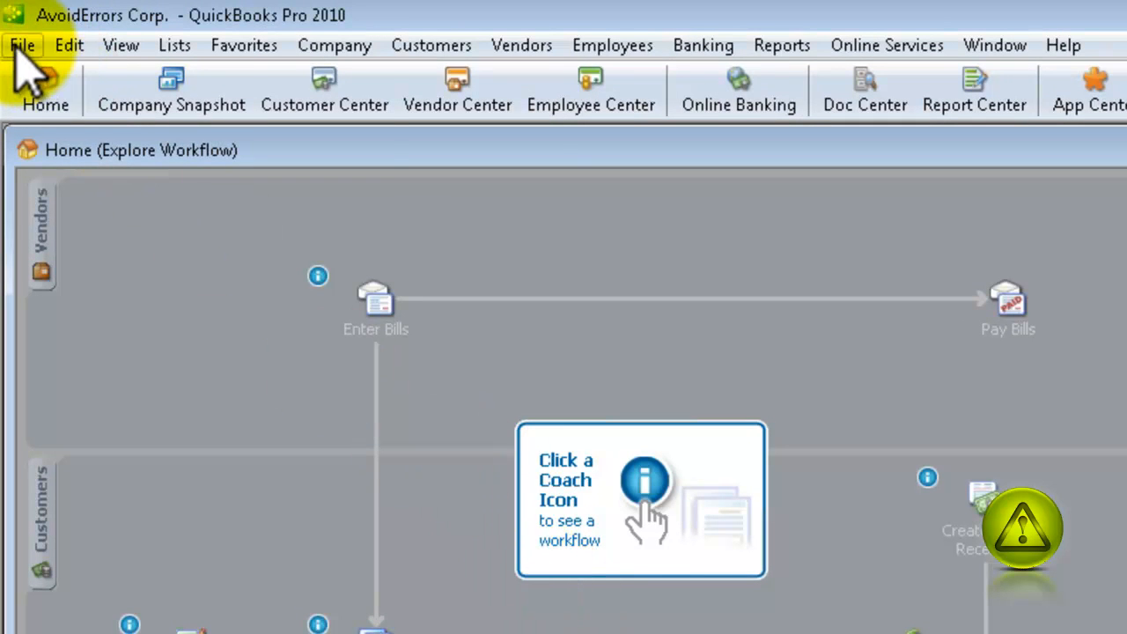
Start Open or Restore Company and explore restoring a backup copy through the storage-location step
left_click(22, 46)
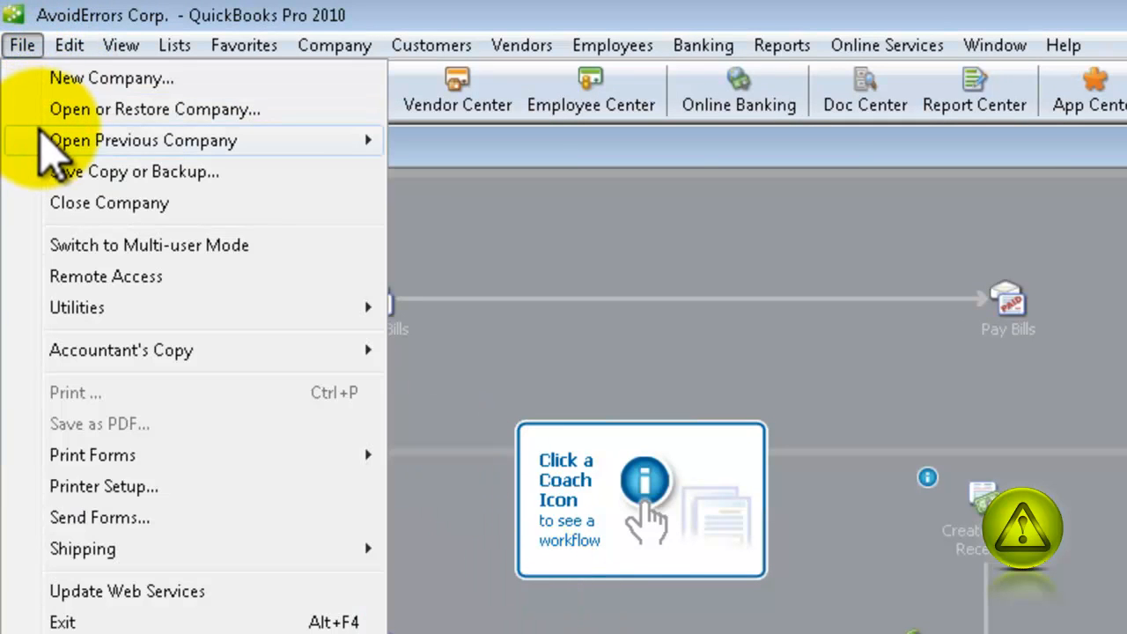
left_click(155, 109)
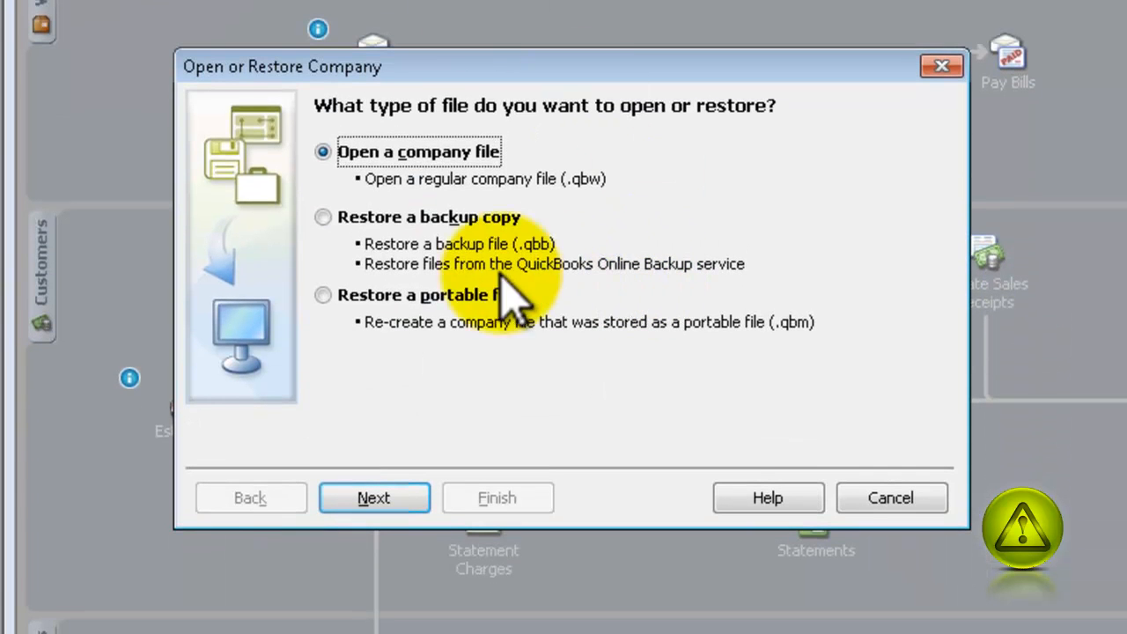
mouse_move(549, 282)
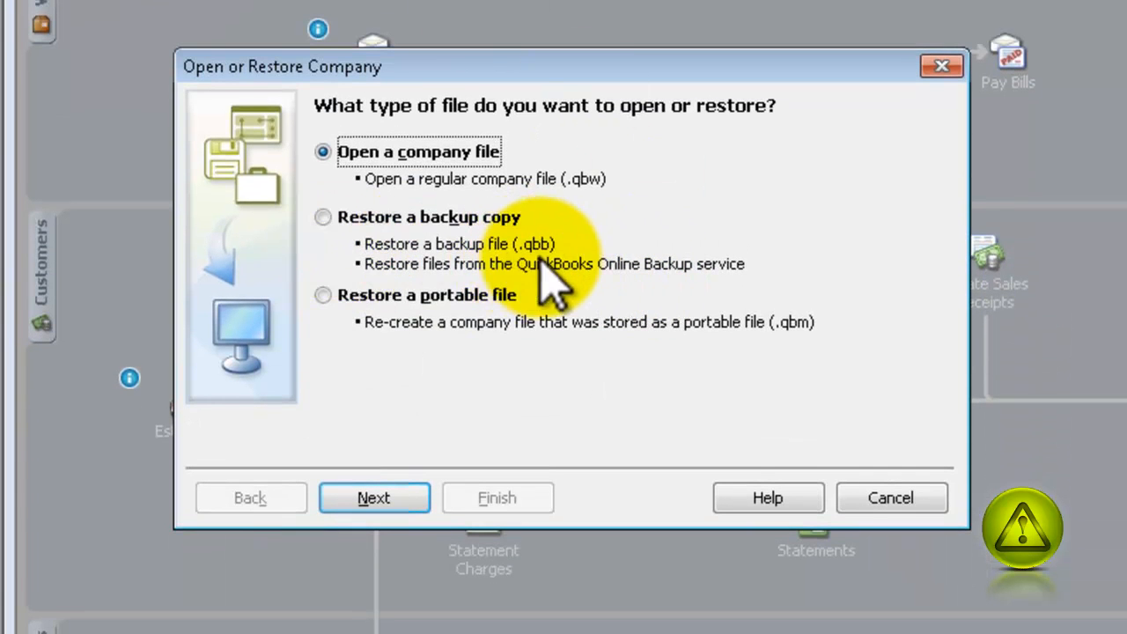
left_click(324, 217)
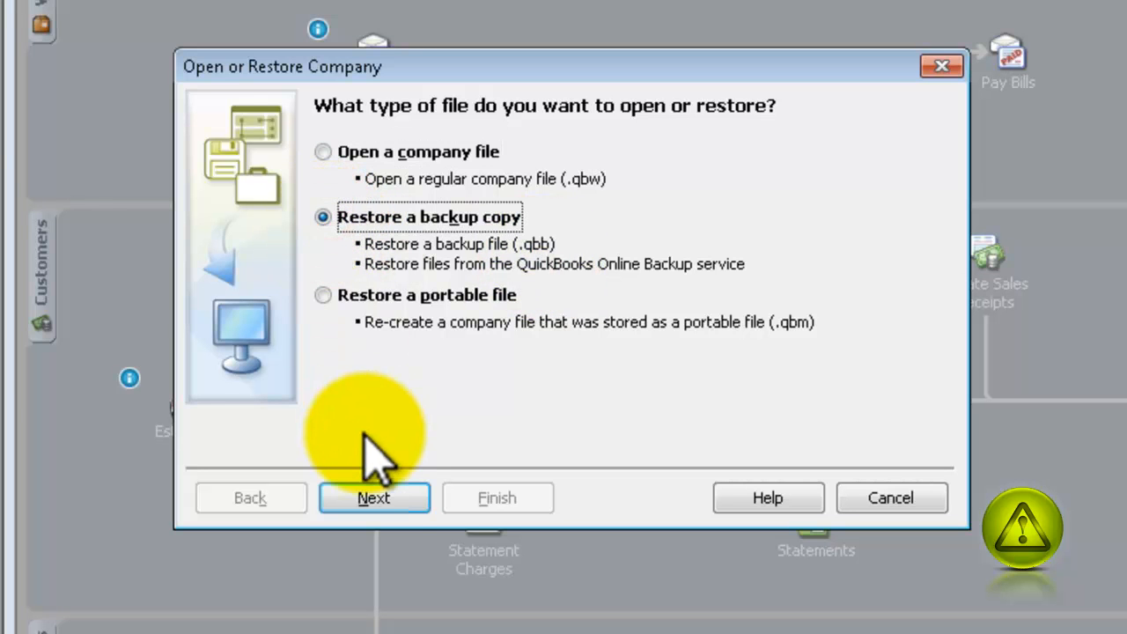
left_click(374, 497)
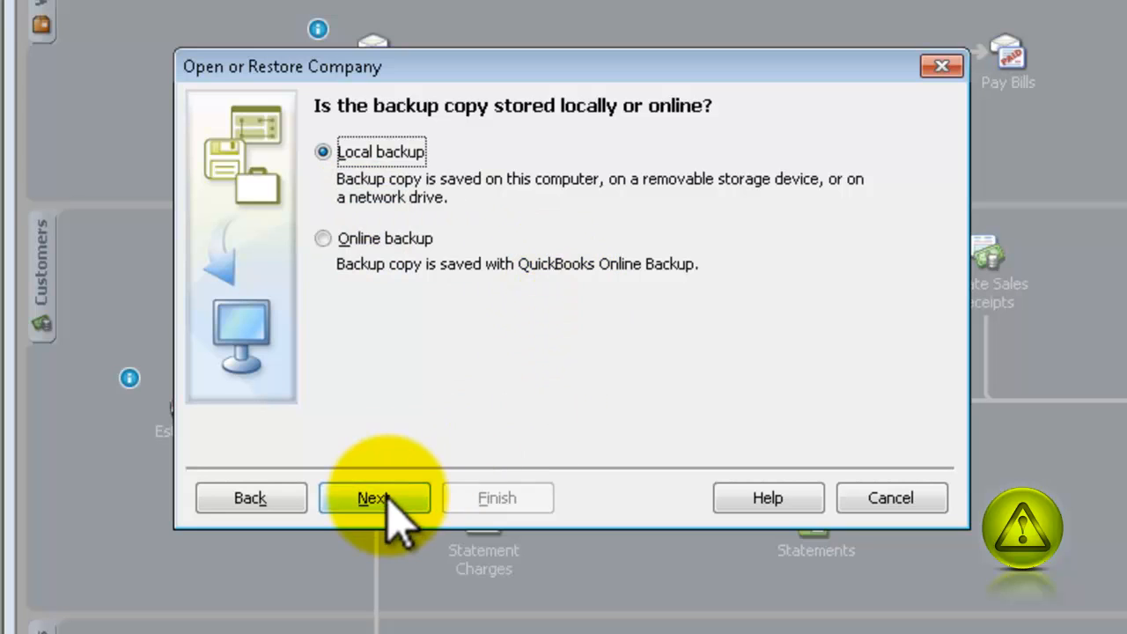
left_click(373, 496)
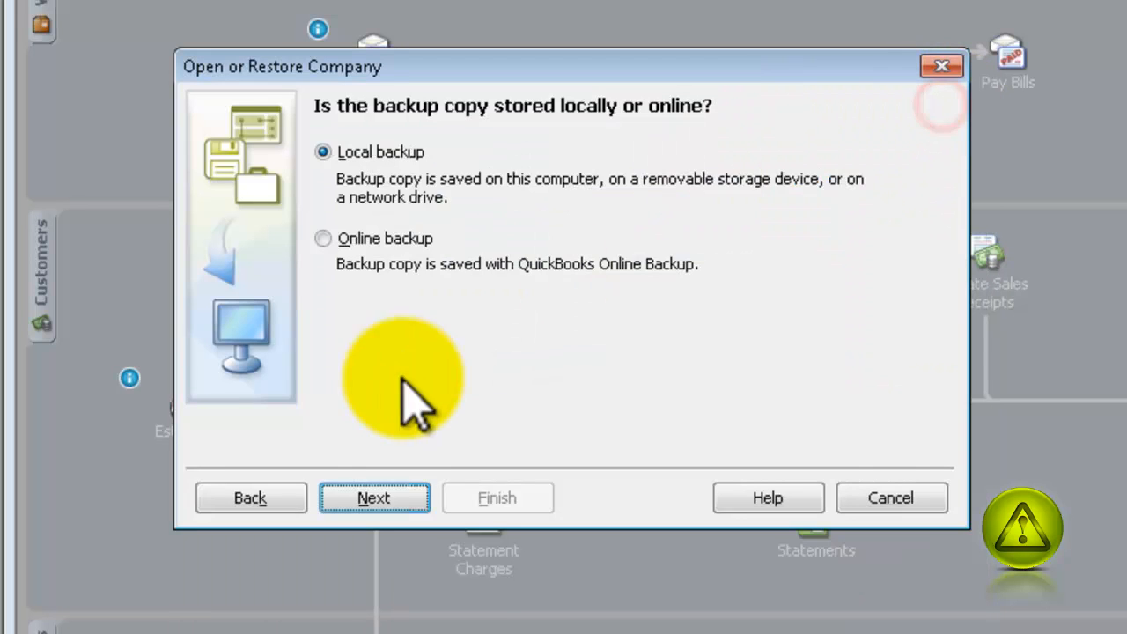
Go back and choose to open a regular company file instead
left_click(250, 496)
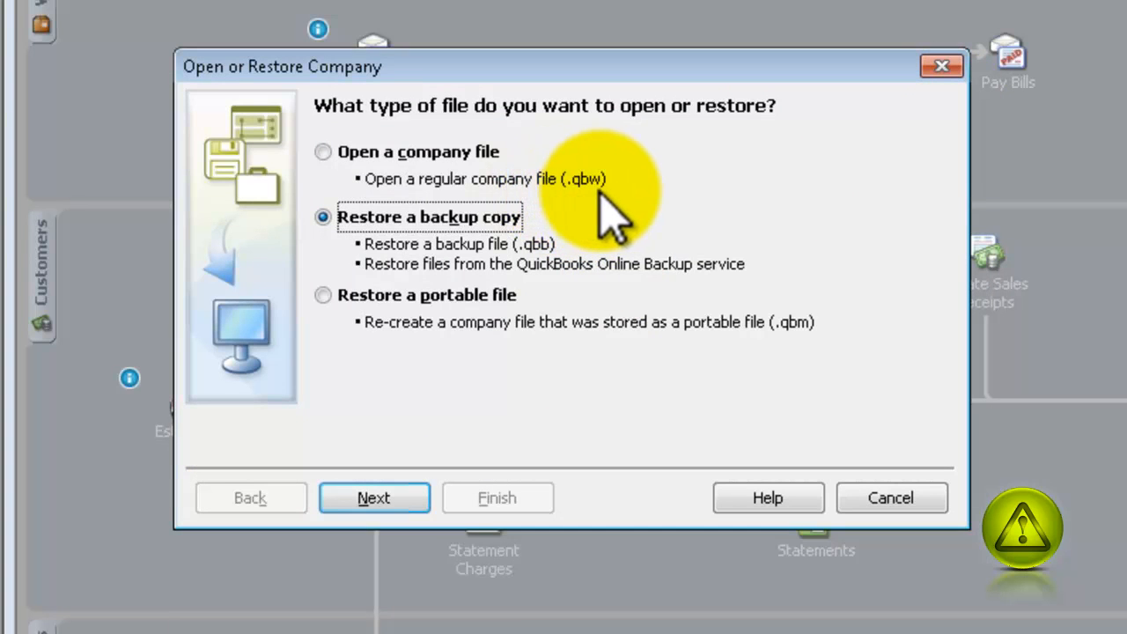
left_click(324, 152)
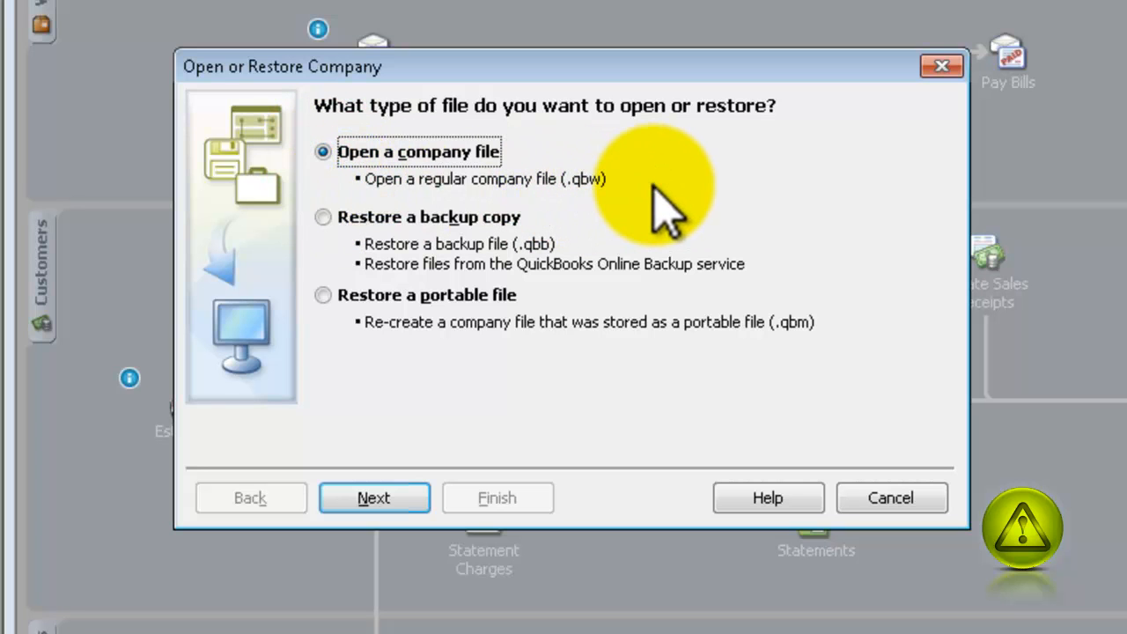
mouse_move(546, 273)
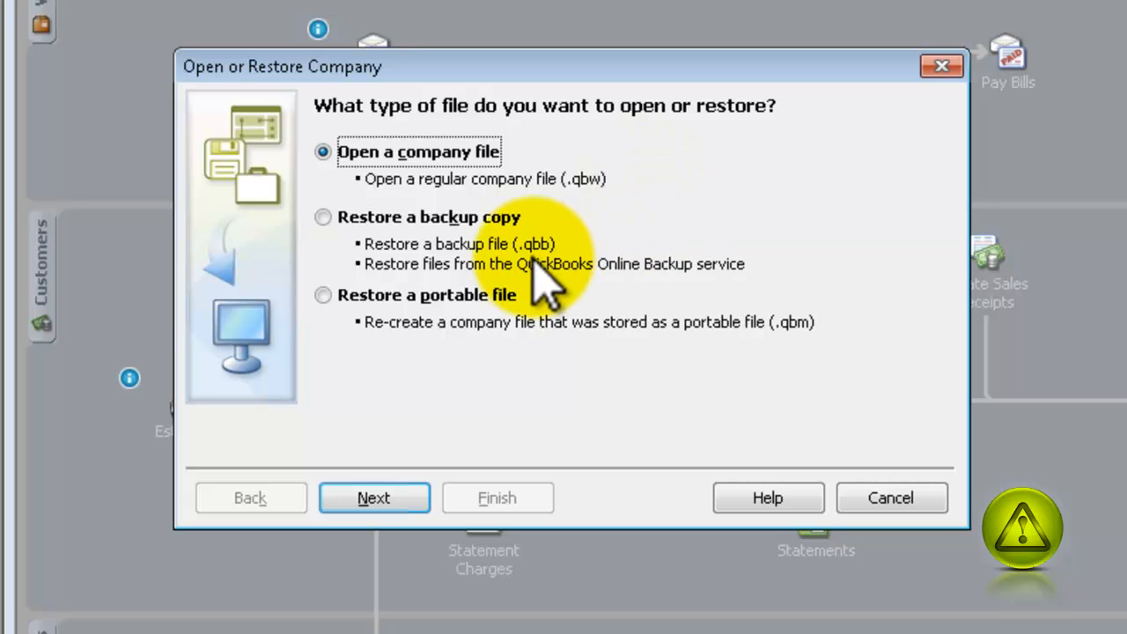
mouse_move(590, 212)
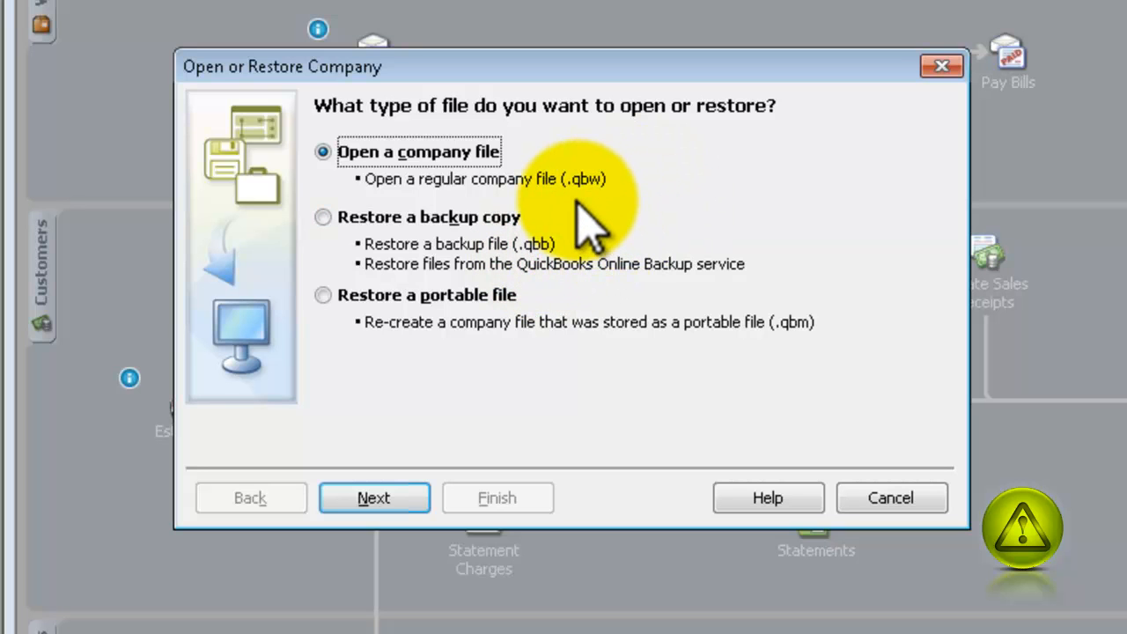
mouse_move(598, 220)
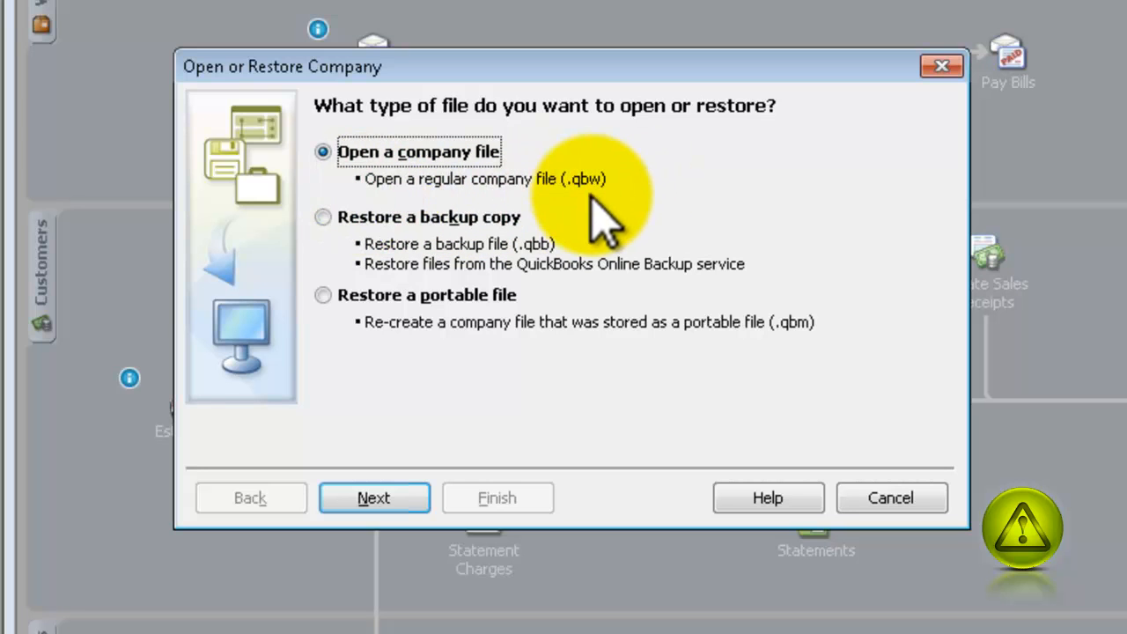
mouse_move(581, 220)
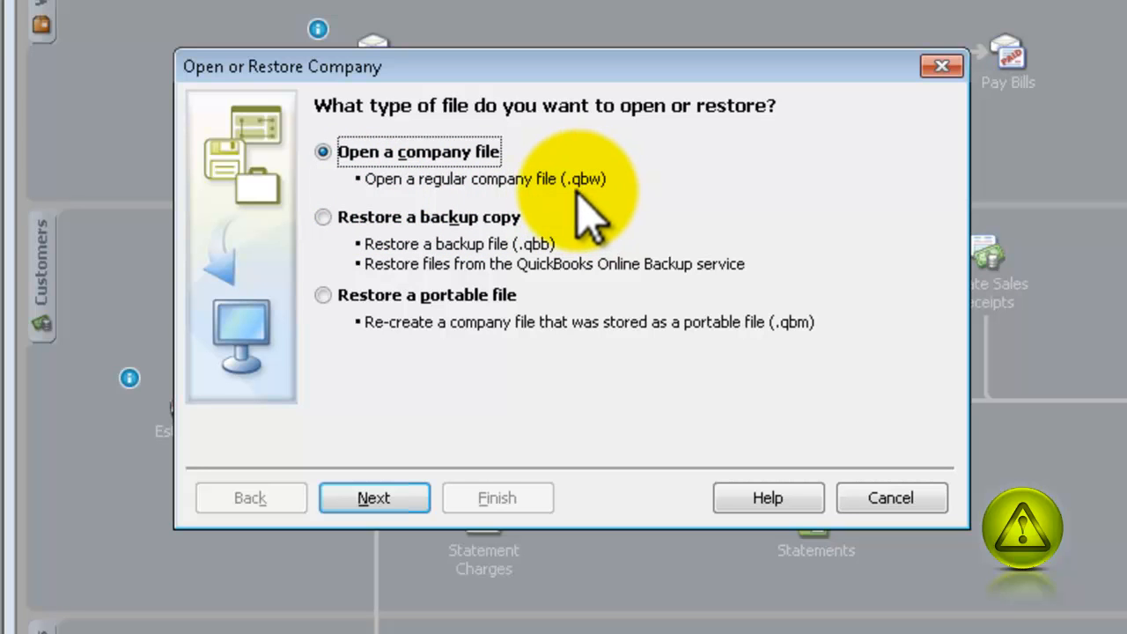
mouse_move(617, 220)
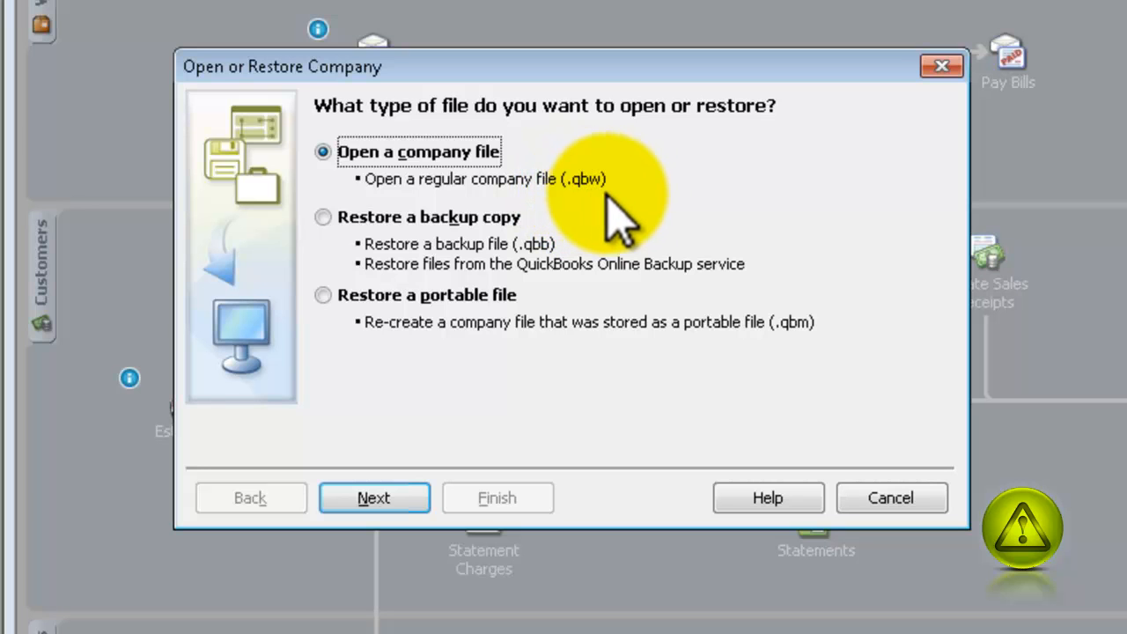
mouse_move(572, 214)
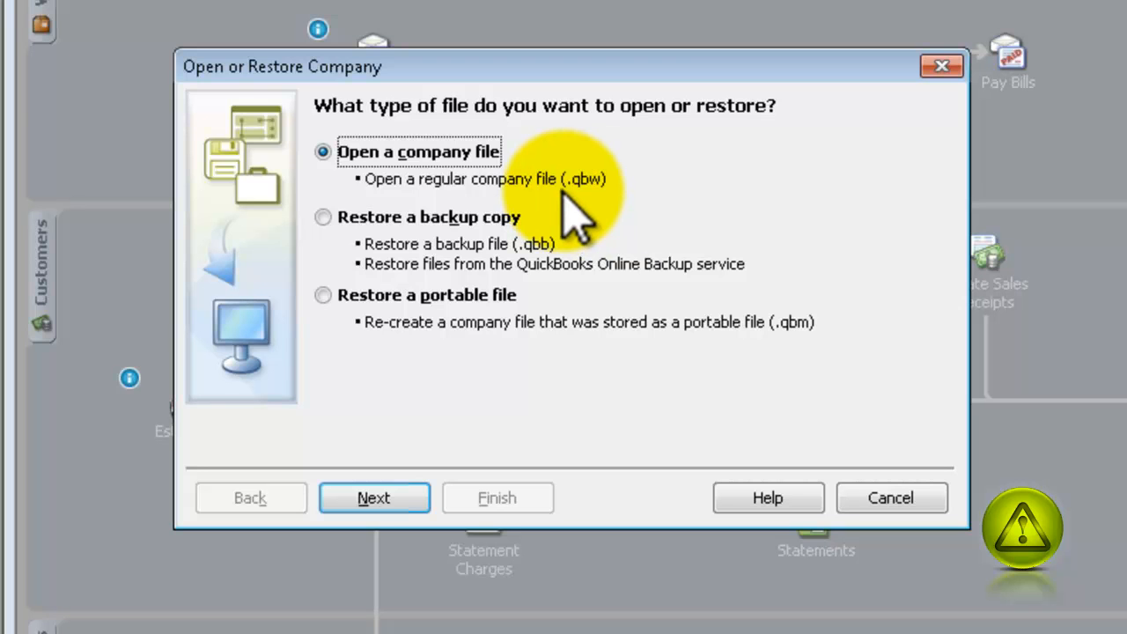
mouse_move(524, 215)
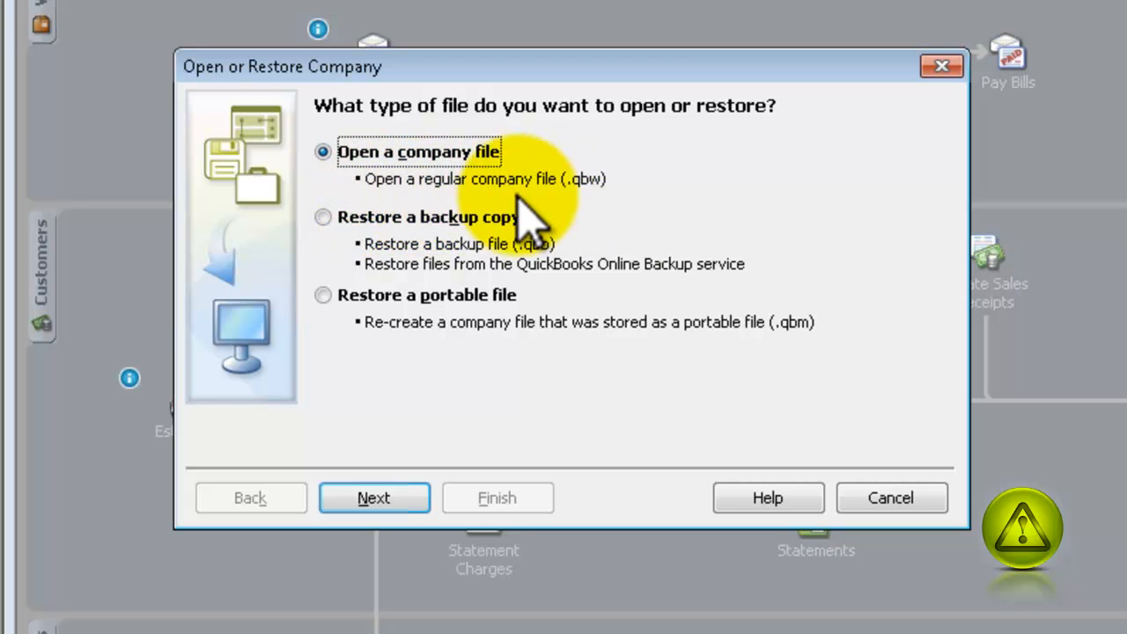
mouse_move(613, 215)
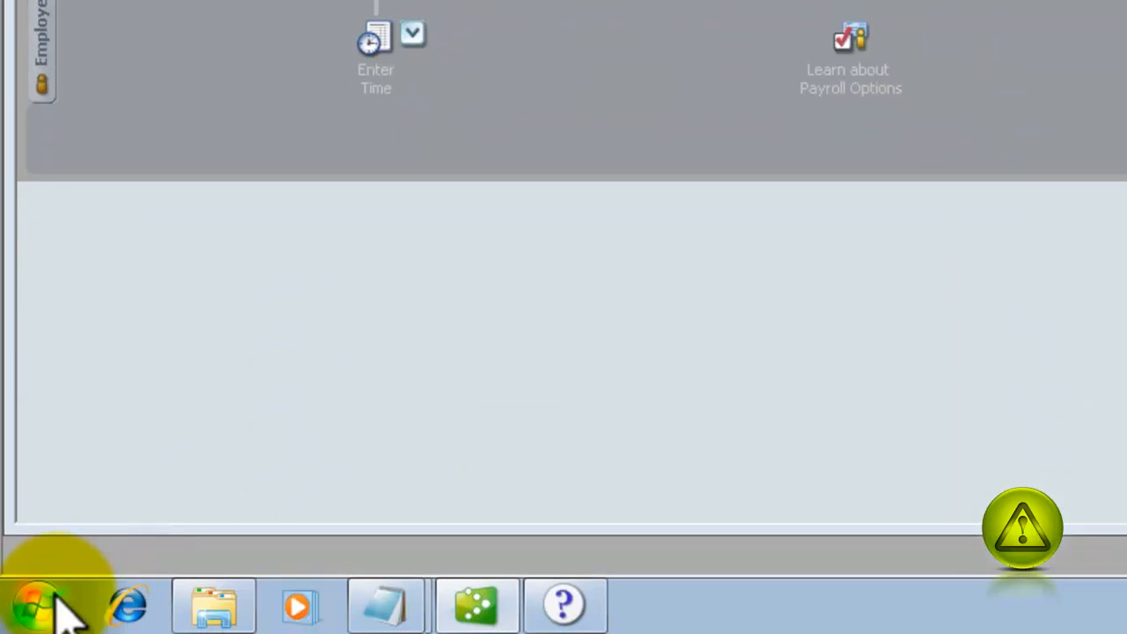
Open Computer from the Start menu, listing Local Disk C: and the QB Backup drives
left_click(37, 606)
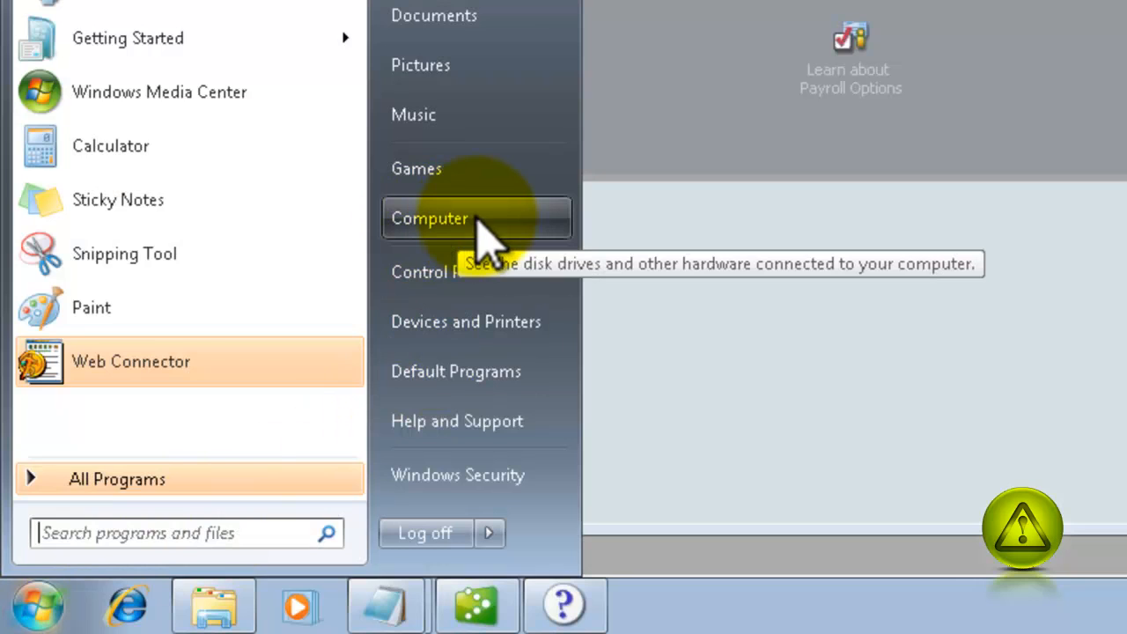
left_click(430, 218)
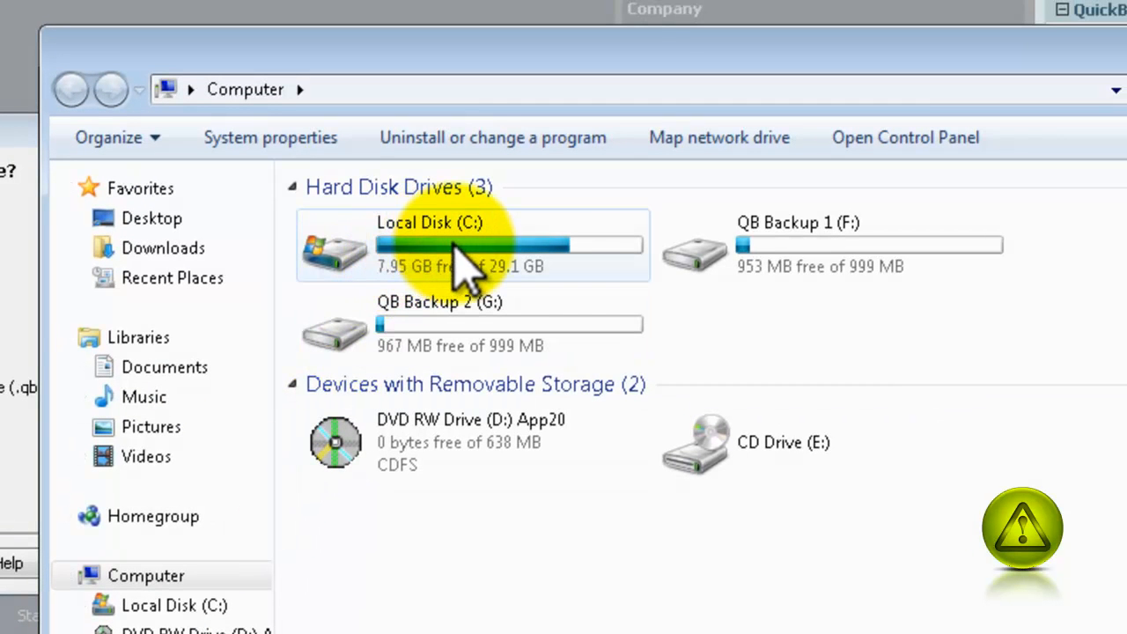
Browse into C:\Users\Public\Public Documents
double_click(429, 245)
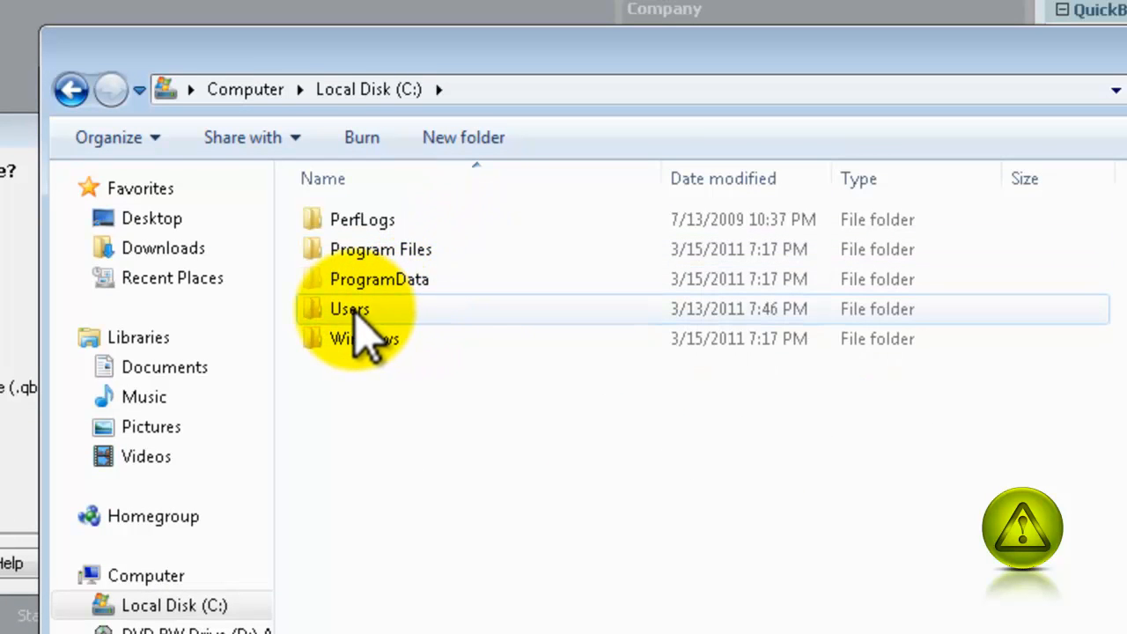
double_click(349, 308)
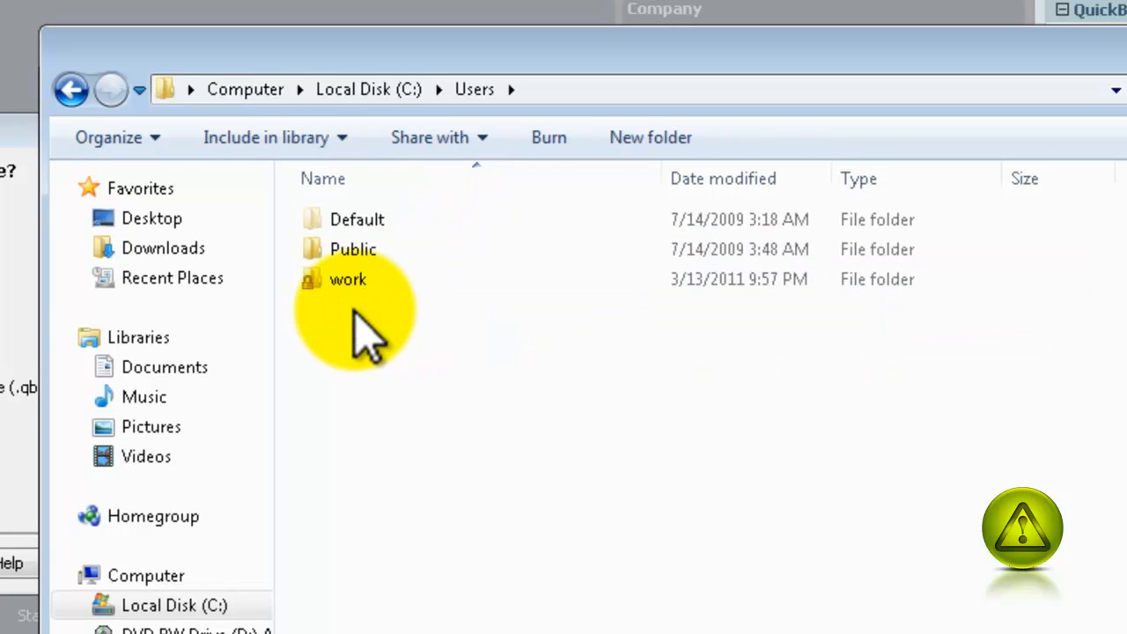
left_click(352, 250)
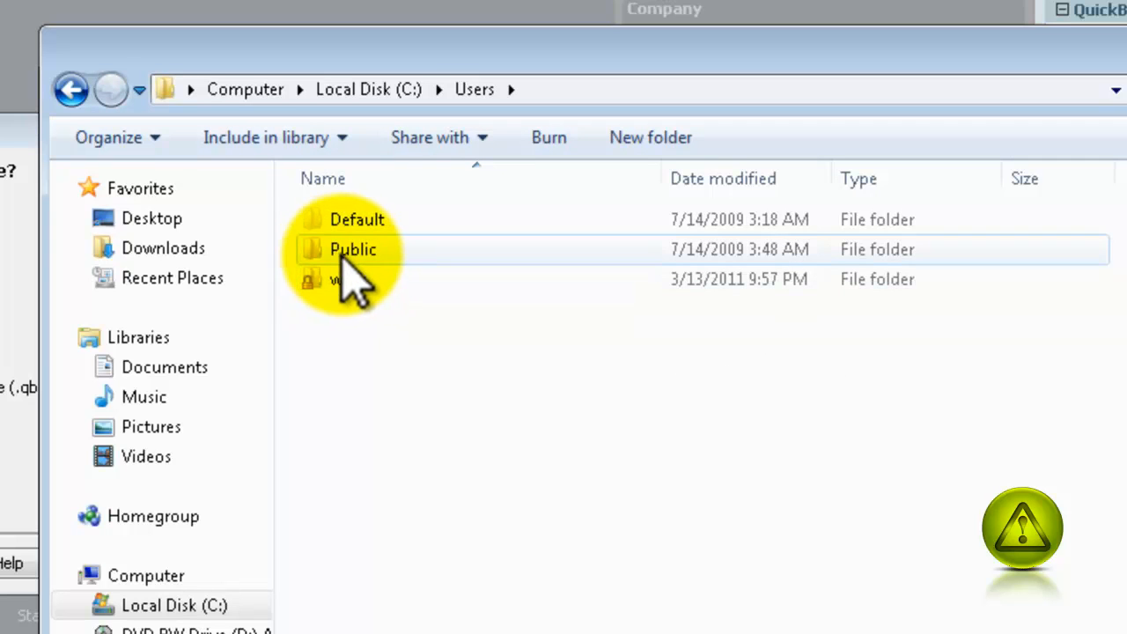
double_click(352, 250)
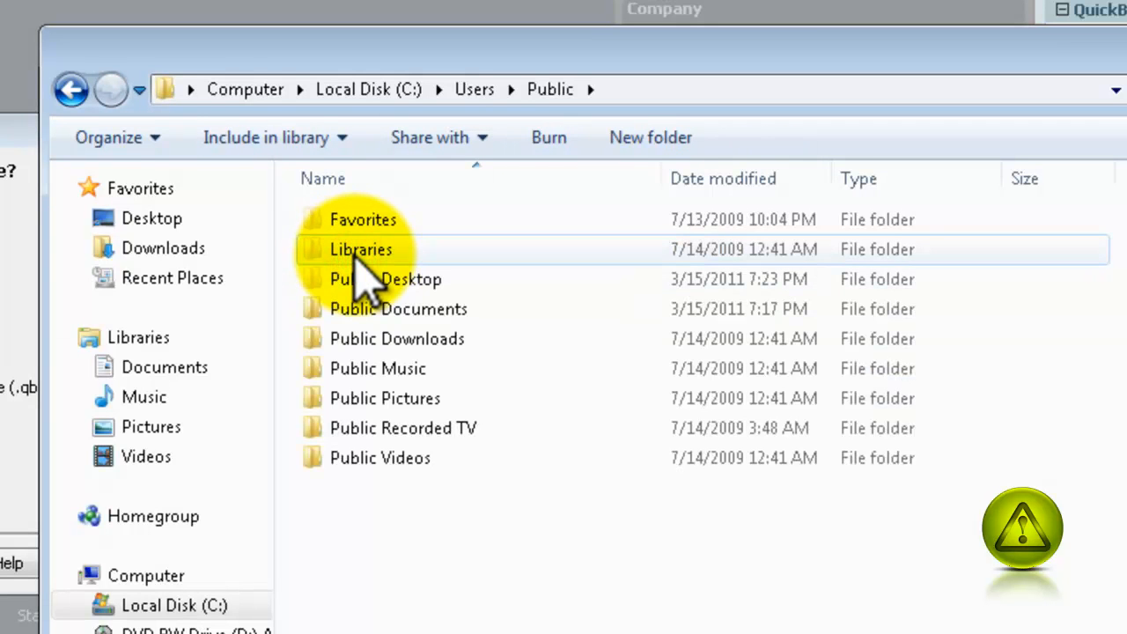
mouse_move(343, 335)
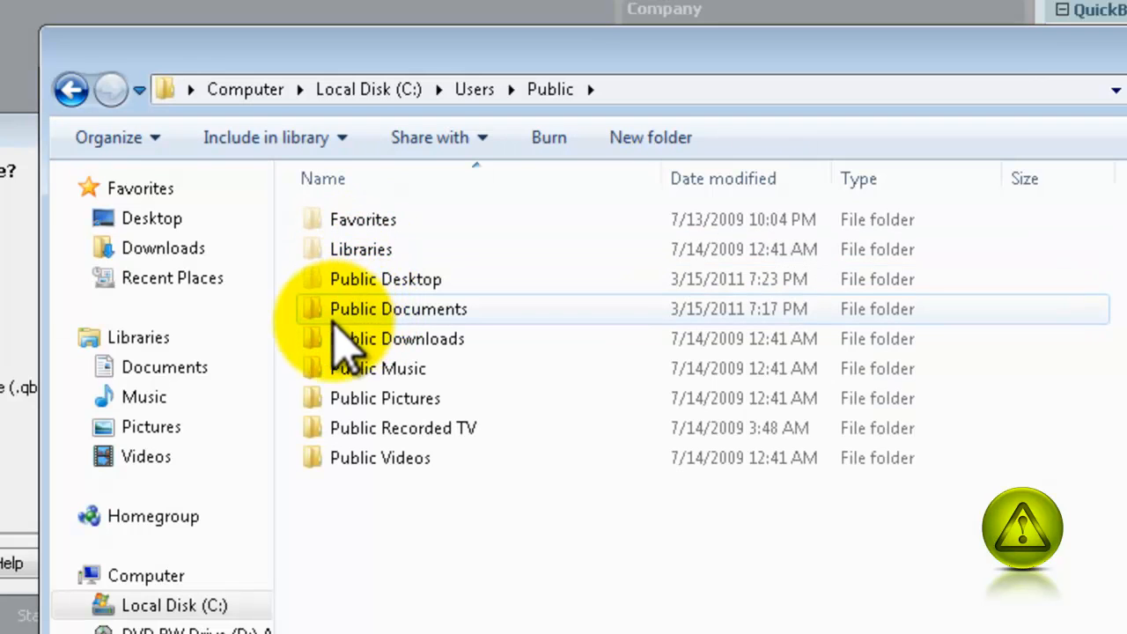
left_click(398, 308)
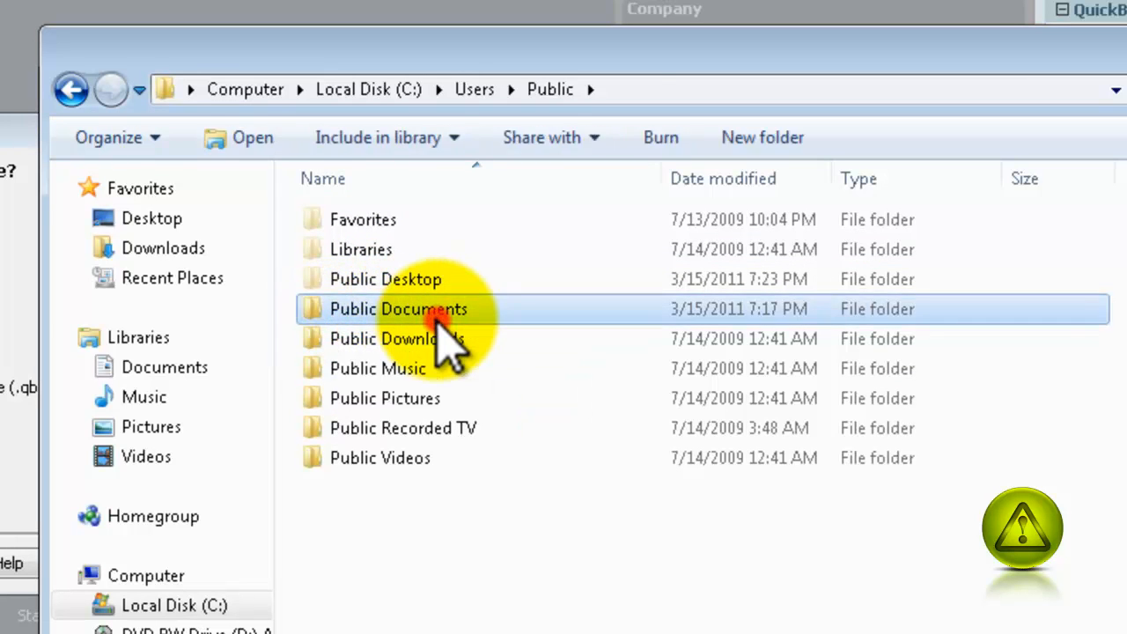
double_click(398, 308)
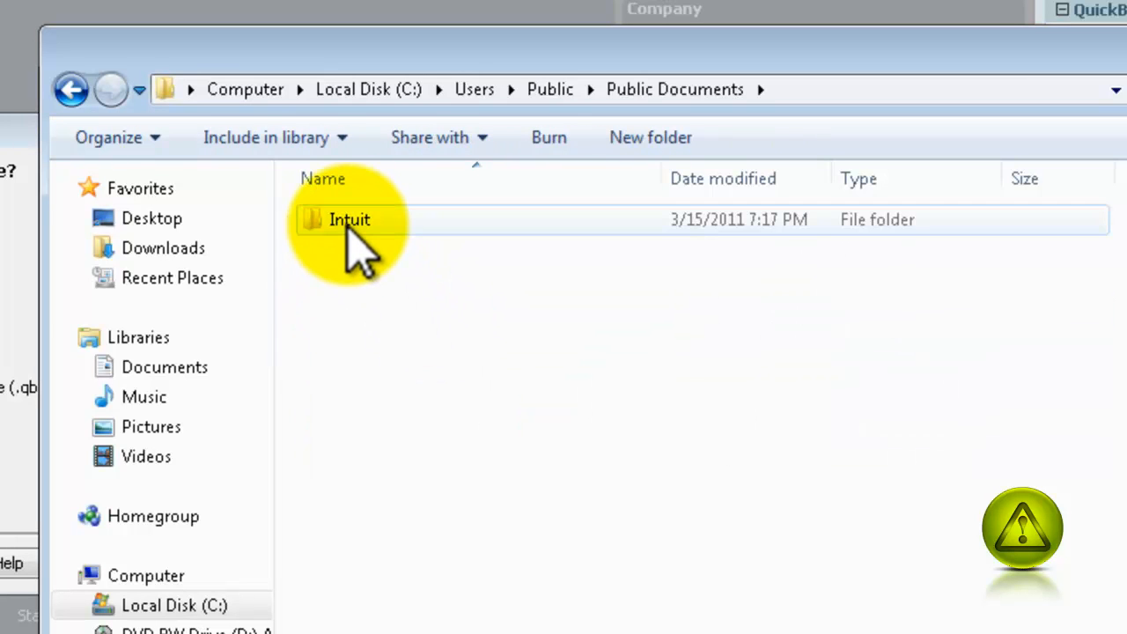
Continue into Intuit\QuickBooks\Company Files to reveal the AvoidErrors Corp. files
double_click(349, 218)
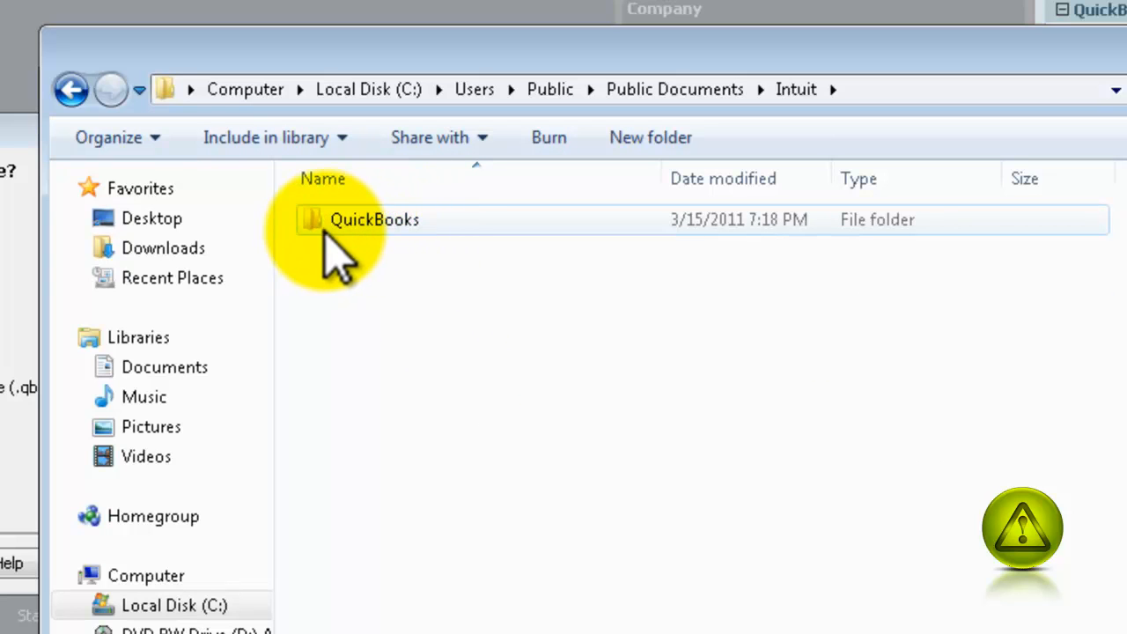
double_click(373, 218)
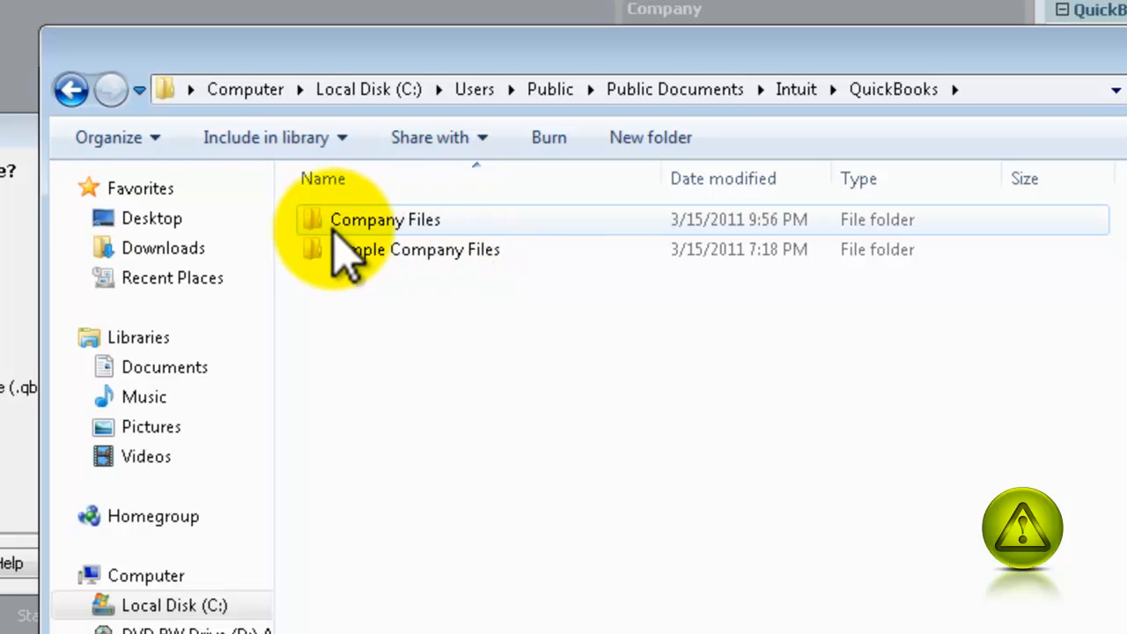
double_click(384, 219)
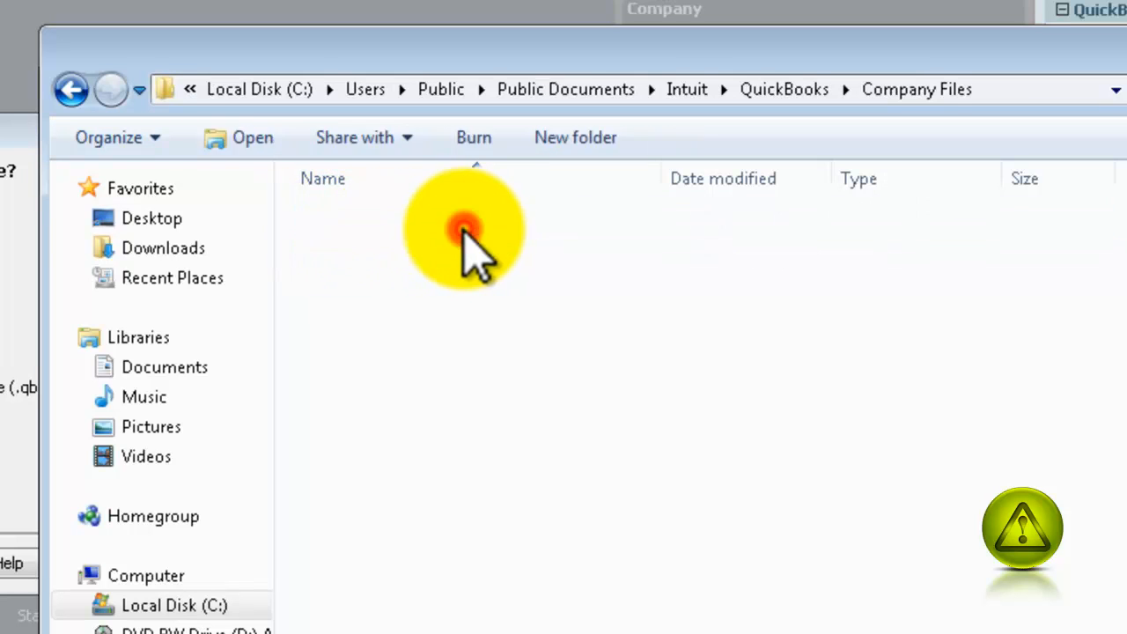
left_click(415, 250)
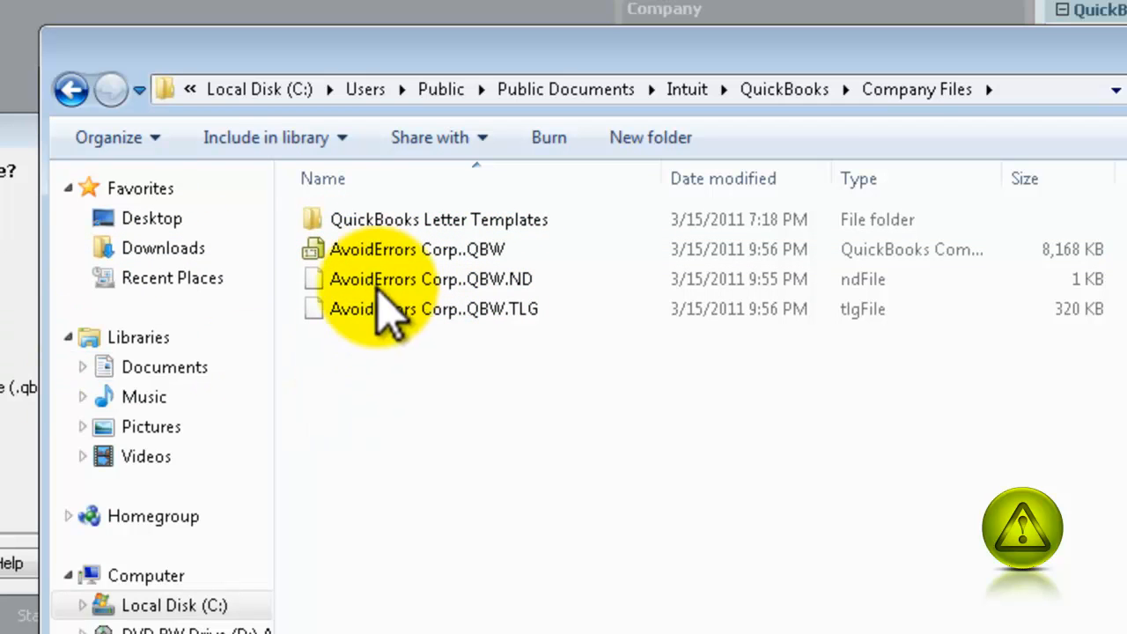
left_click(416, 250)
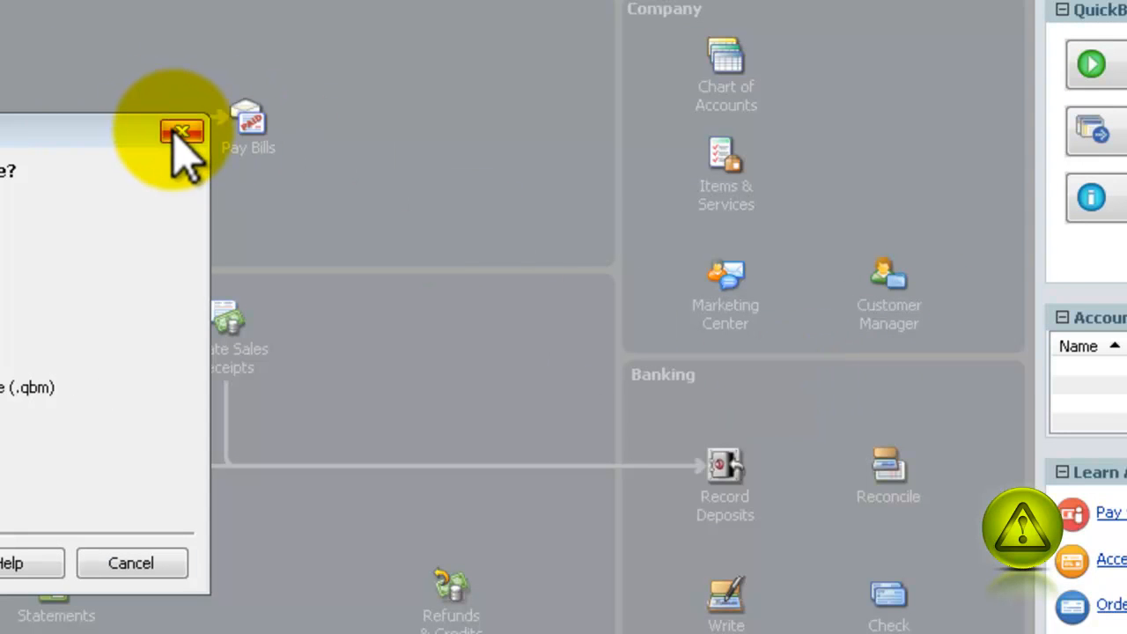
Close the Open or Restore Company dialog and exit QuickBooks
left_click(181, 131)
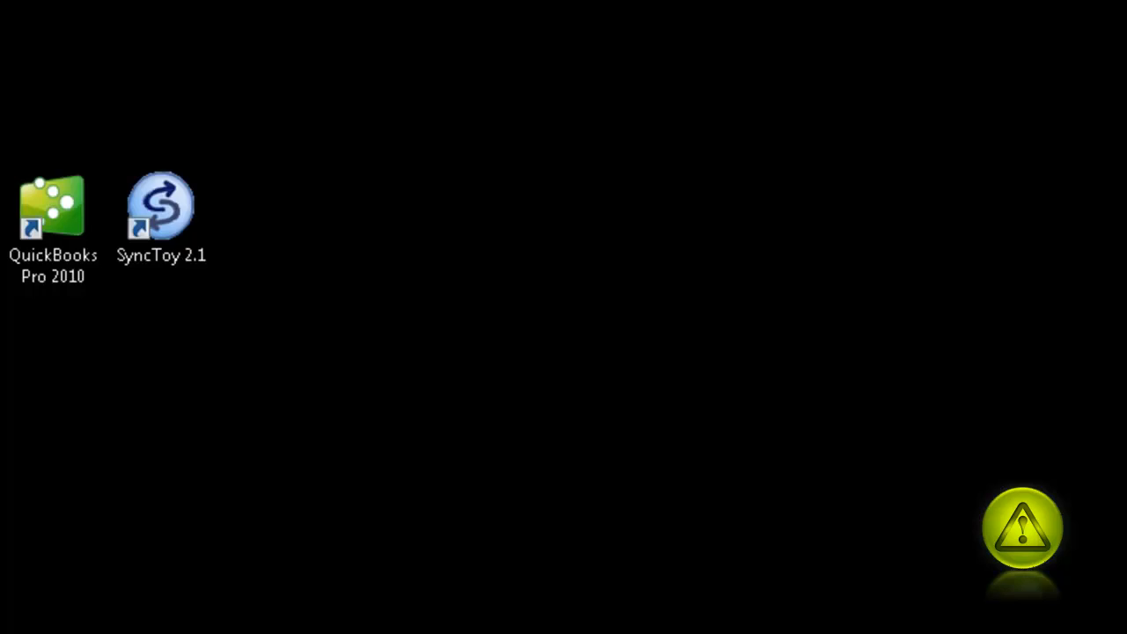
mouse_move(995, 176)
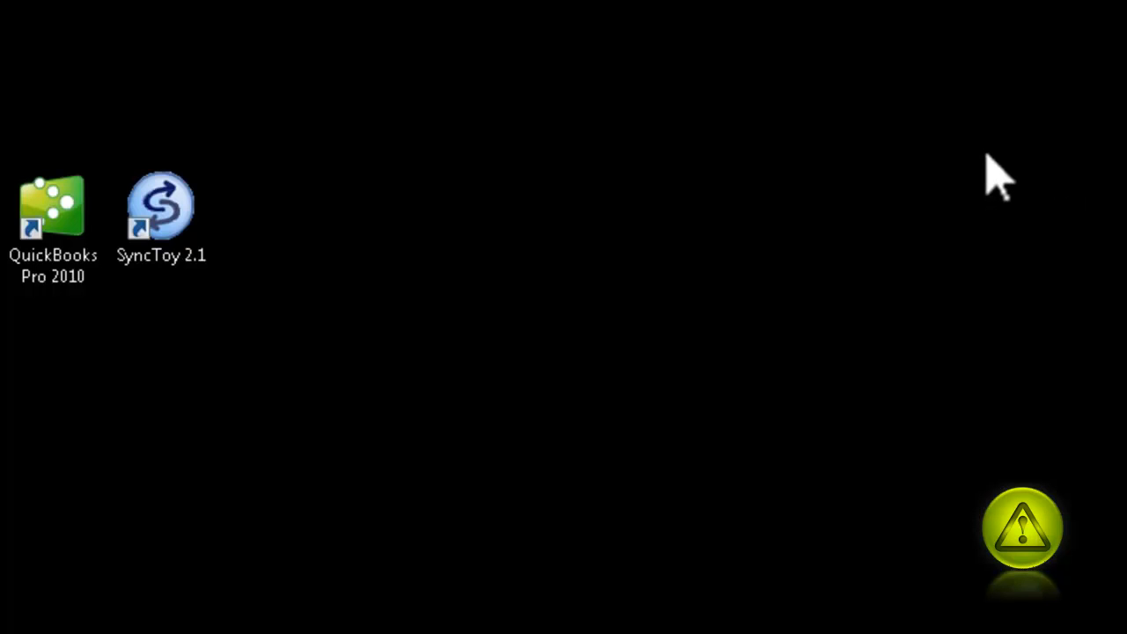
Launch SyncToy 2.1, showing the existing Sync My Pictures folder pair
left_click(162, 207)
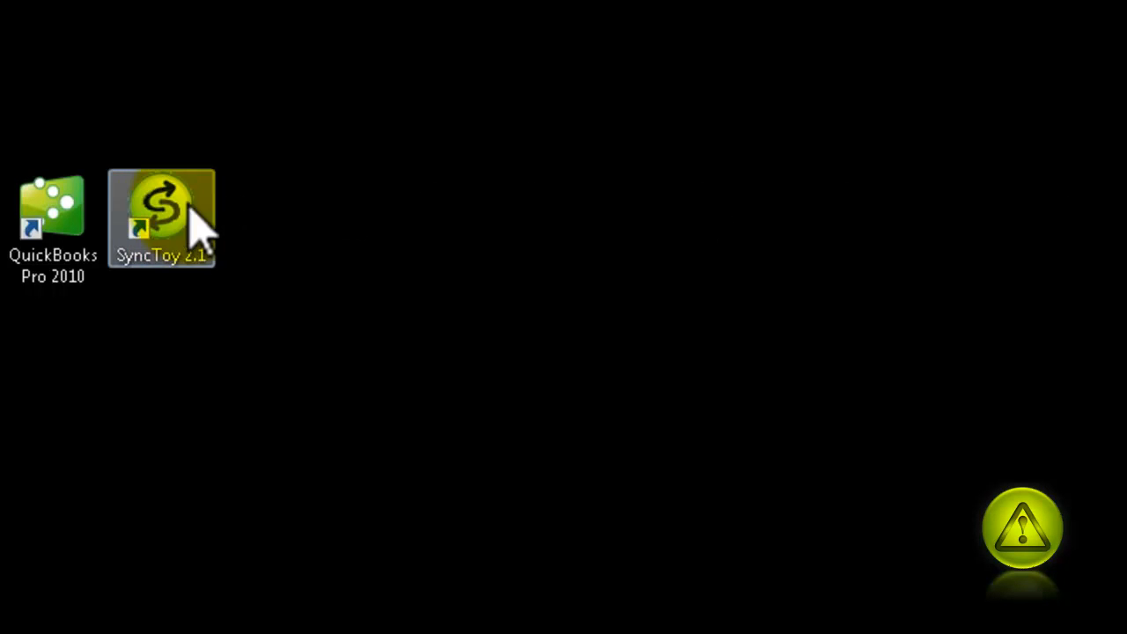
double_click(162, 215)
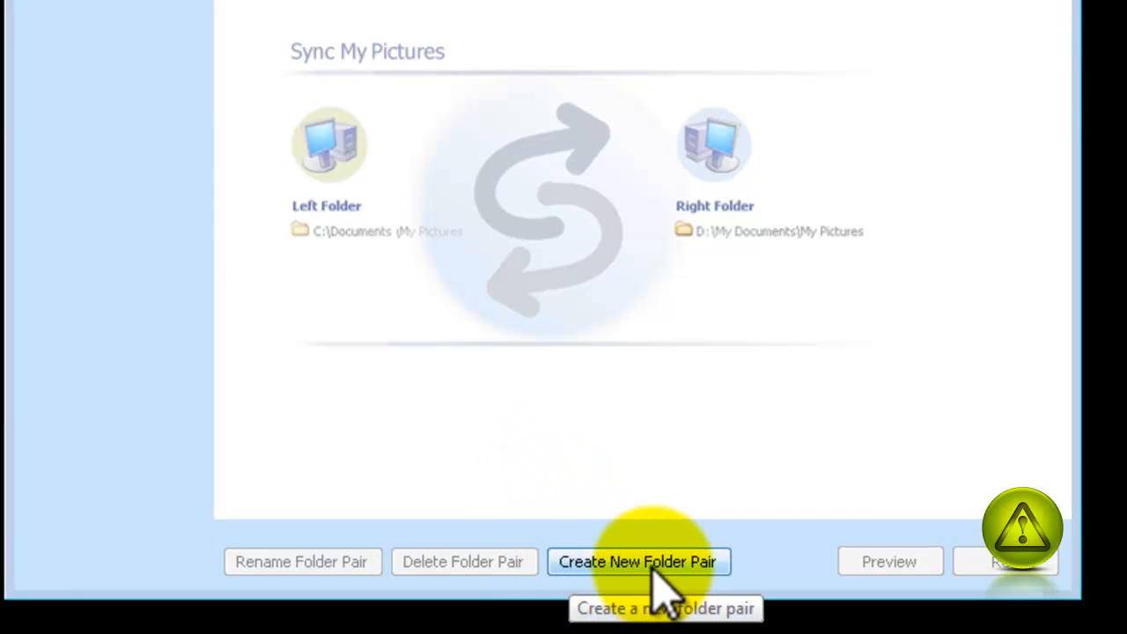
Create a new folder pair and browse for its left folder starting from Computer
left_click(637, 562)
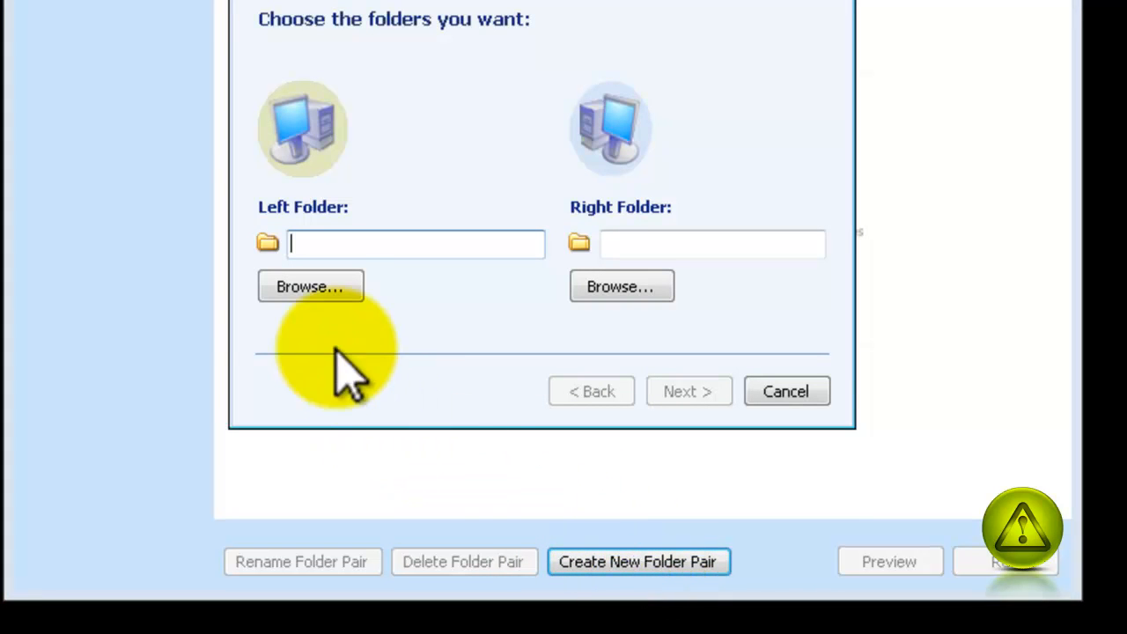
mouse_move(290, 246)
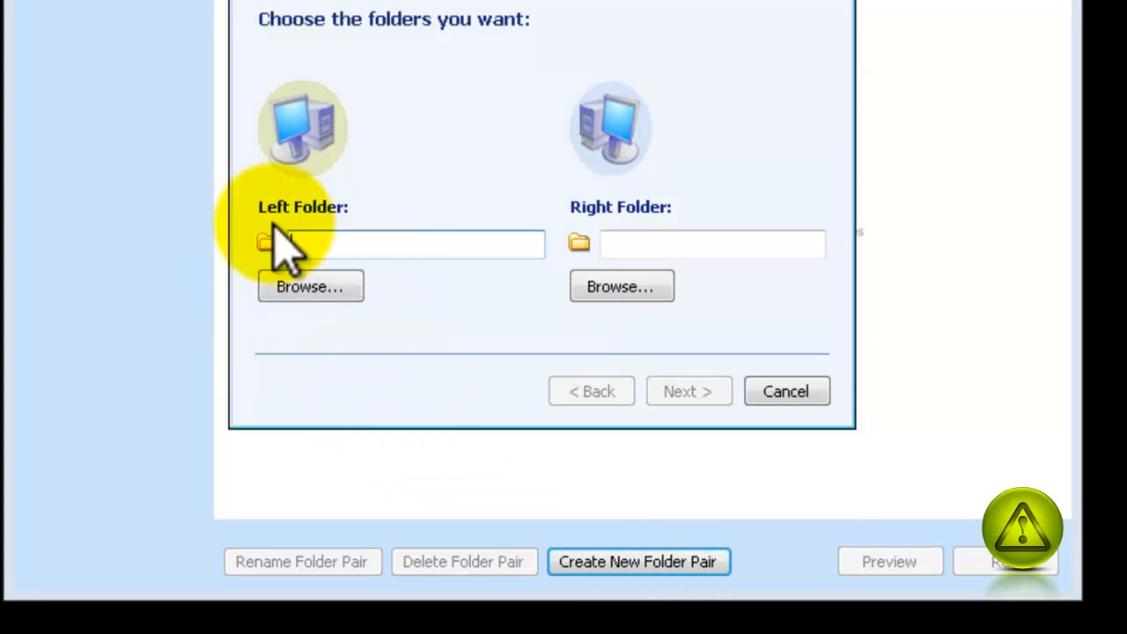
left_click(413, 243)
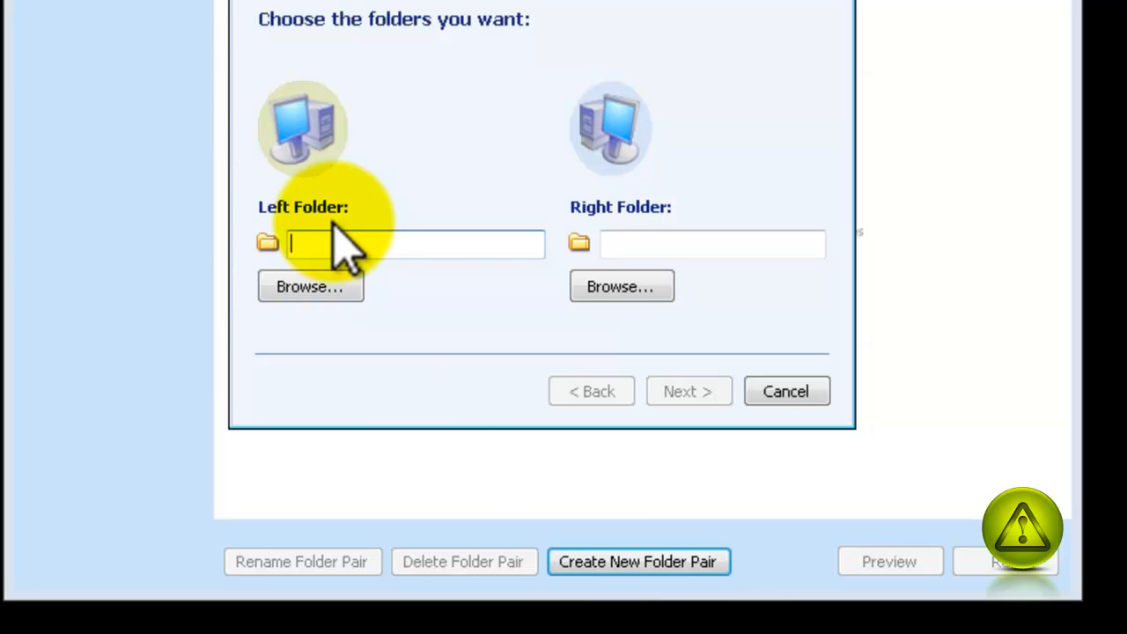
mouse_move(651, 247)
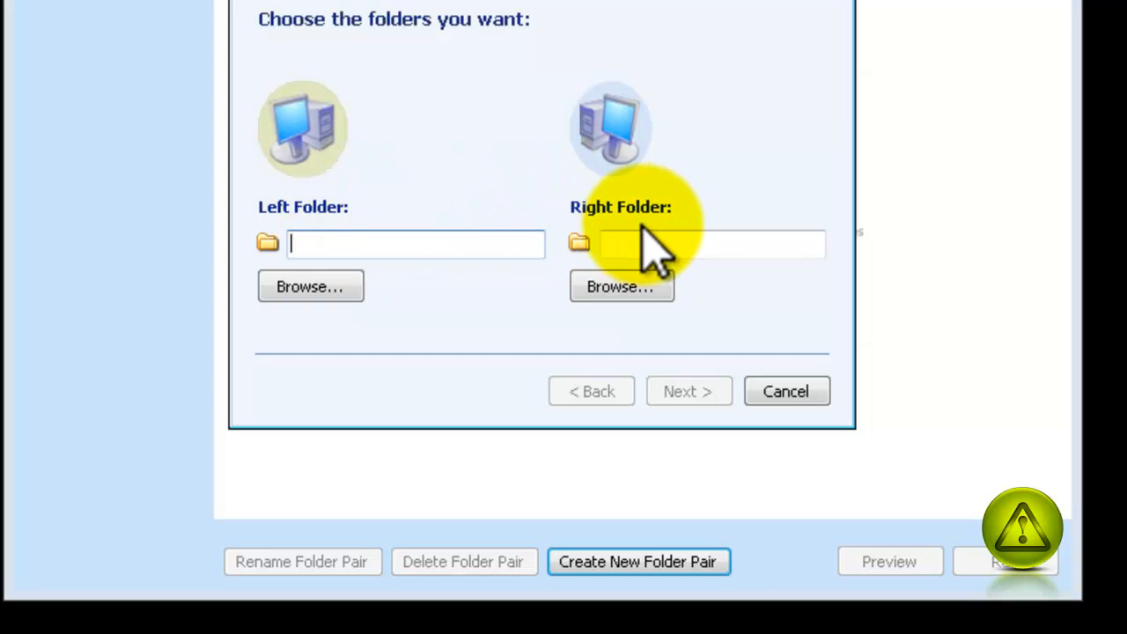
mouse_move(684, 243)
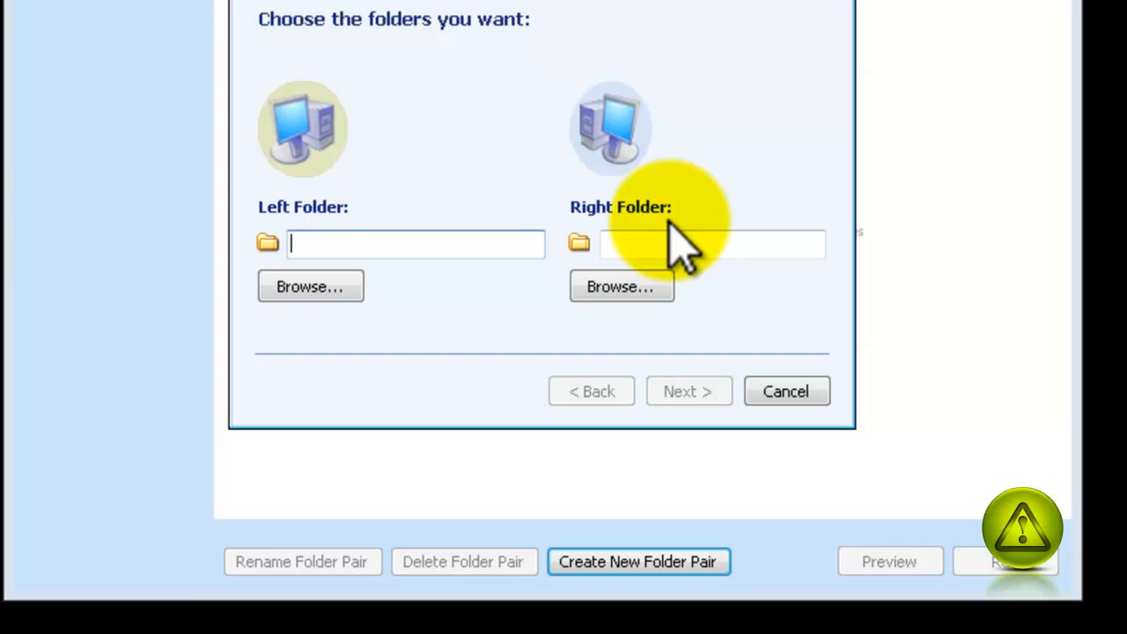
left_click(310, 285)
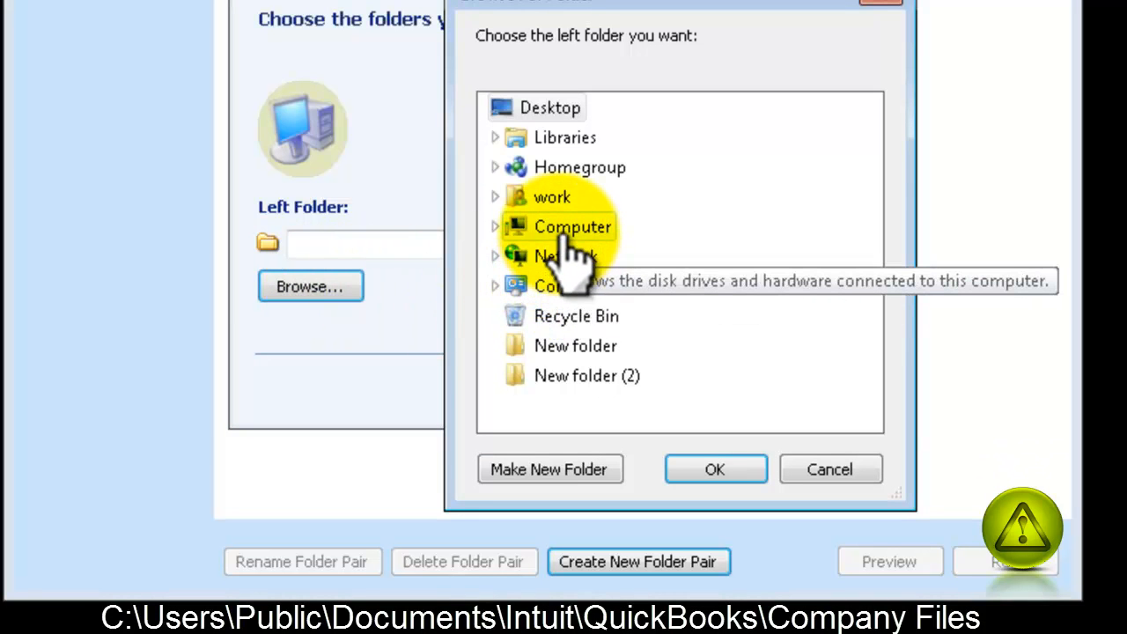
left_click(493, 226)
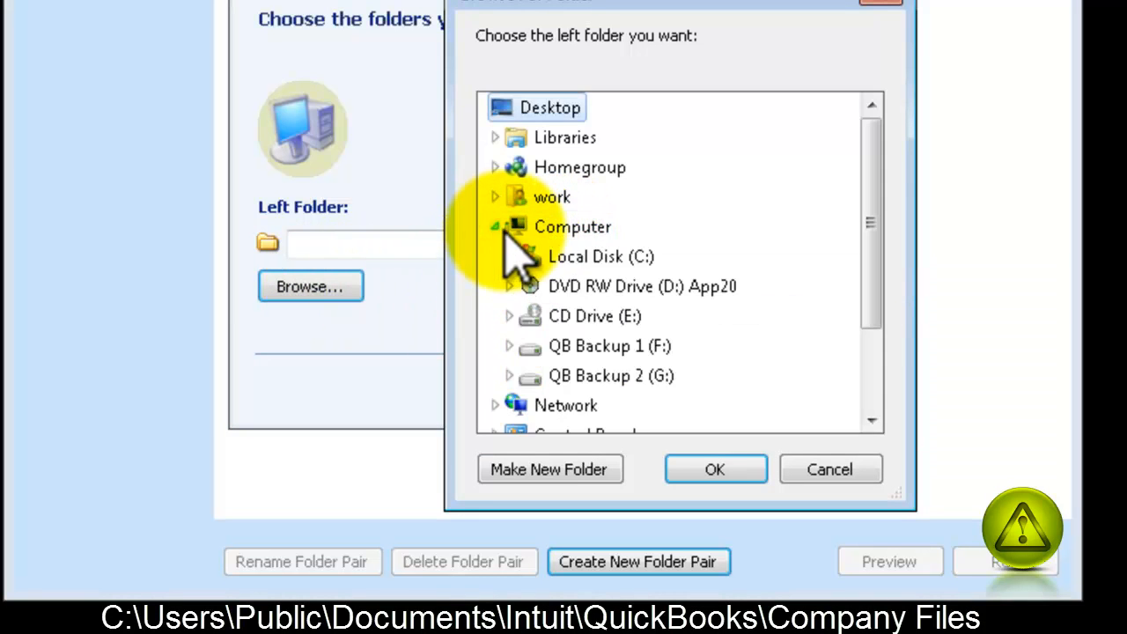
left_click(494, 225)
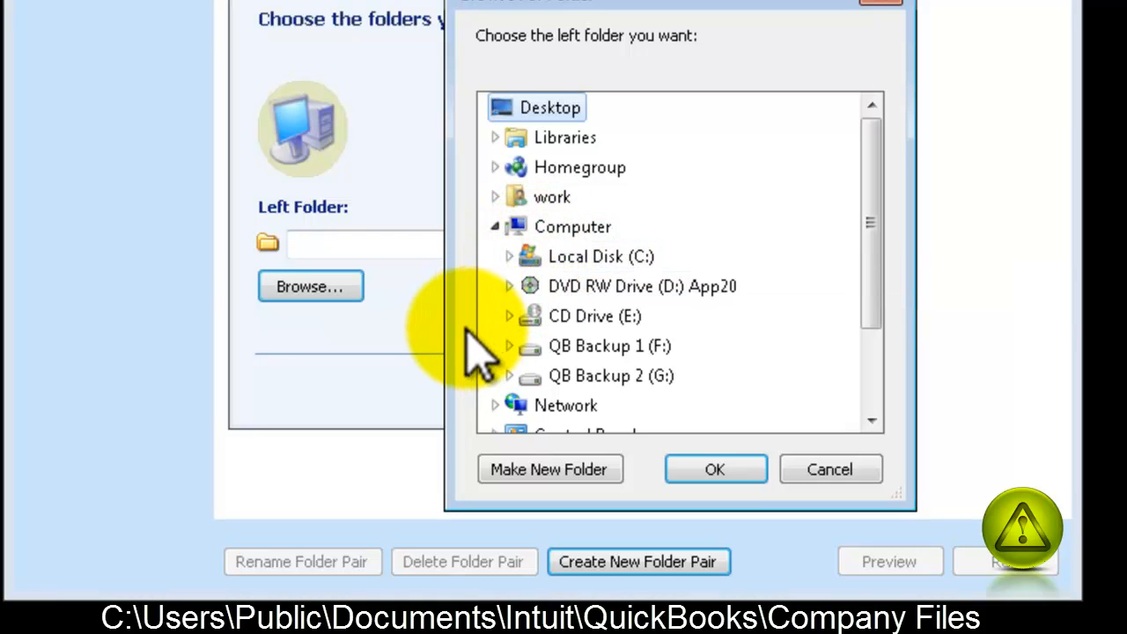
mouse_move(507, 291)
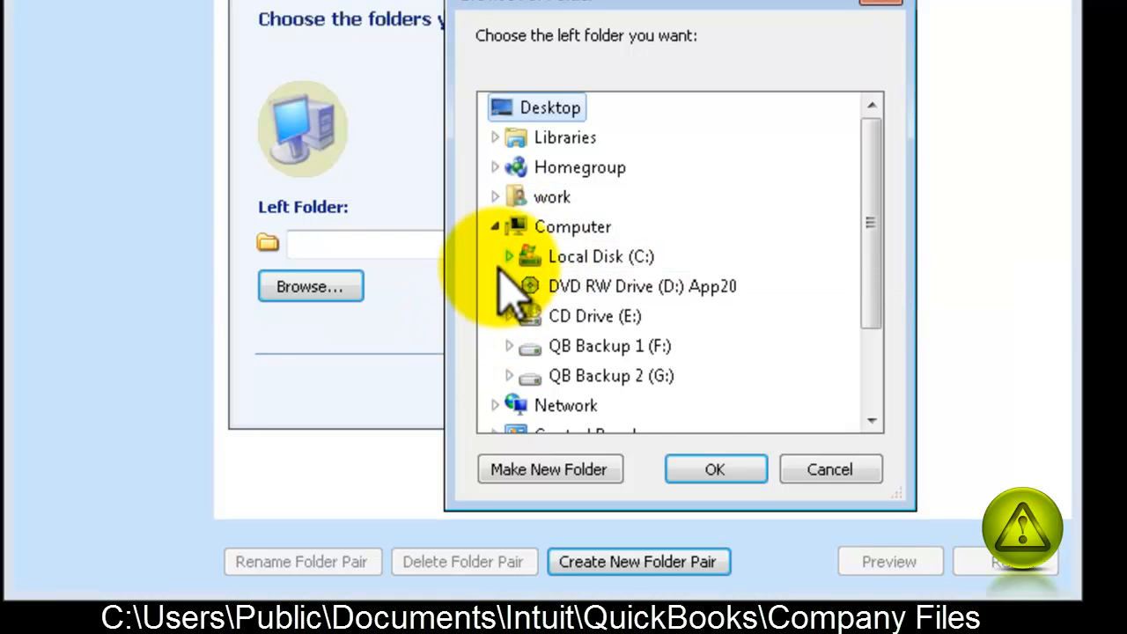
Expand C:\Users\Public\Public Documents\Intuit\QuickBooks and confirm Company Files as the left folder
left_click(507, 257)
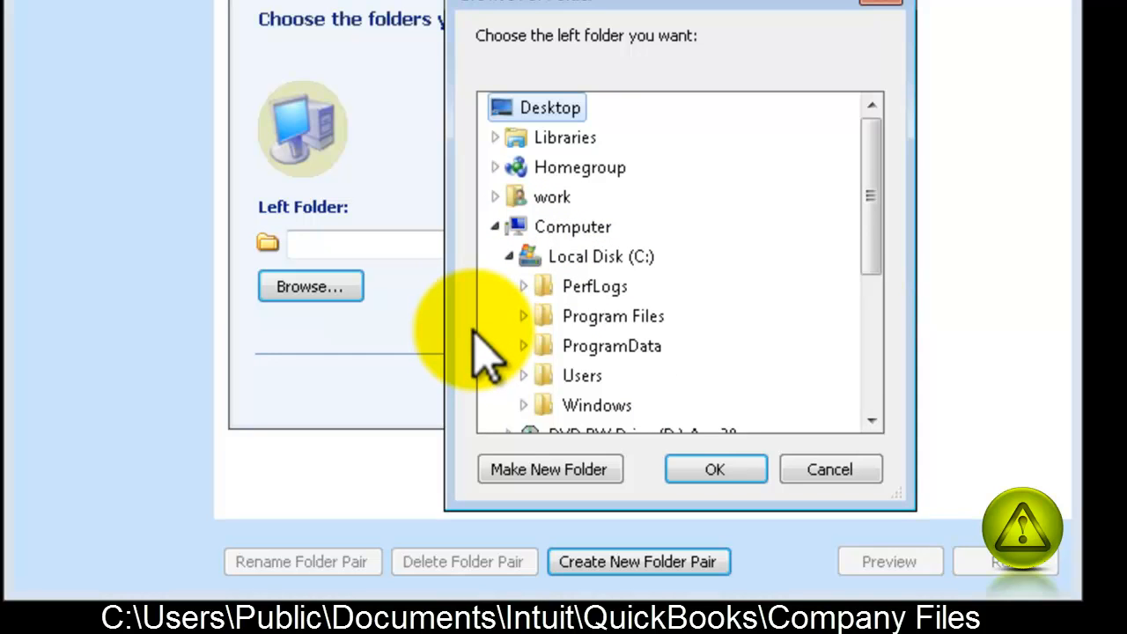
mouse_move(501, 388)
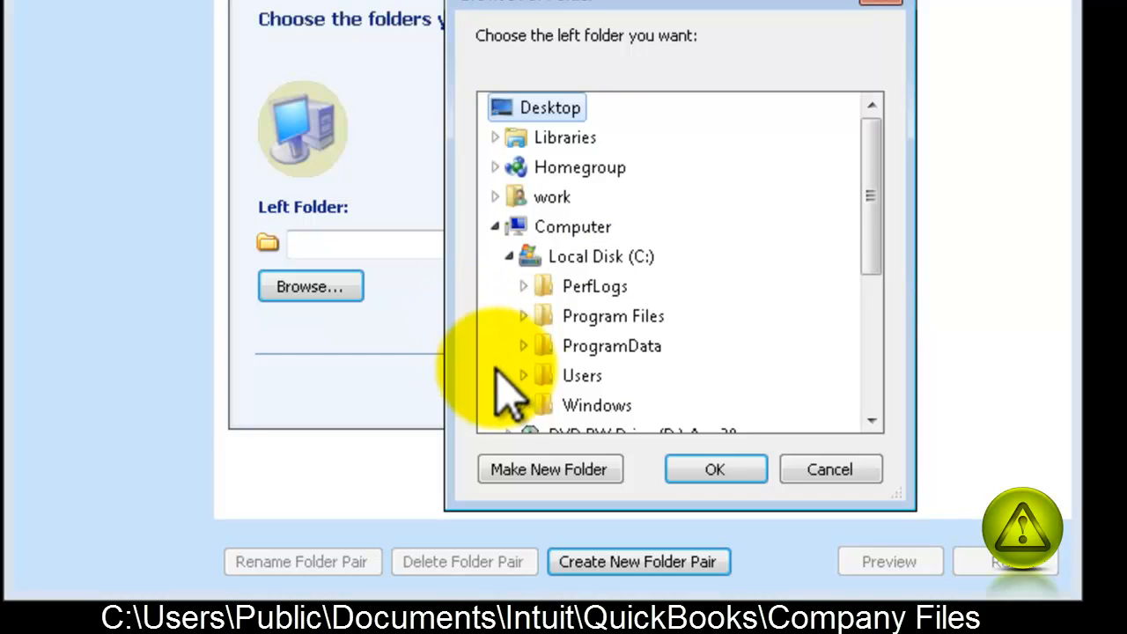
left_click(521, 375)
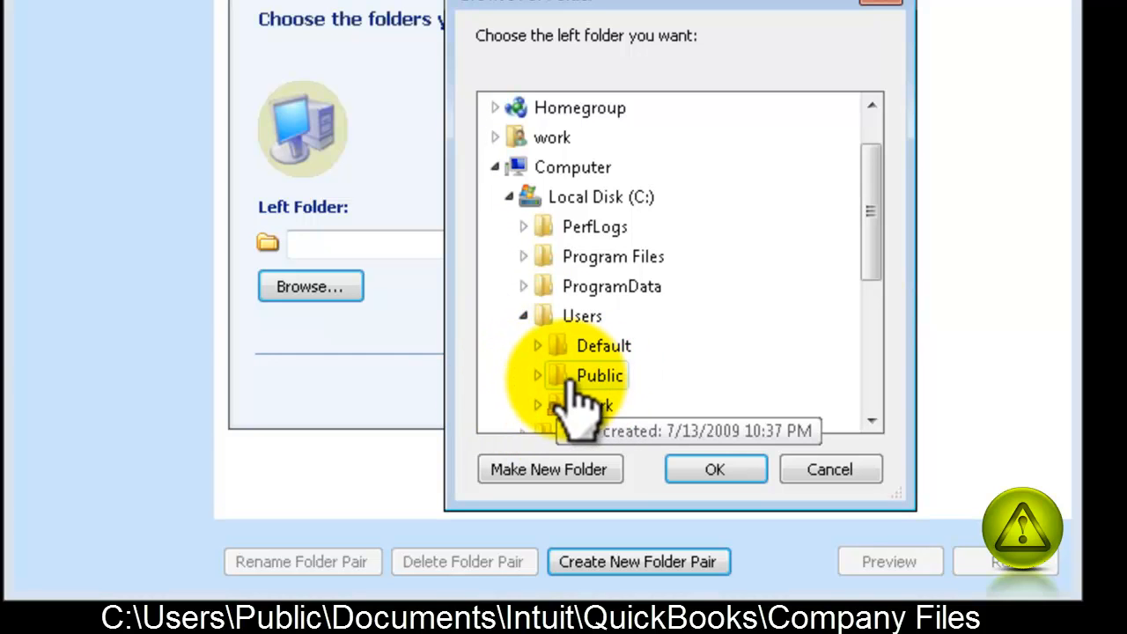
double_click(598, 375)
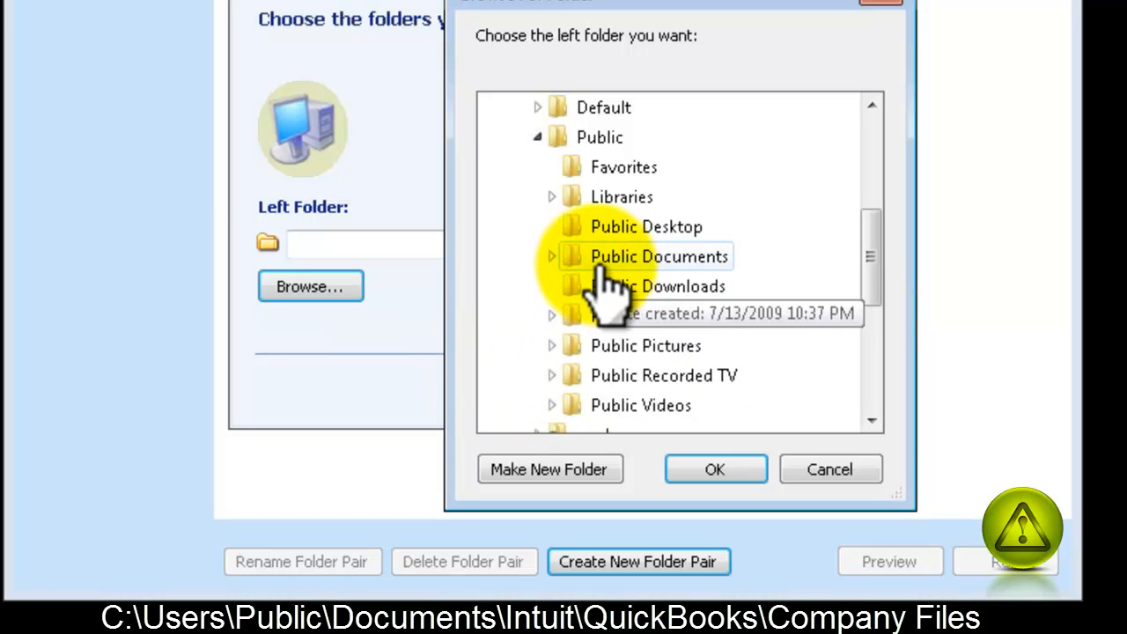
left_click(551, 257)
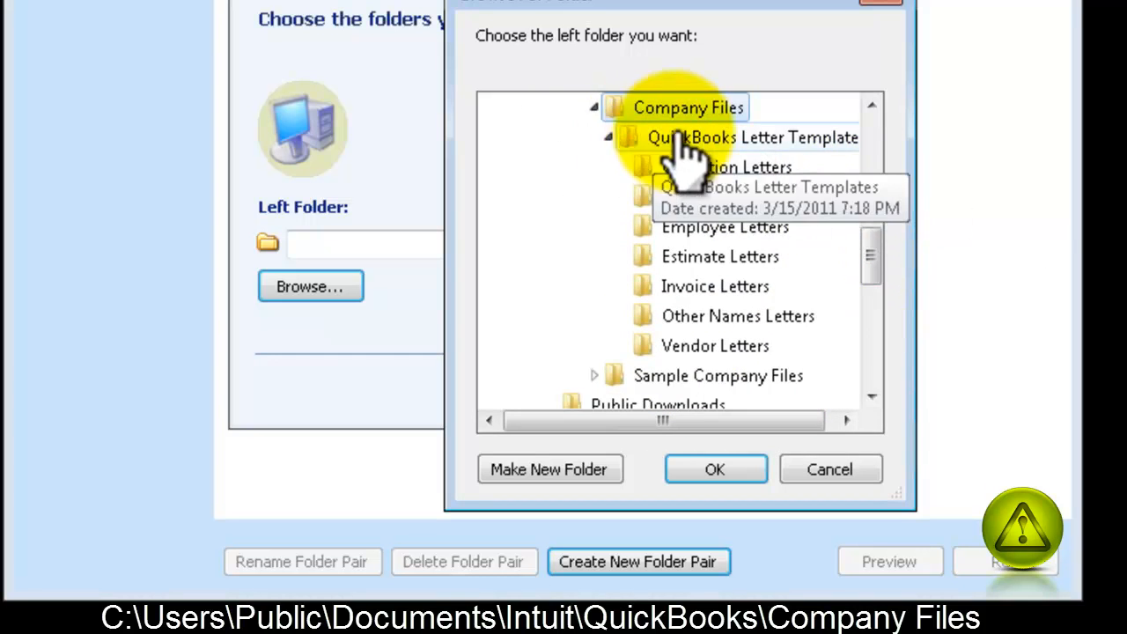
mouse_move(528, 317)
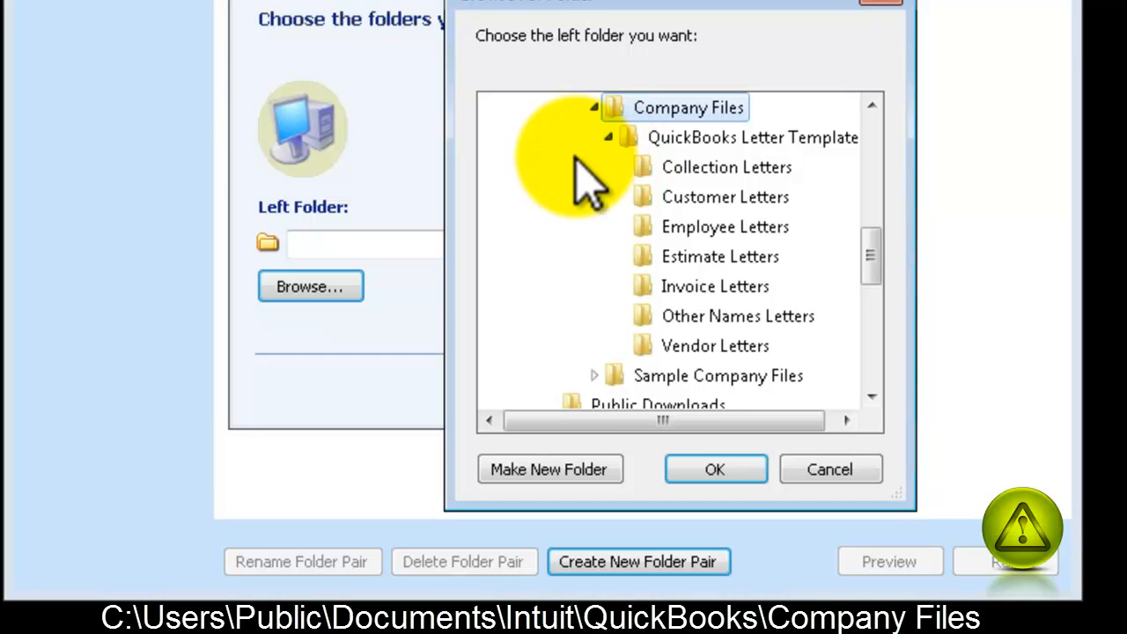
left_click(715, 468)
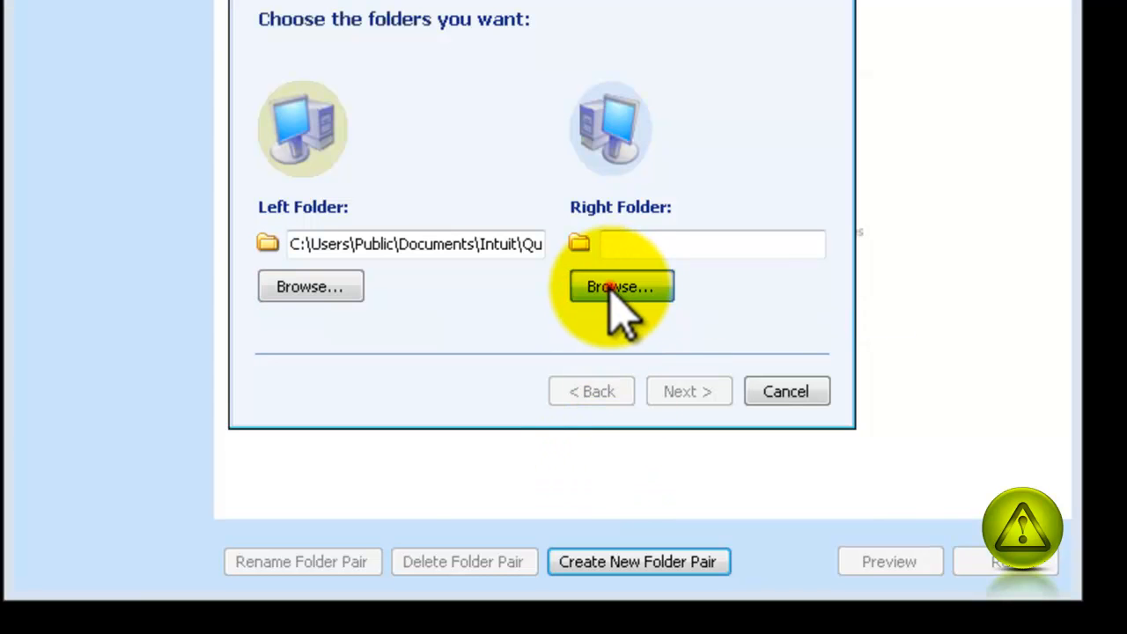
Browse the right folder to QB Backups 1 on the QB Backup 1 (F:) drive
left_click(620, 286)
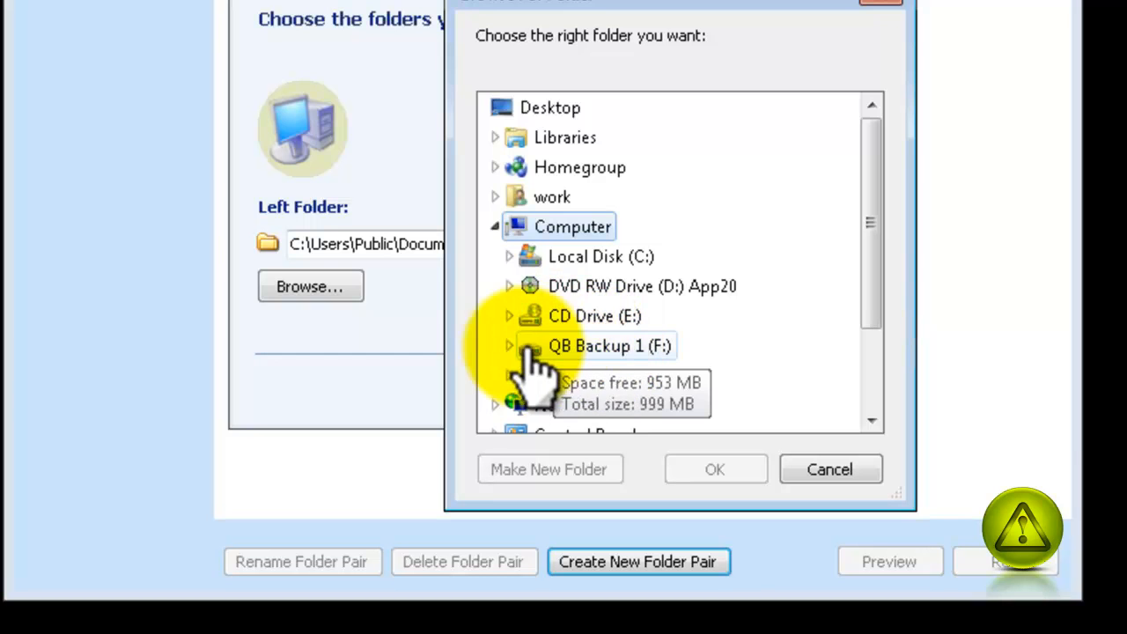
left_click(507, 345)
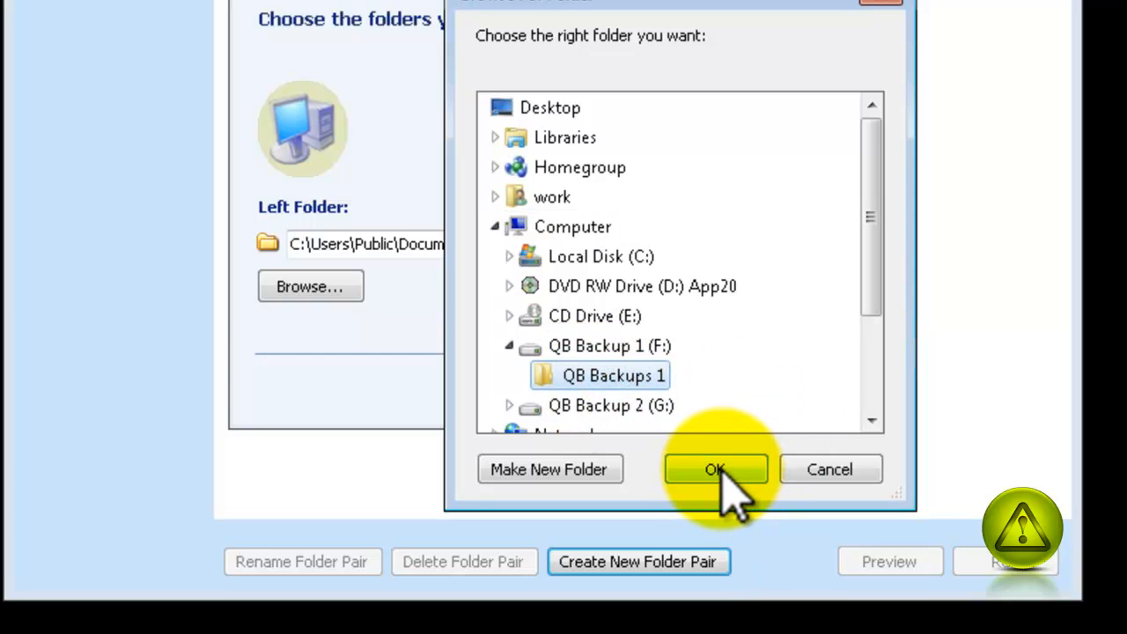
left_click(715, 468)
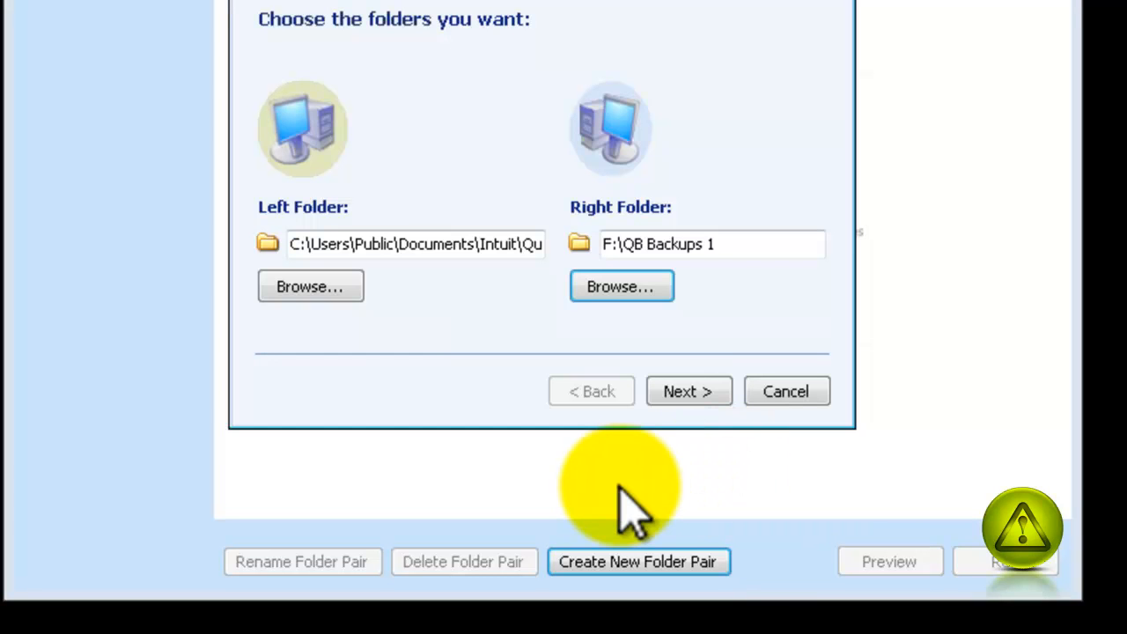
Choose the Echo action, name the pair QB 1 and finish creating it
left_click(688, 391)
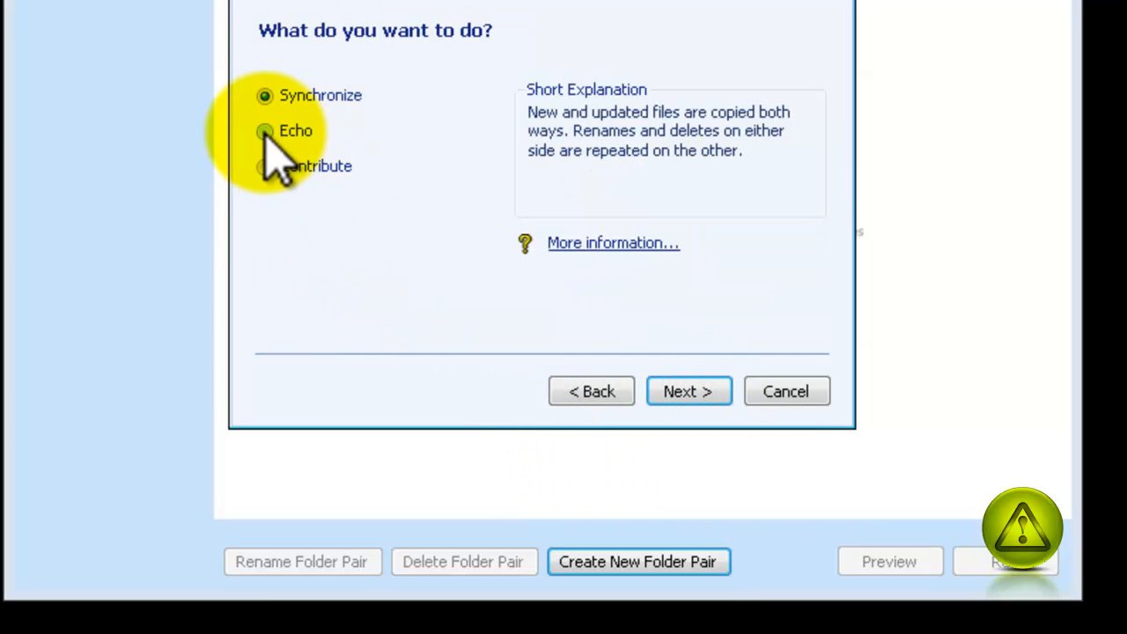
left_click(264, 130)
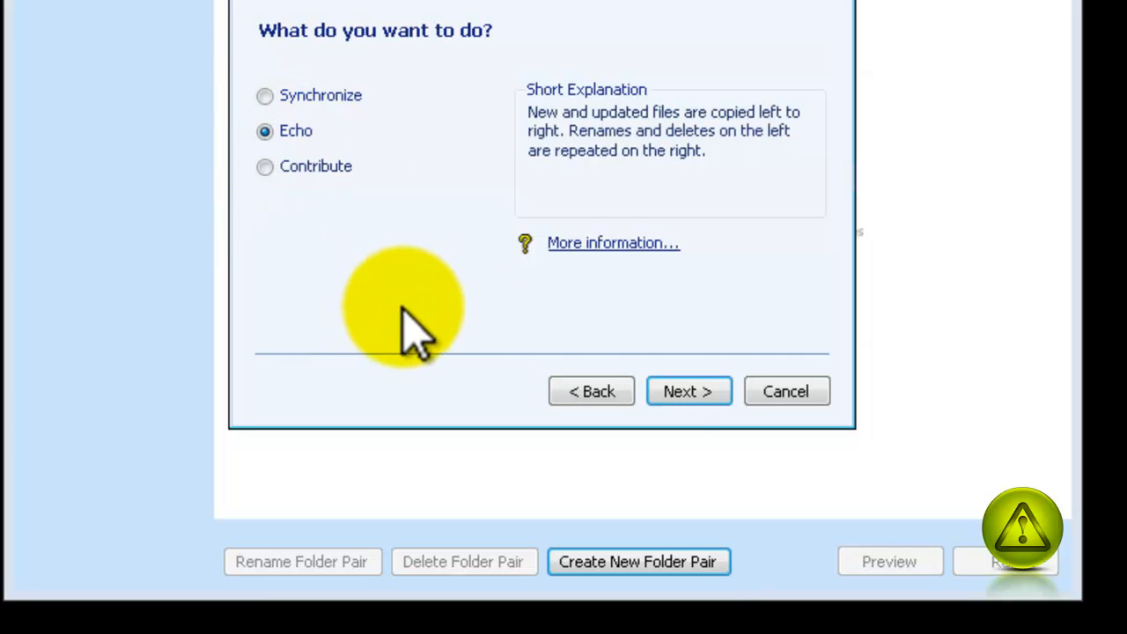
left_click(687, 391)
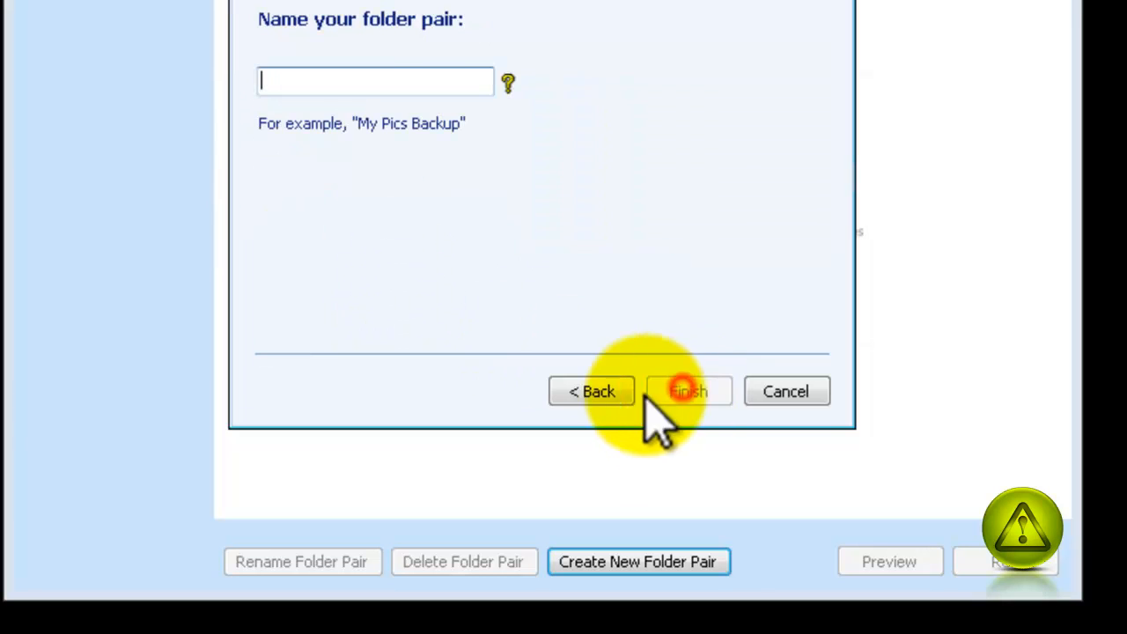
type("QB 1")
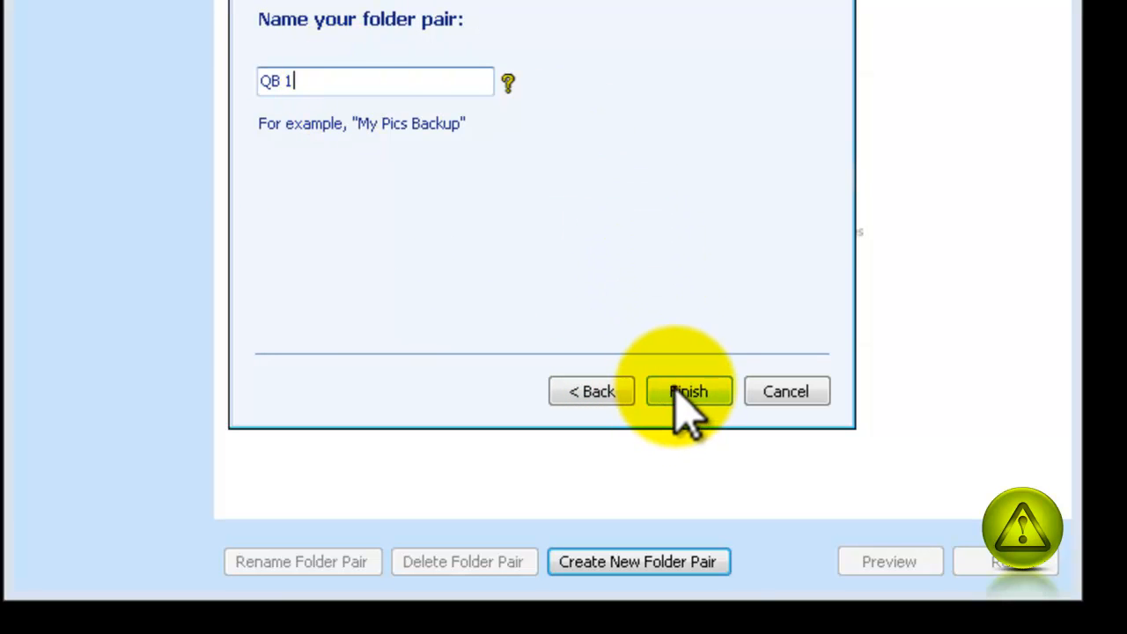
left_click(688, 391)
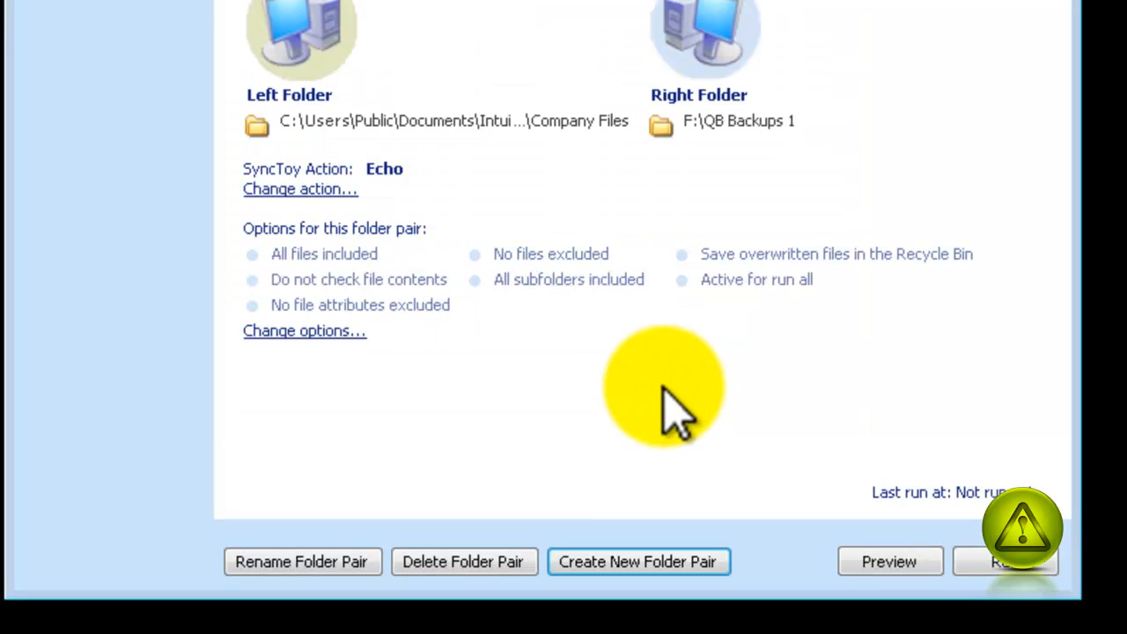
mouse_move(155, 303)
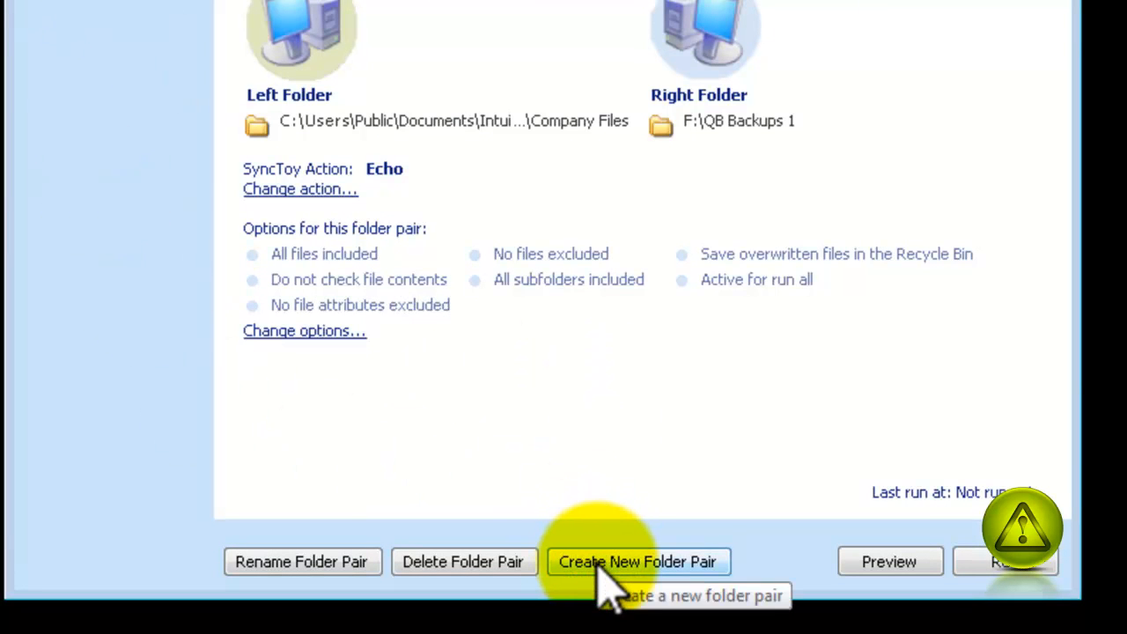
Begin a new pair with Company Files as left folder and G:\QB Backups 2 as right folder
left_click(638, 562)
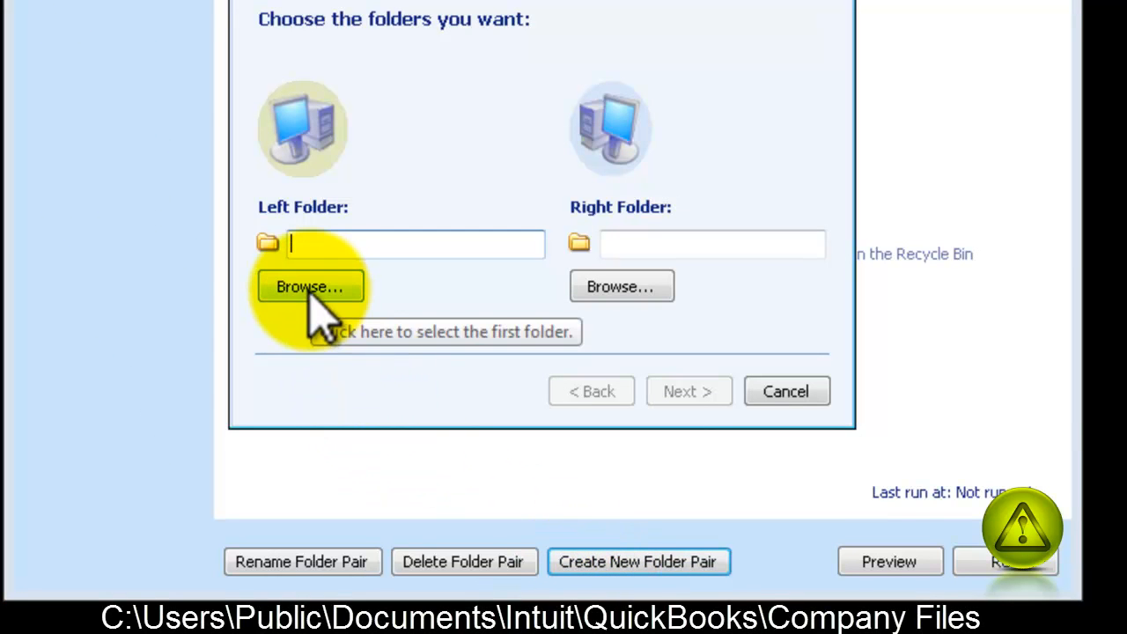
left_click(309, 285)
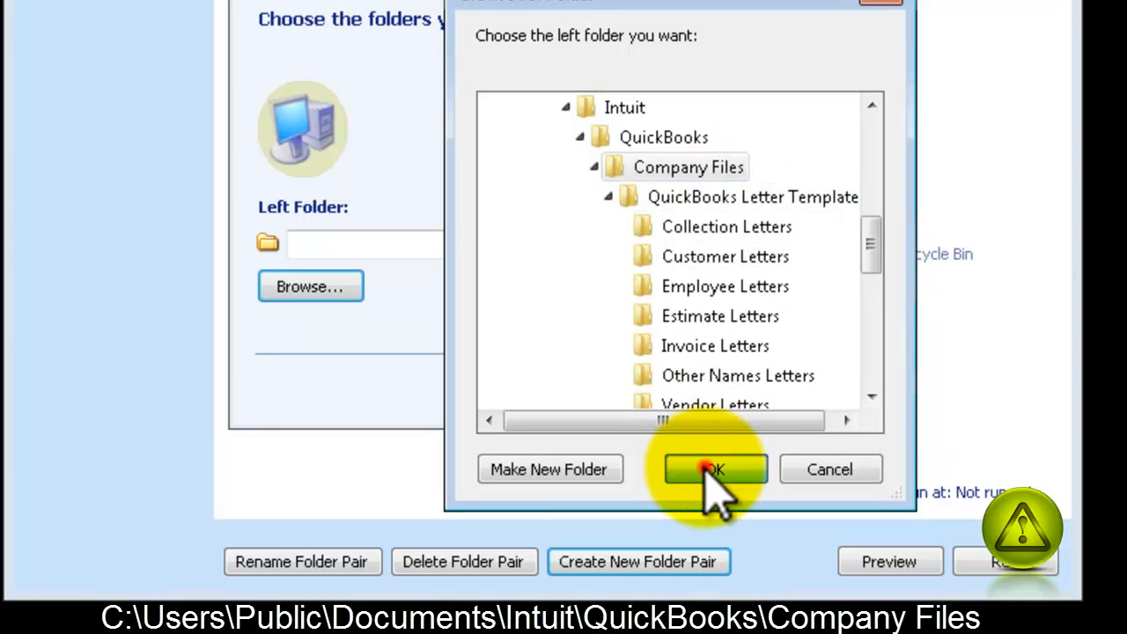
left_click(713, 468)
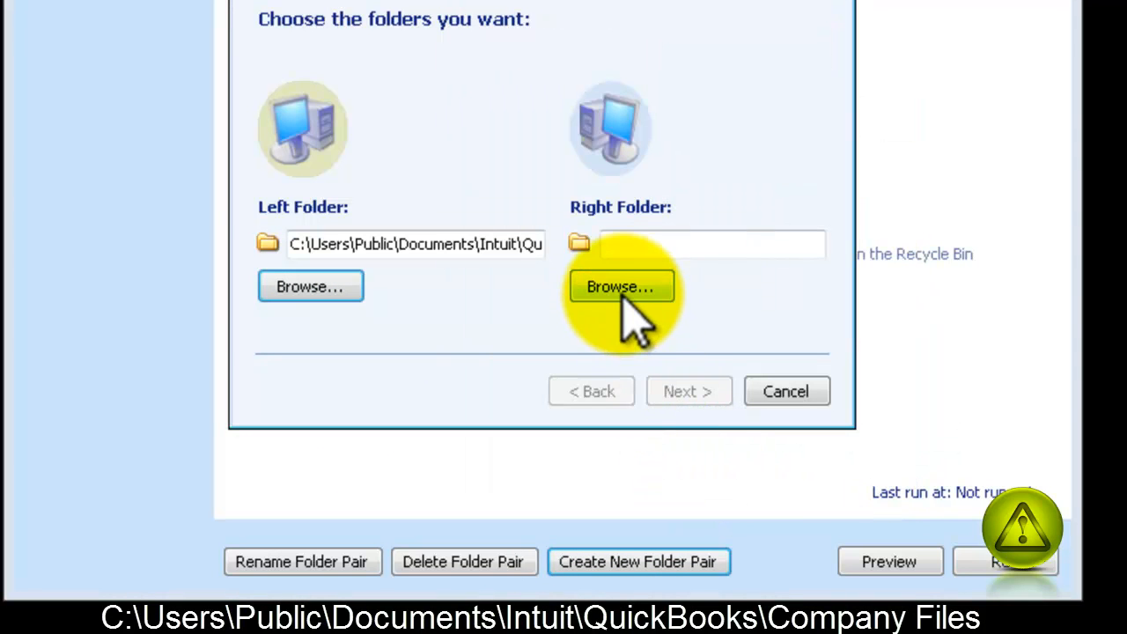
left_click(619, 285)
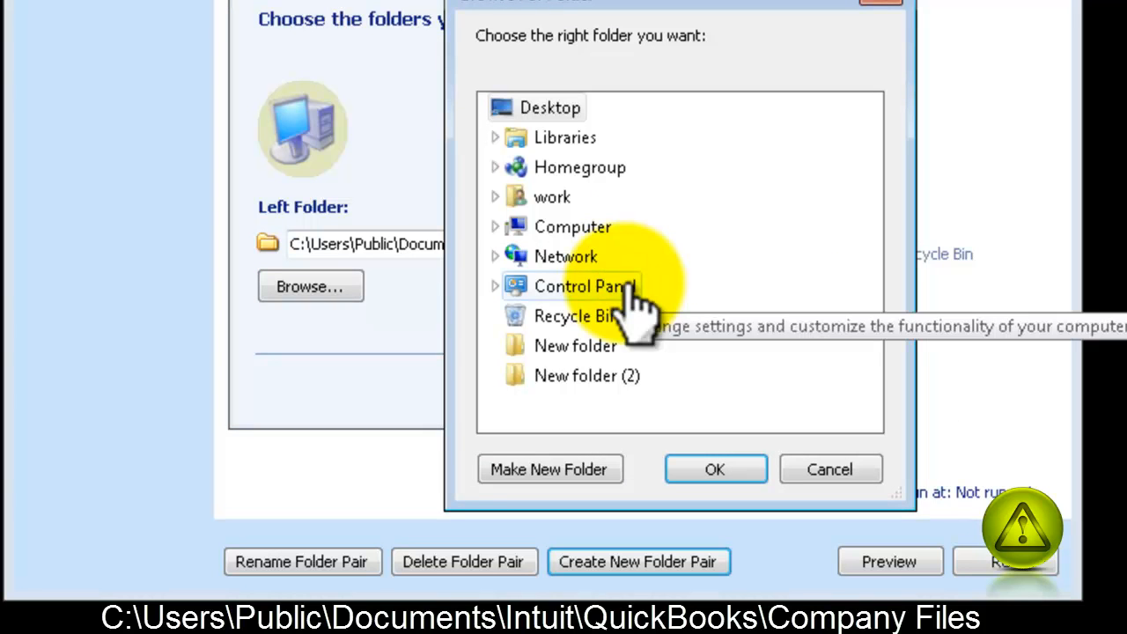
mouse_move(571, 225)
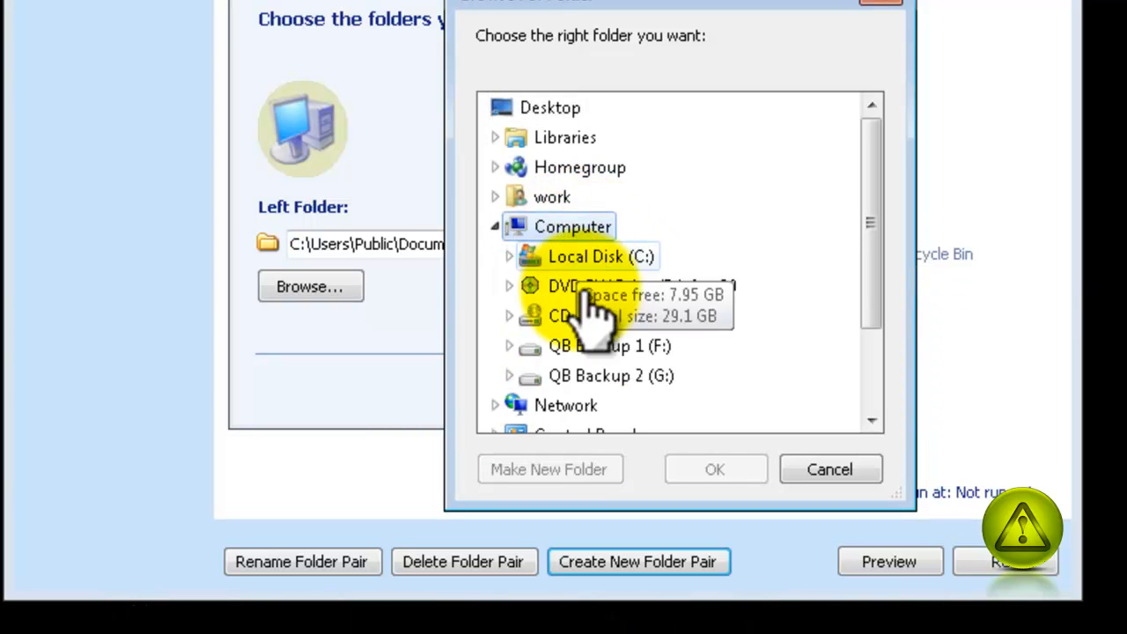
mouse_move(599, 387)
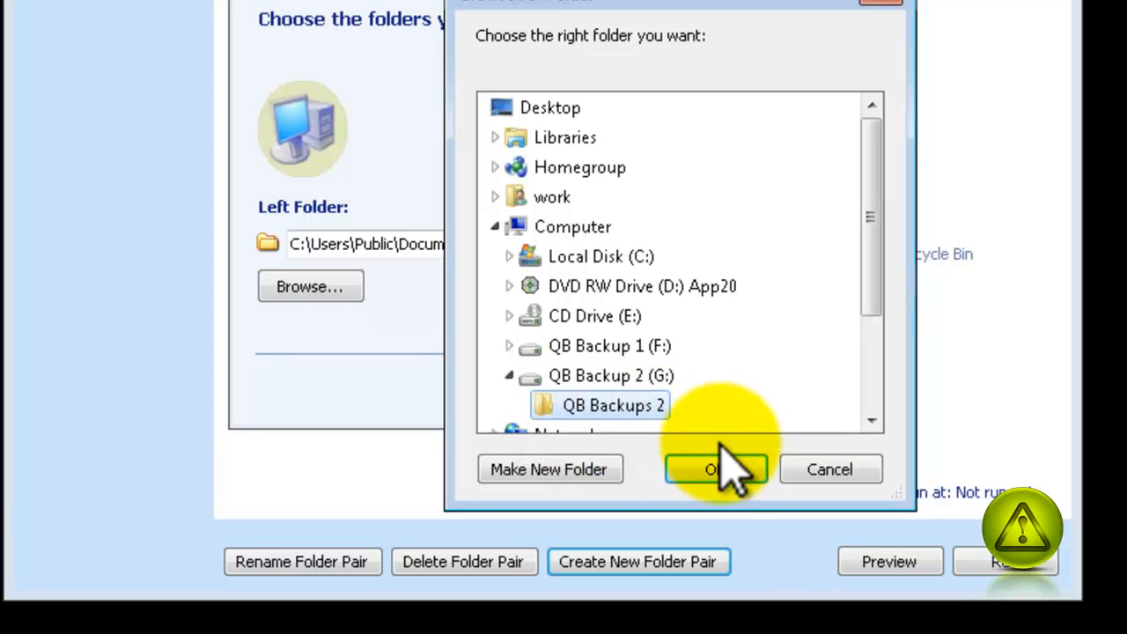
left_click(715, 468)
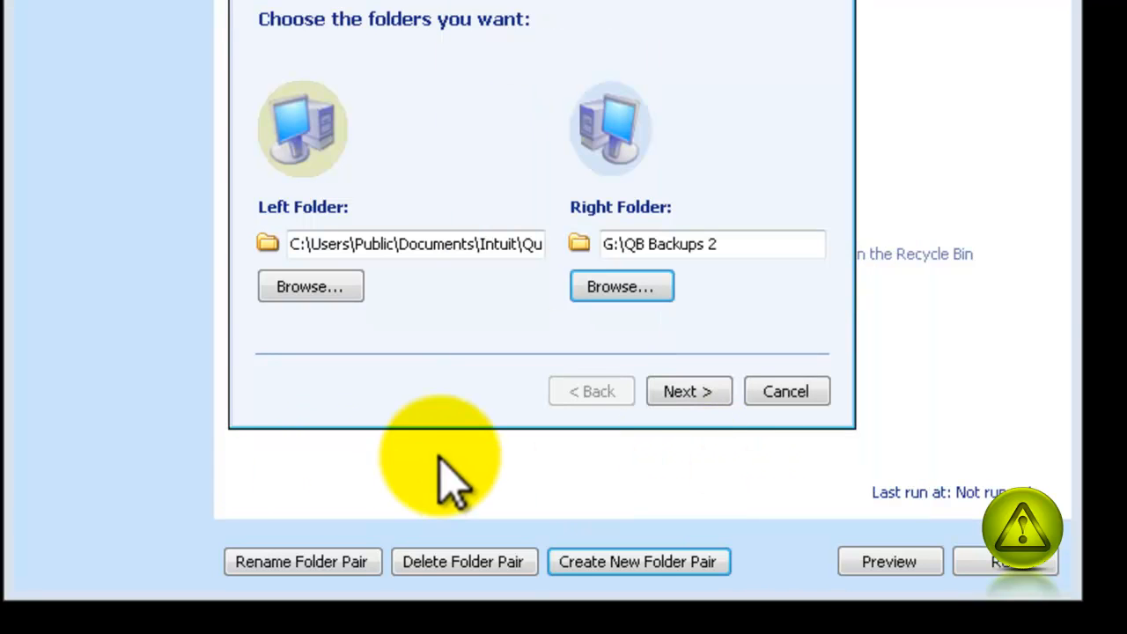
Choose the Echo action, name the second pair QB 2 and finish creating it
left_click(686, 391)
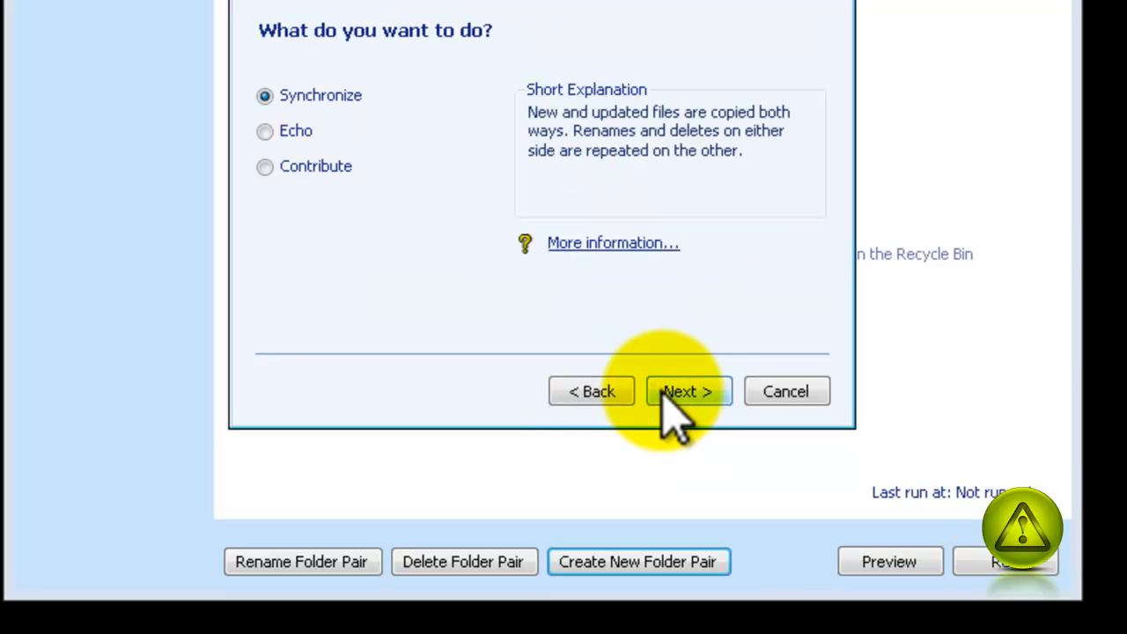
left_click(265, 130)
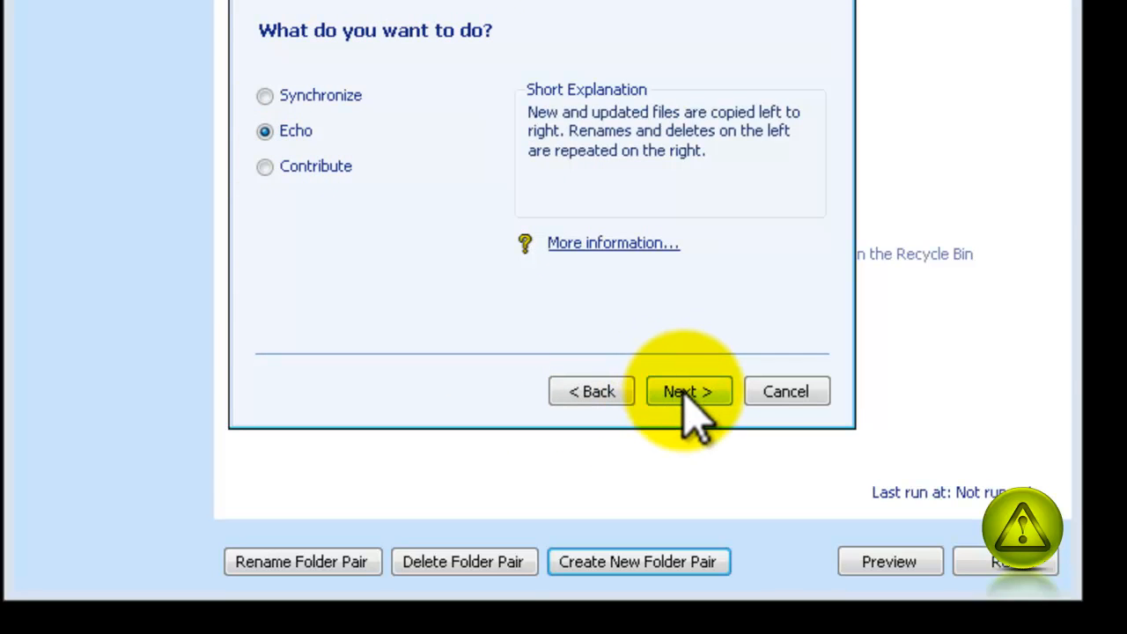
left_click(686, 391)
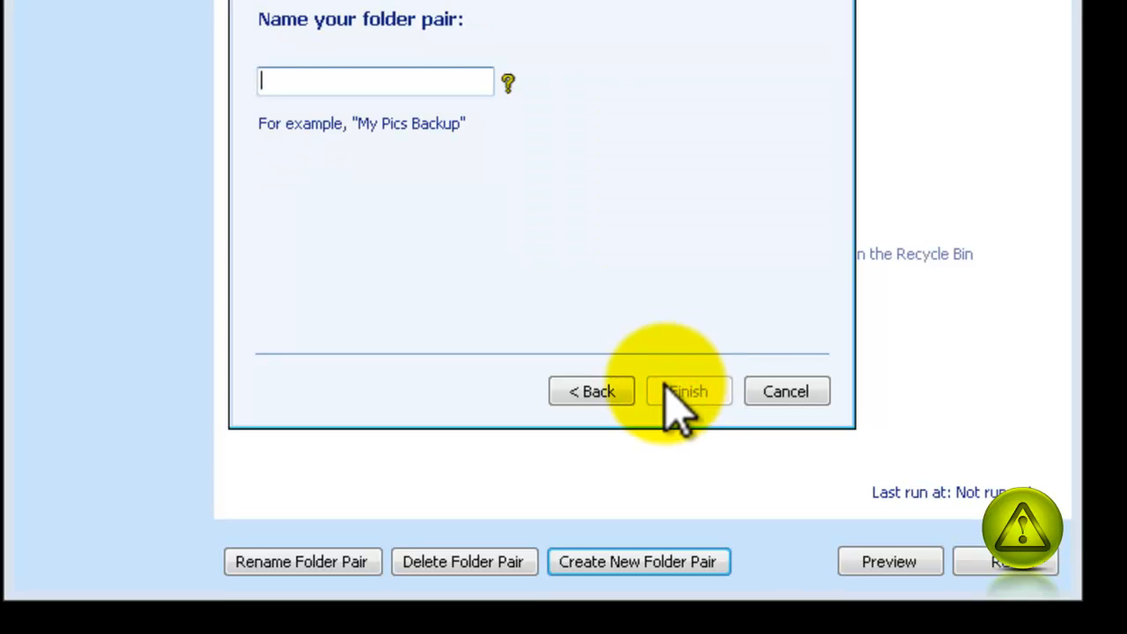
type("QB 2")
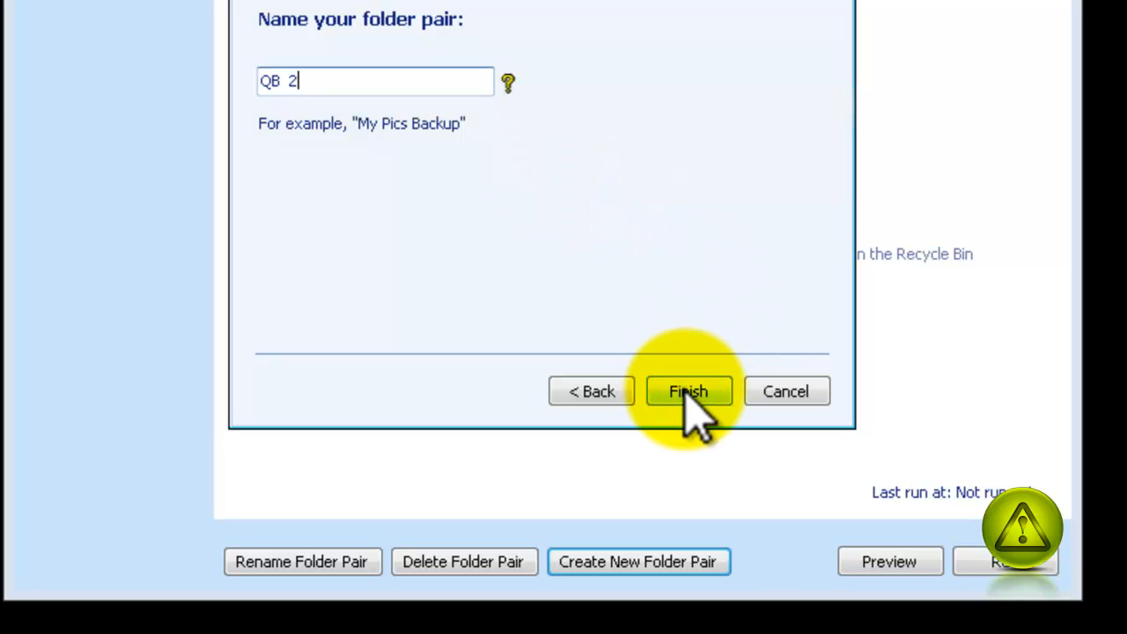
left_click(686, 391)
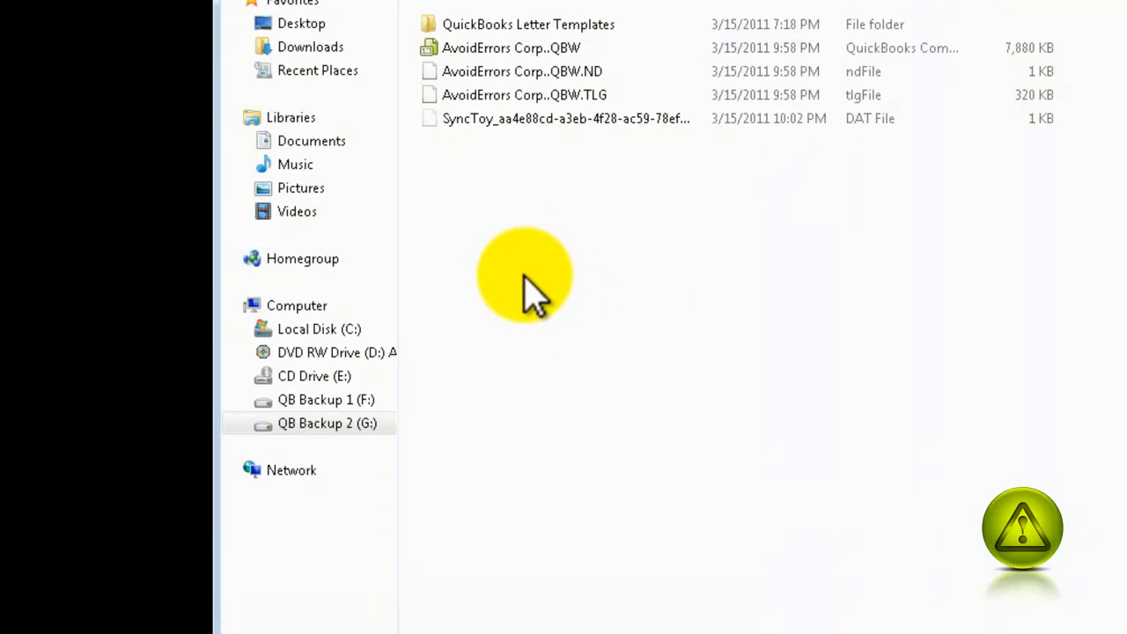
Navigate back to Computer and into QB Backups 1 on the QB Backup 1 (F:) drive
left_click(511, 48)
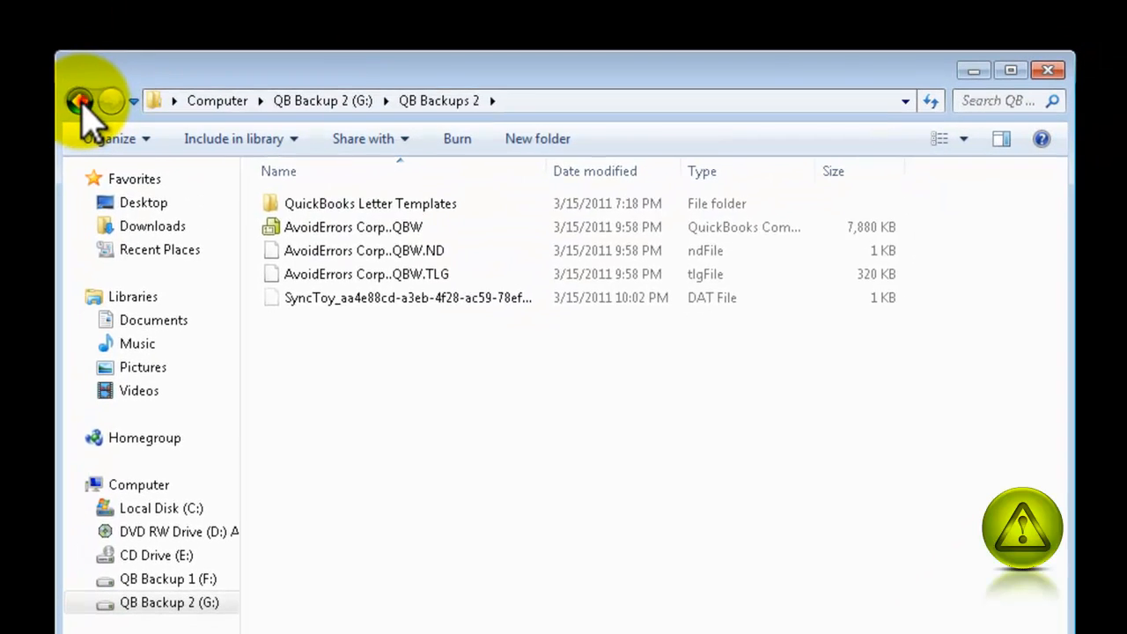
left_click(81, 100)
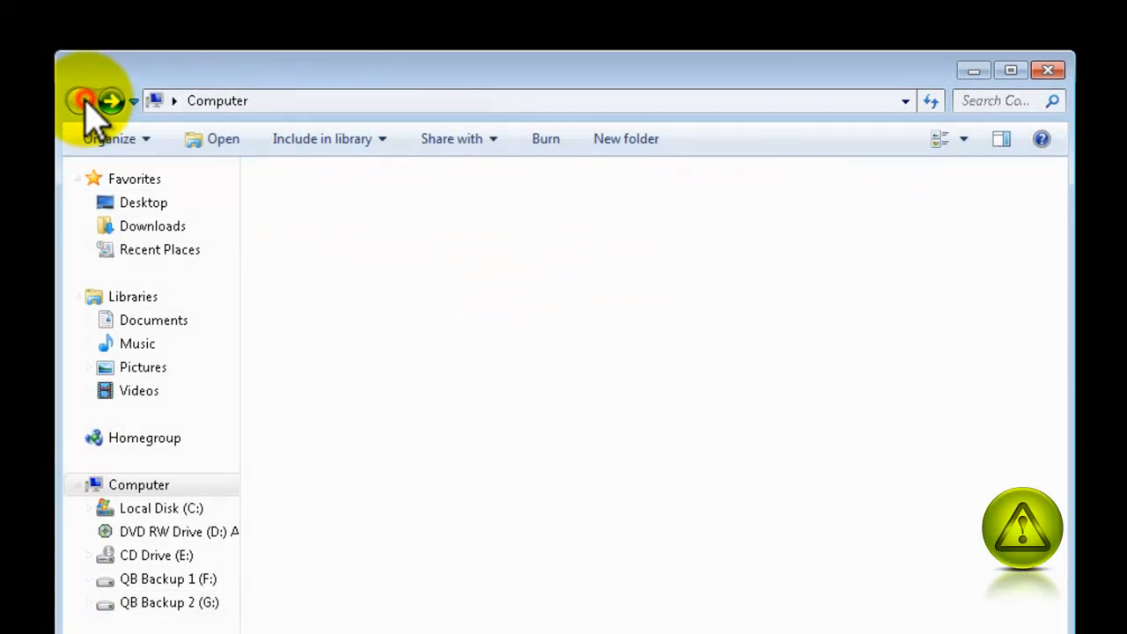
left_click(168, 577)
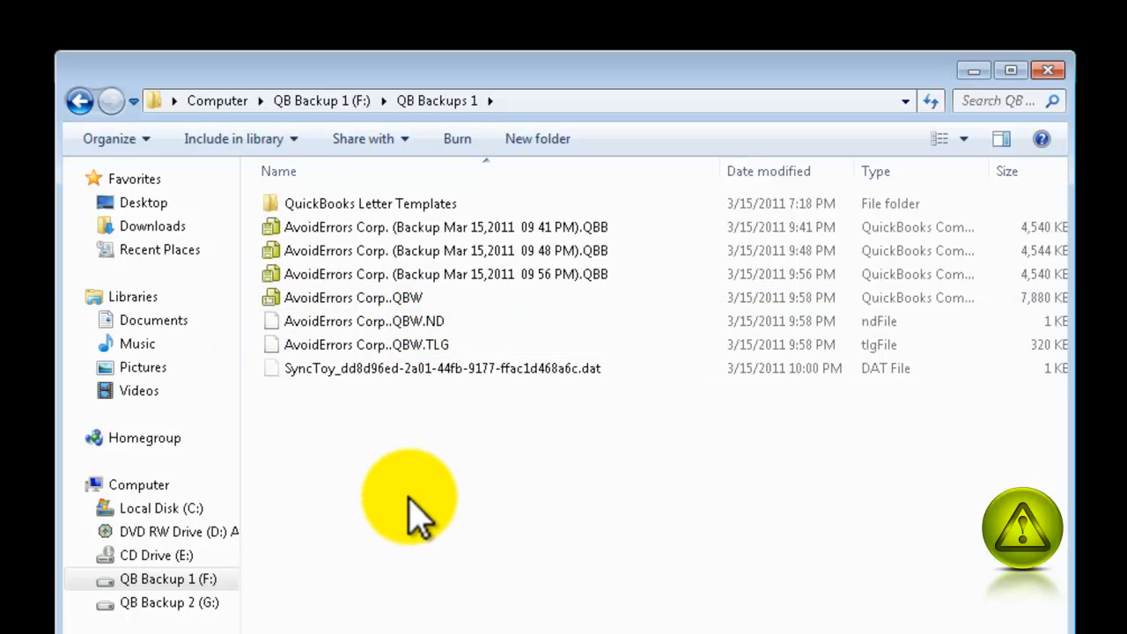
Delete the three dated .QBB backups from QB Backups 1, then bring up the Start menu
left_click(445, 274)
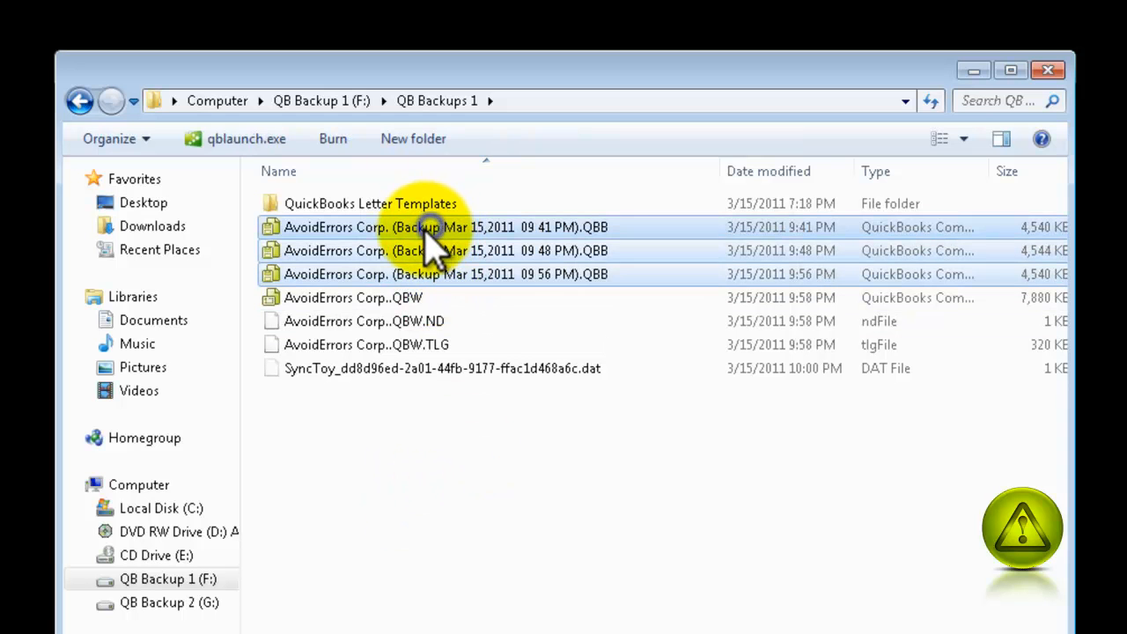
right_click(431, 238)
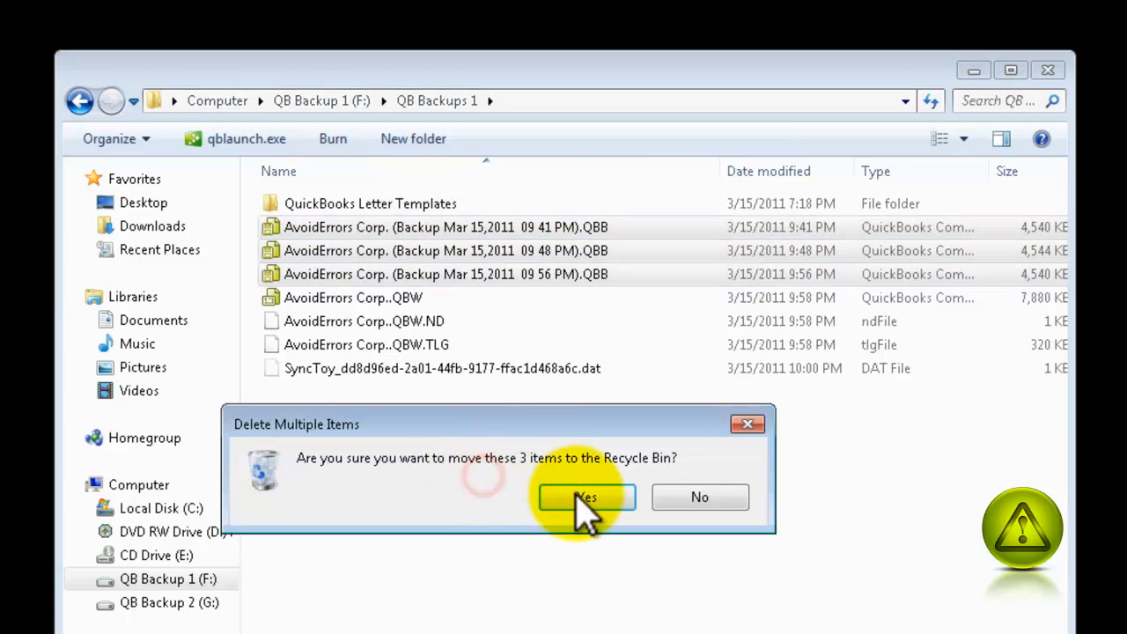
left_click(585, 497)
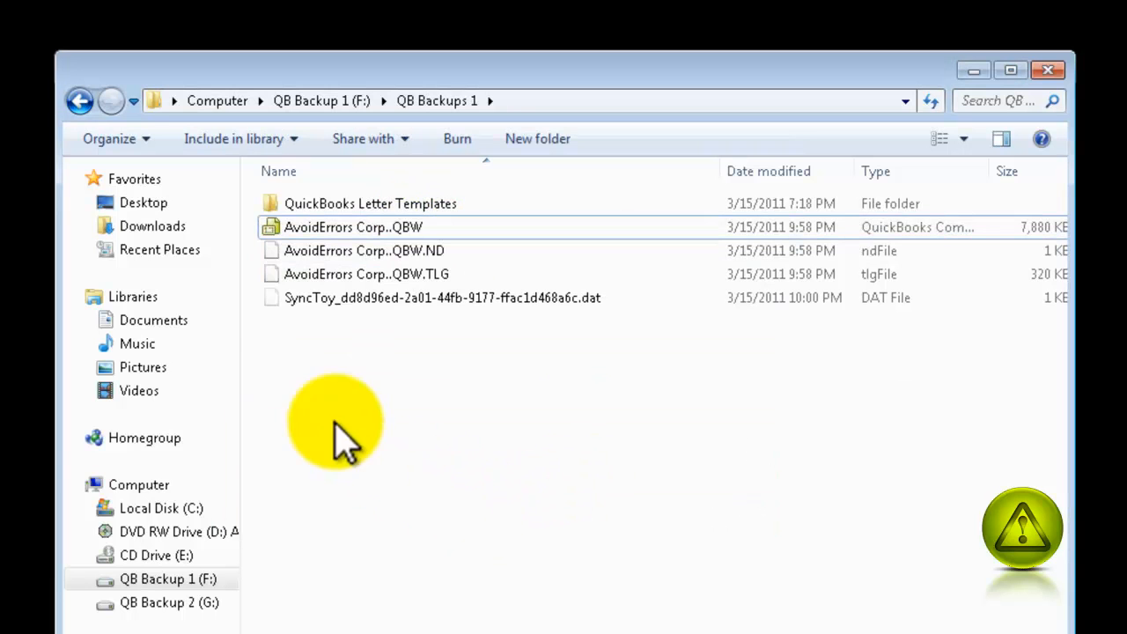
mouse_move(449, 510)
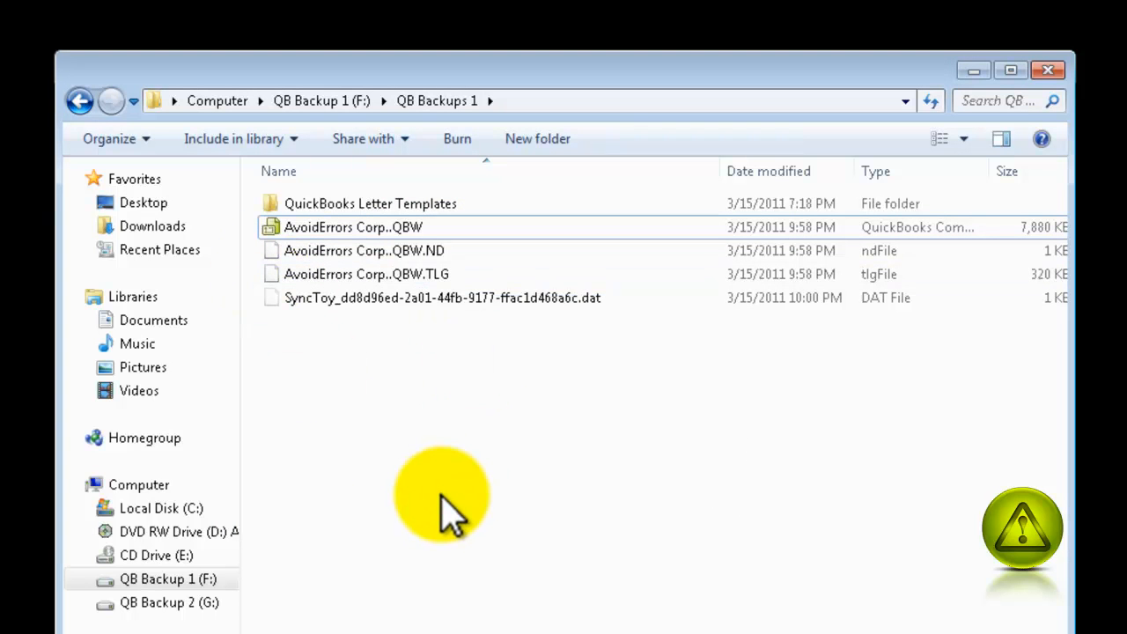
mouse_move(352, 564)
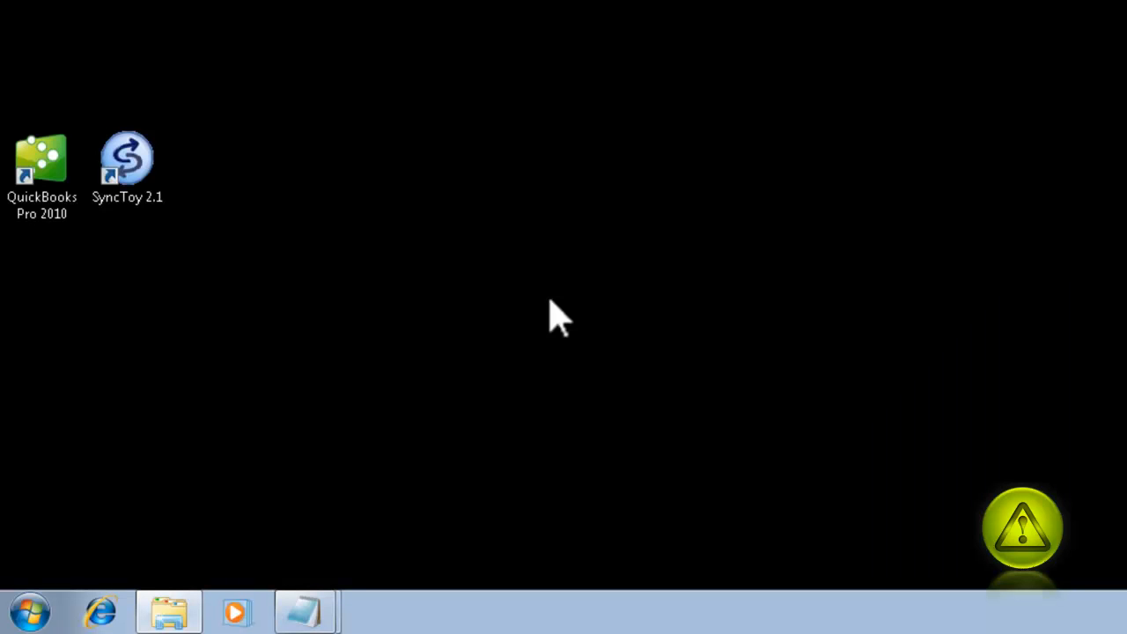
left_click(28, 610)
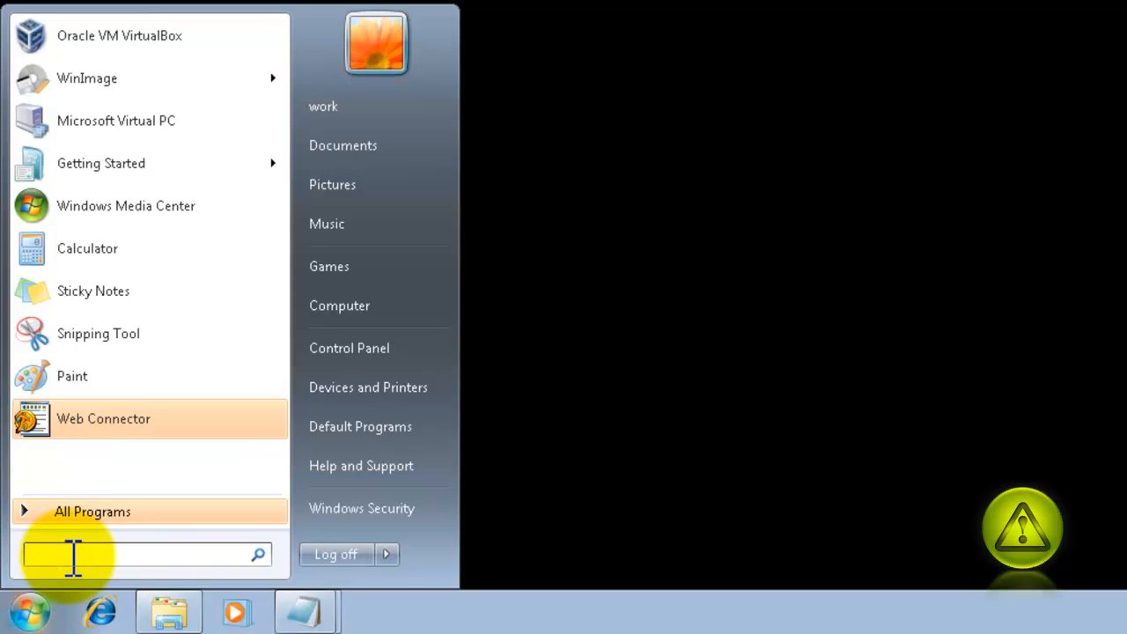
Launch Task Scheduler via the Run dialog with taskschd.msc
type("run")
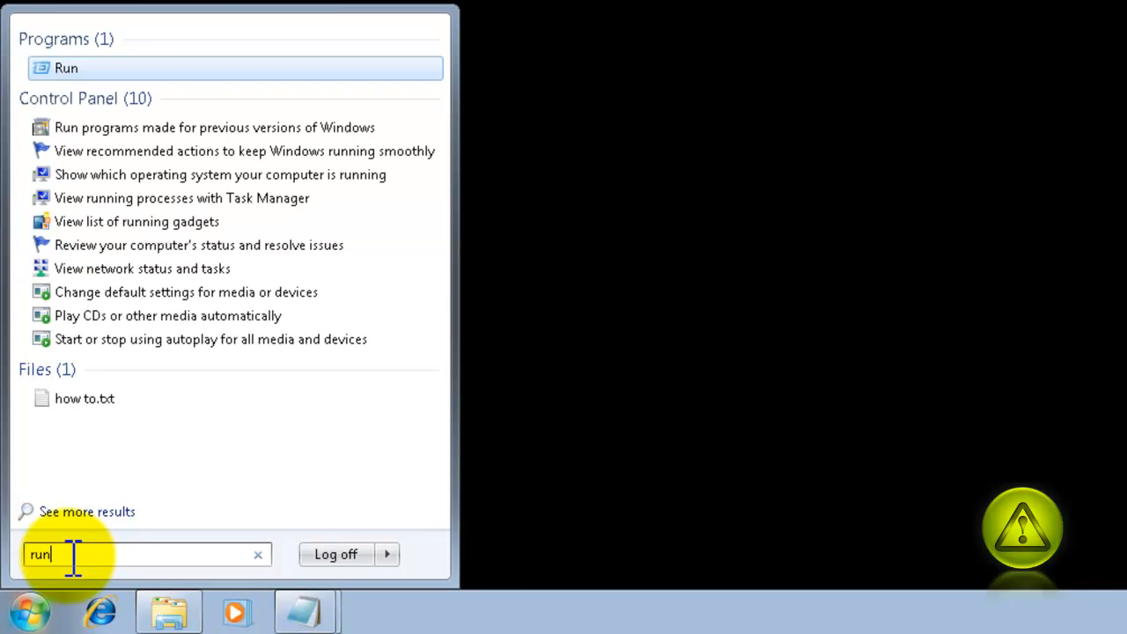
mouse_move(70, 190)
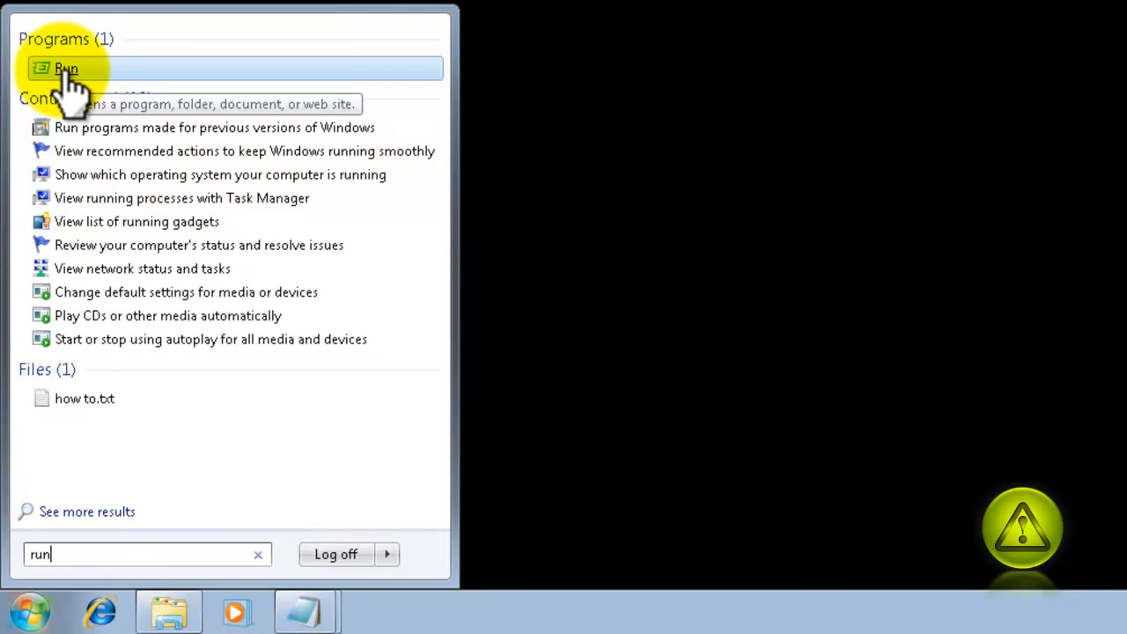
left_click(65, 67)
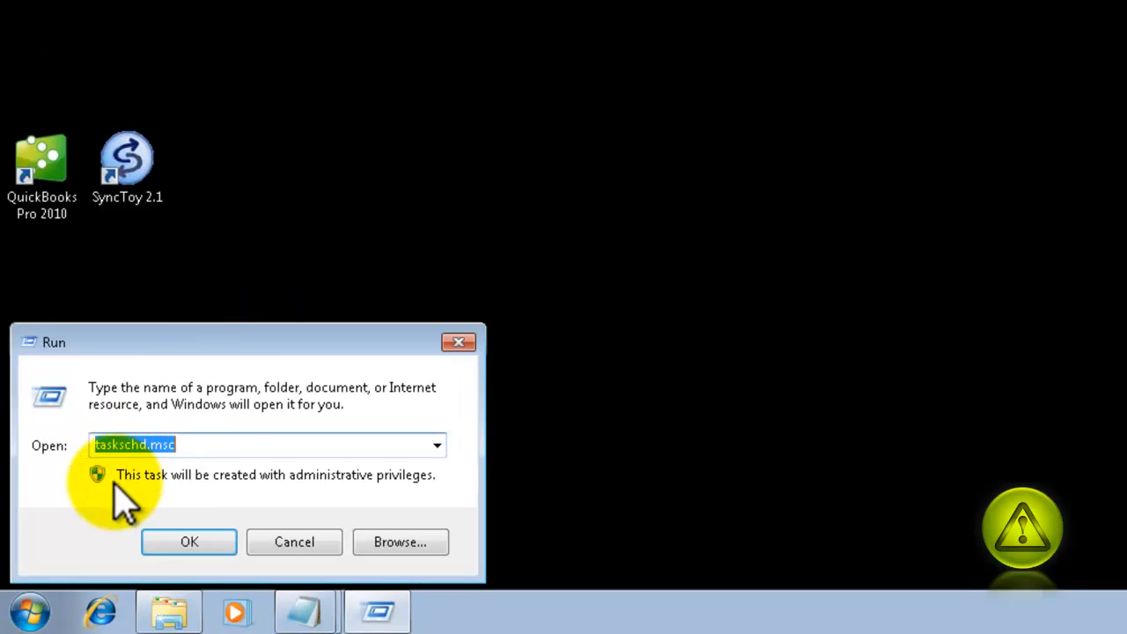
mouse_move(137, 462)
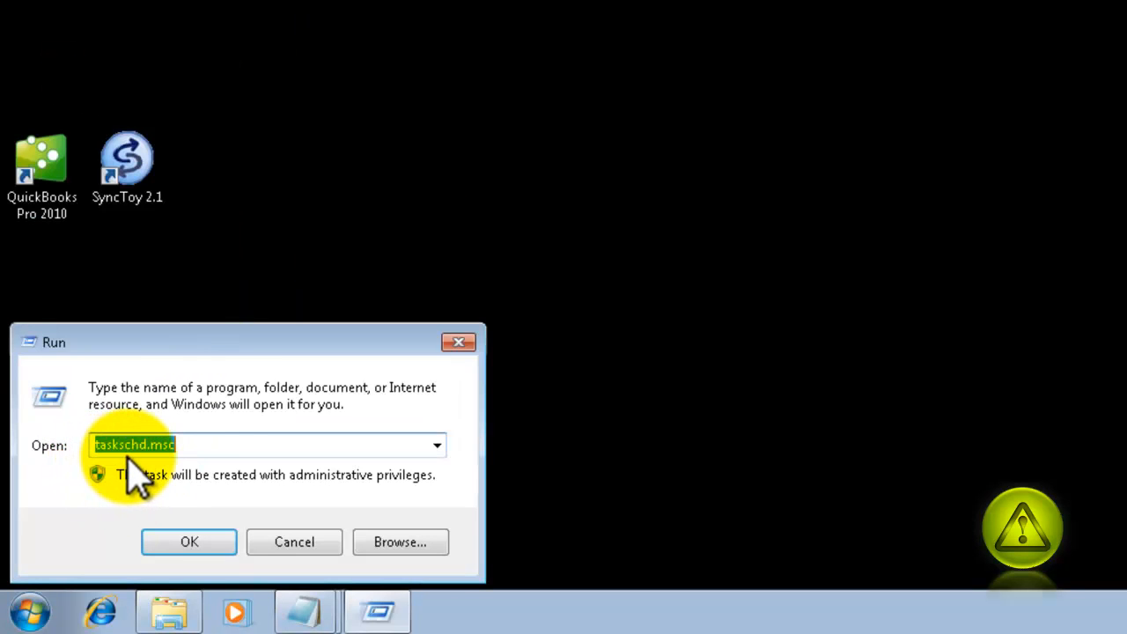
mouse_move(188, 542)
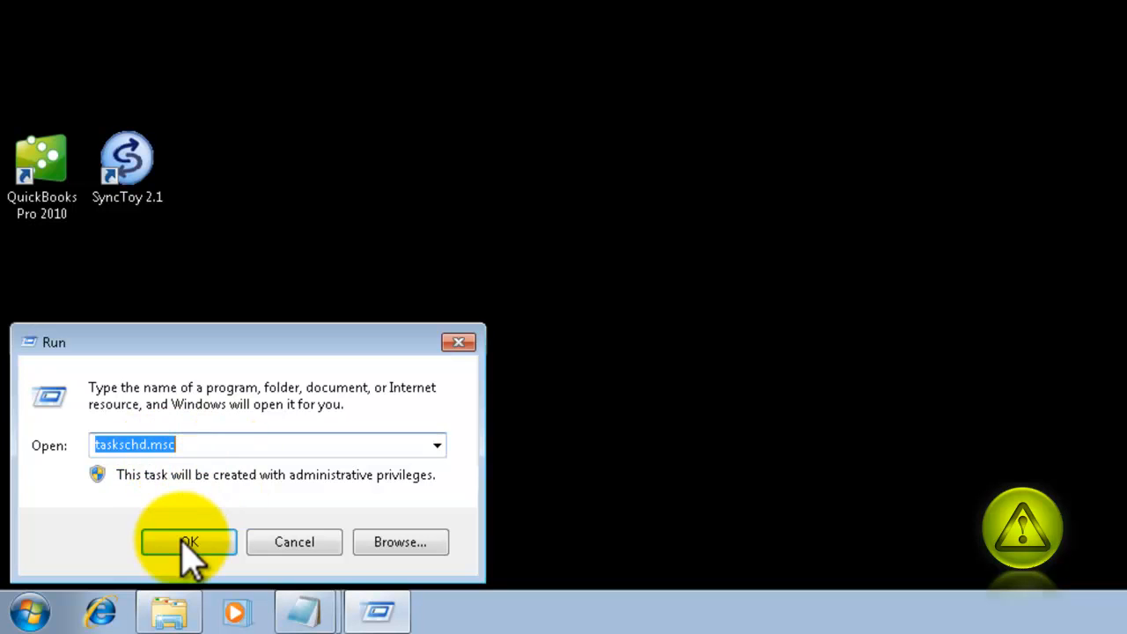
left_click(186, 542)
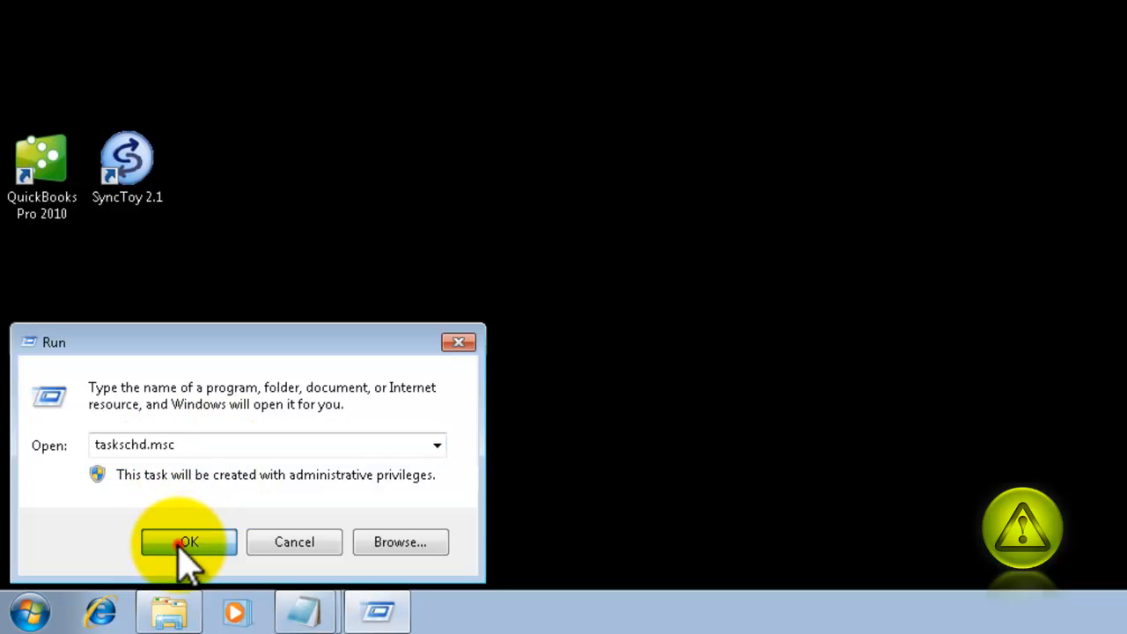
left_click(187, 542)
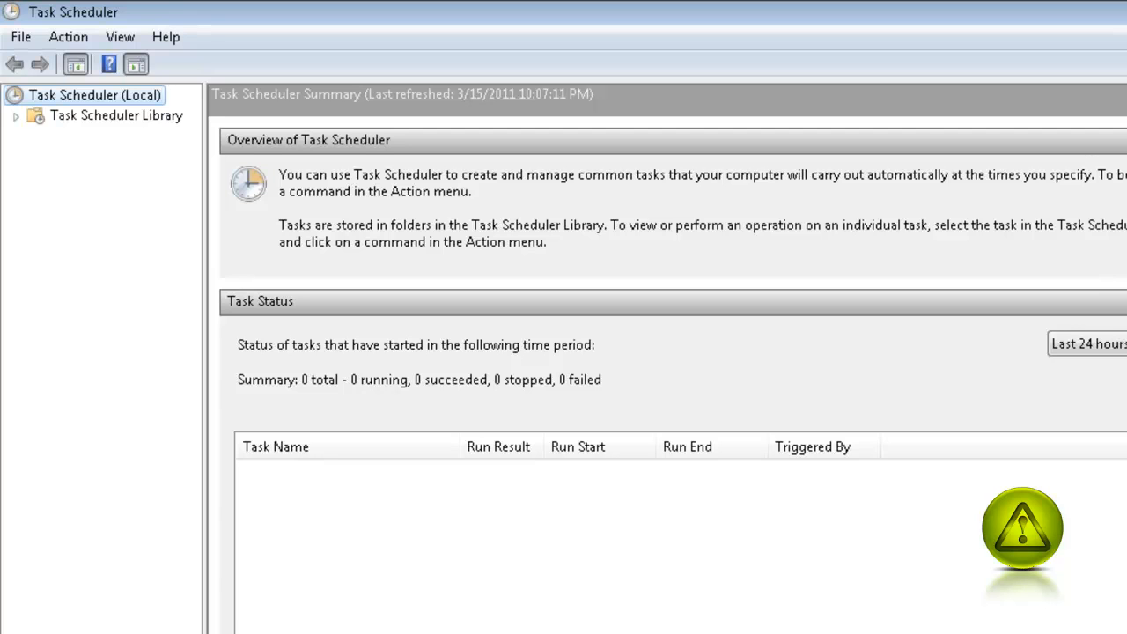
mouse_move(155, 281)
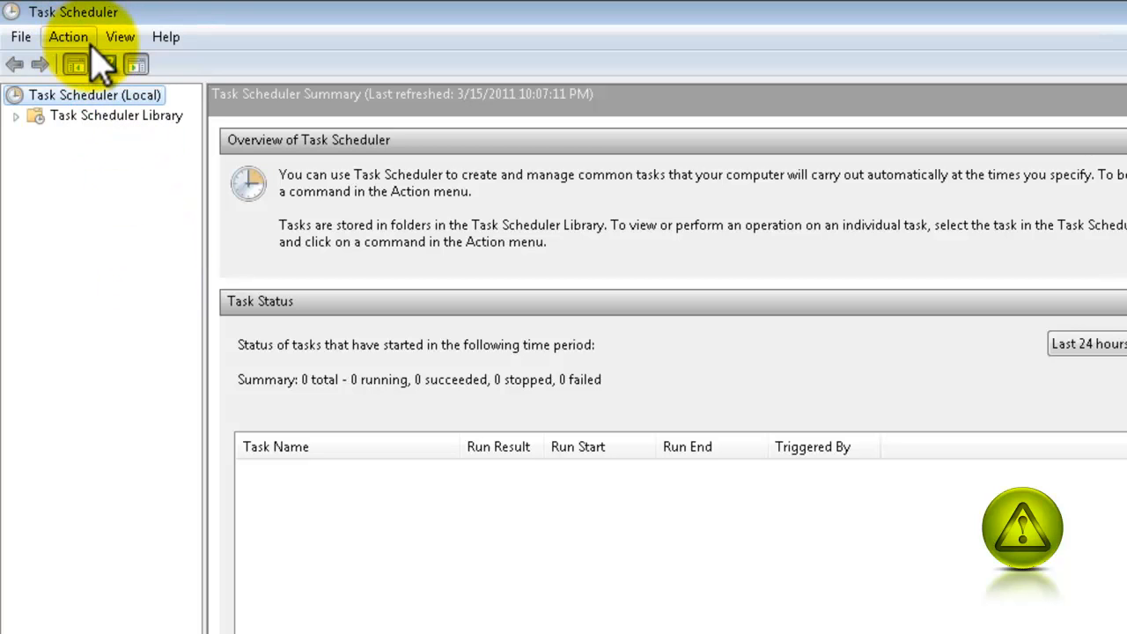
Start Create Basic Task from the Action menu
left_click(66, 36)
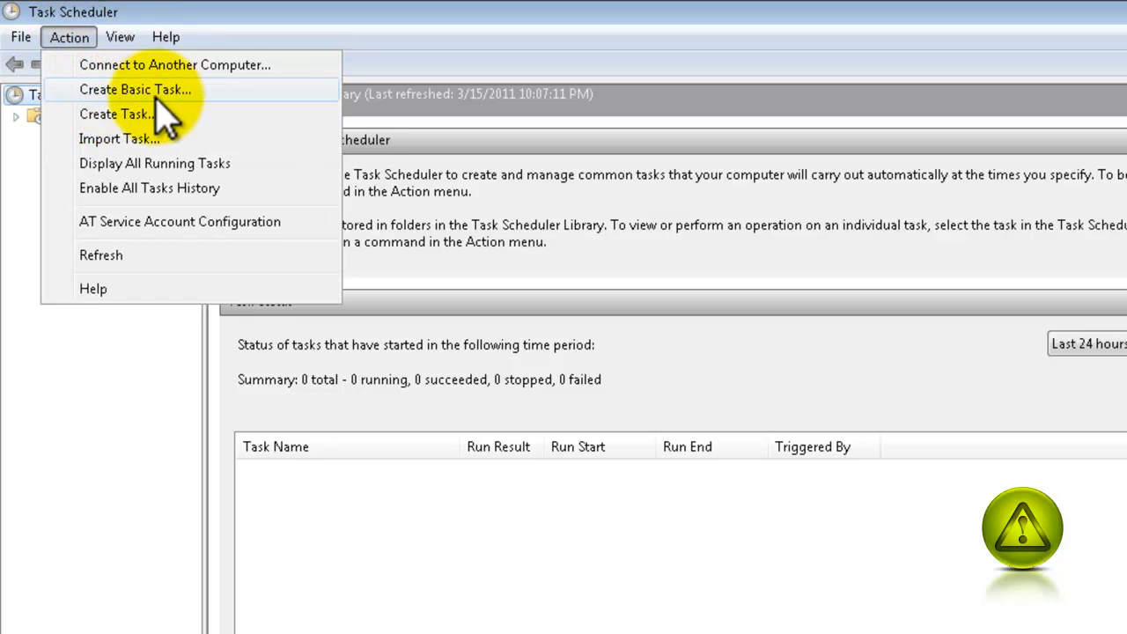
mouse_move(197, 100)
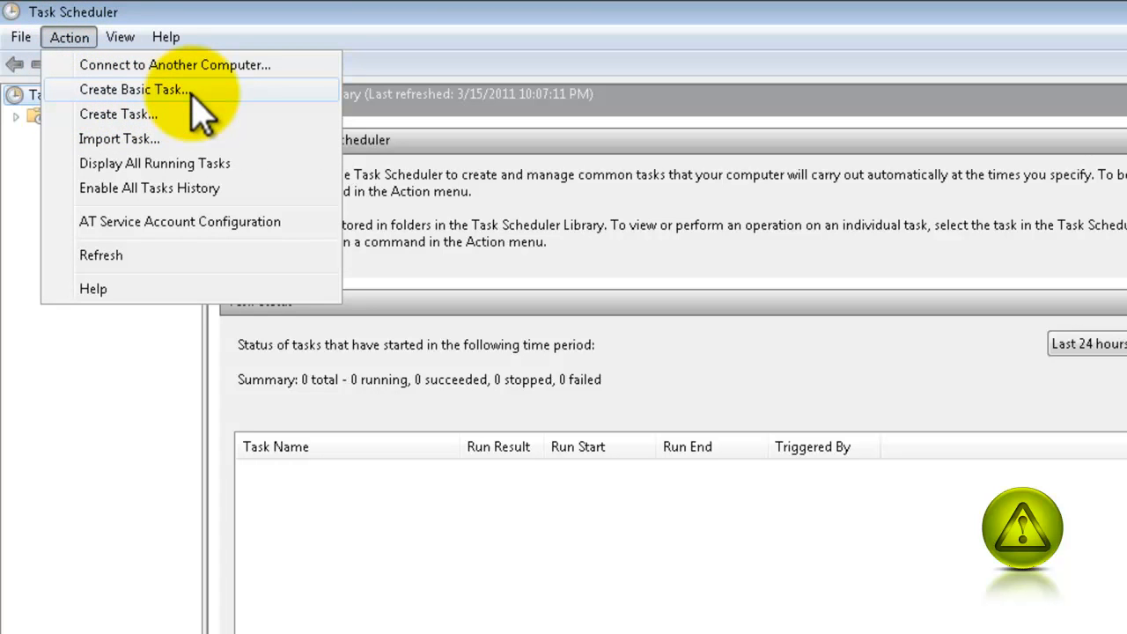
left_click(134, 88)
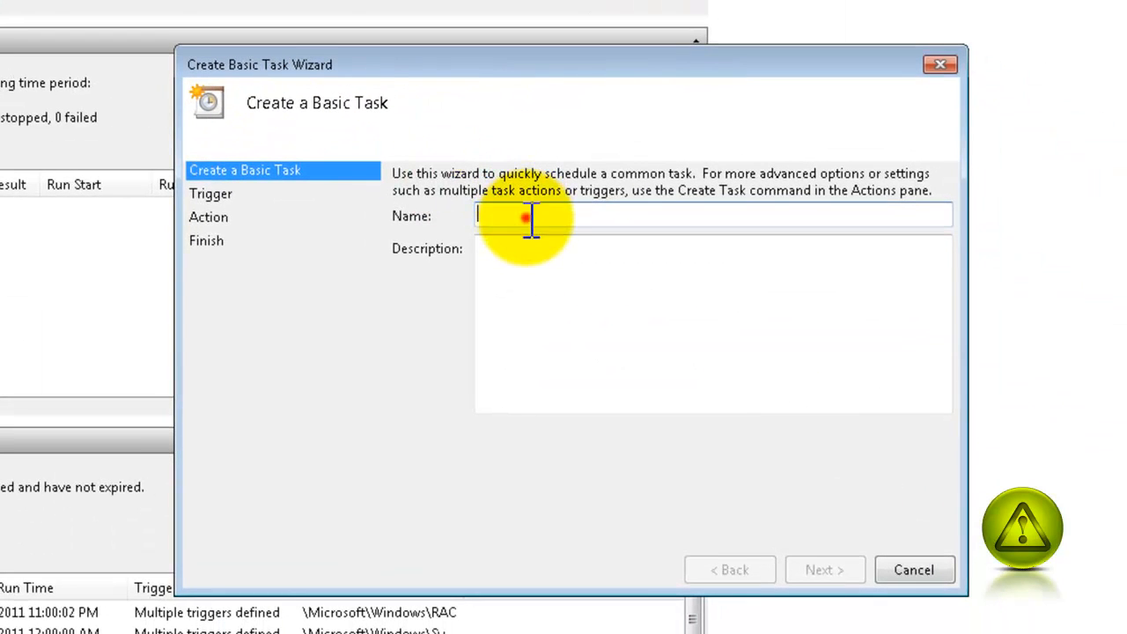
mouse_move(633, 214)
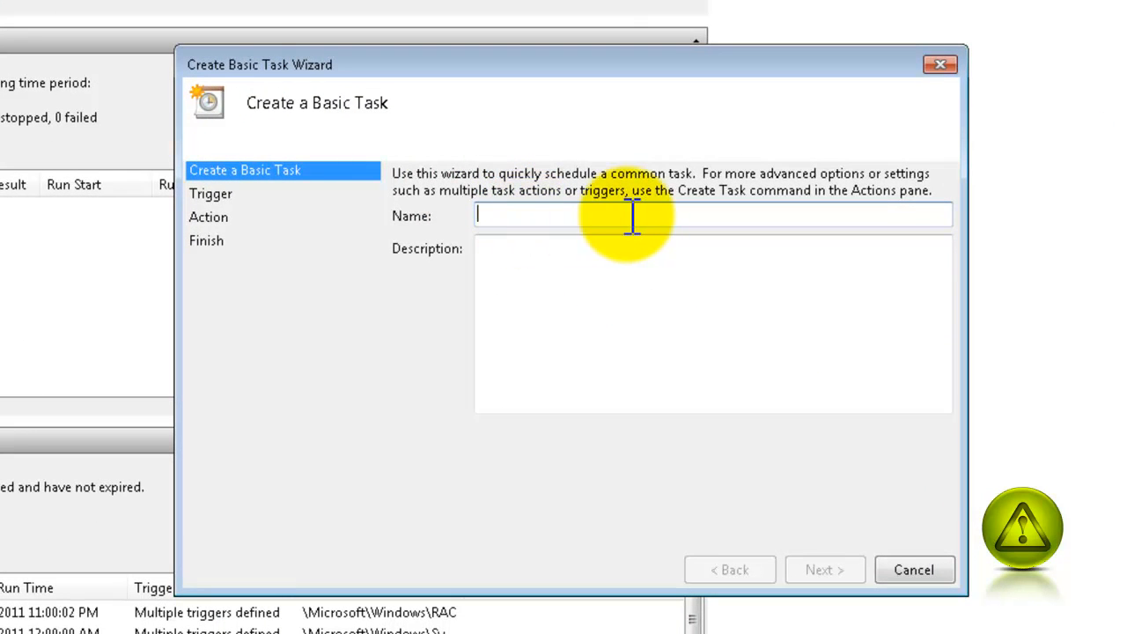
Name the task SyncToy and keep a Daily trigger
type("Sync")
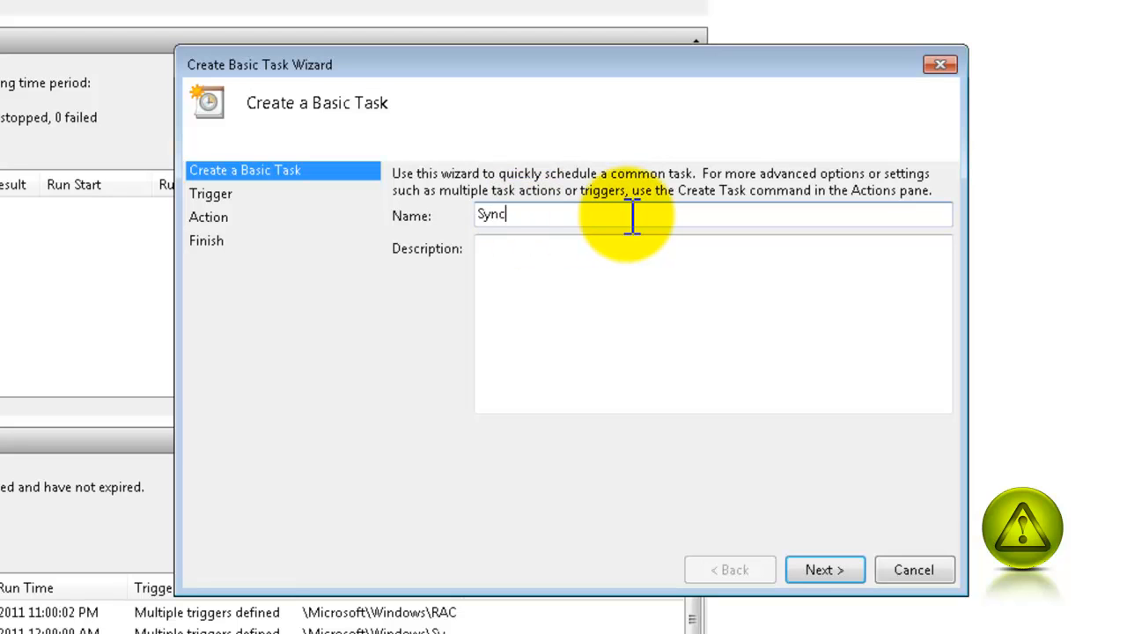
type("T")
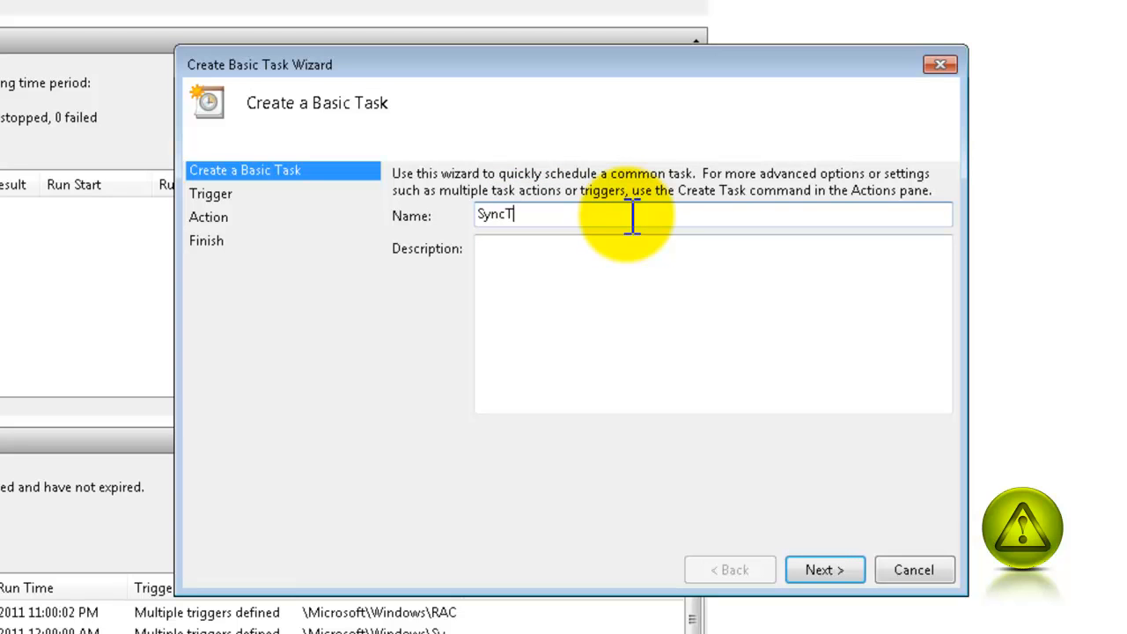
type("oy")
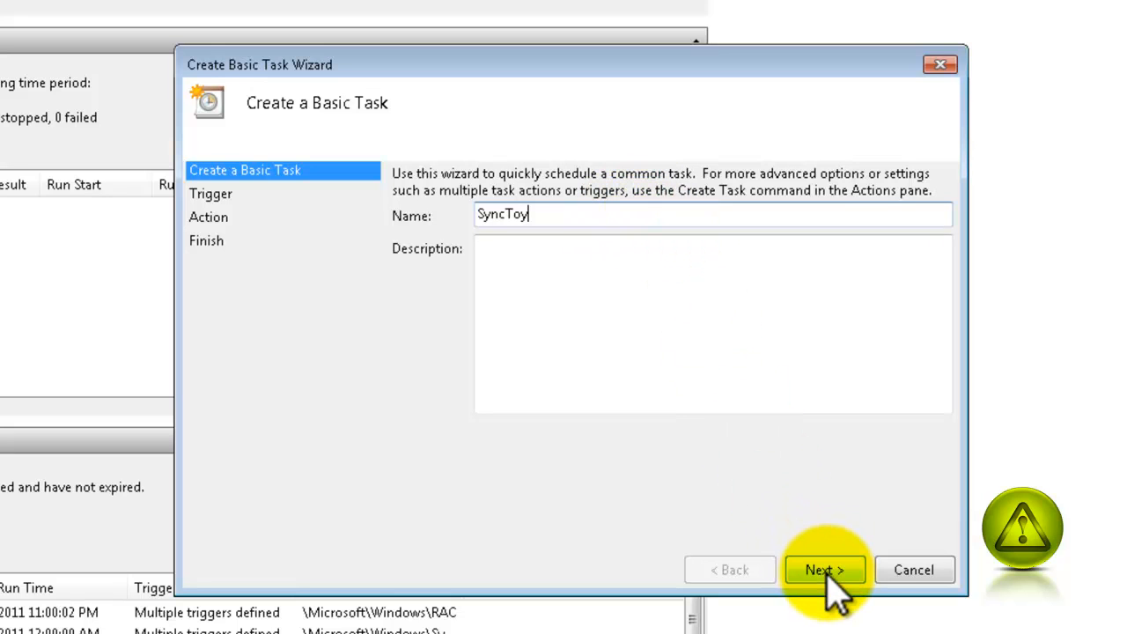
left_click(824, 570)
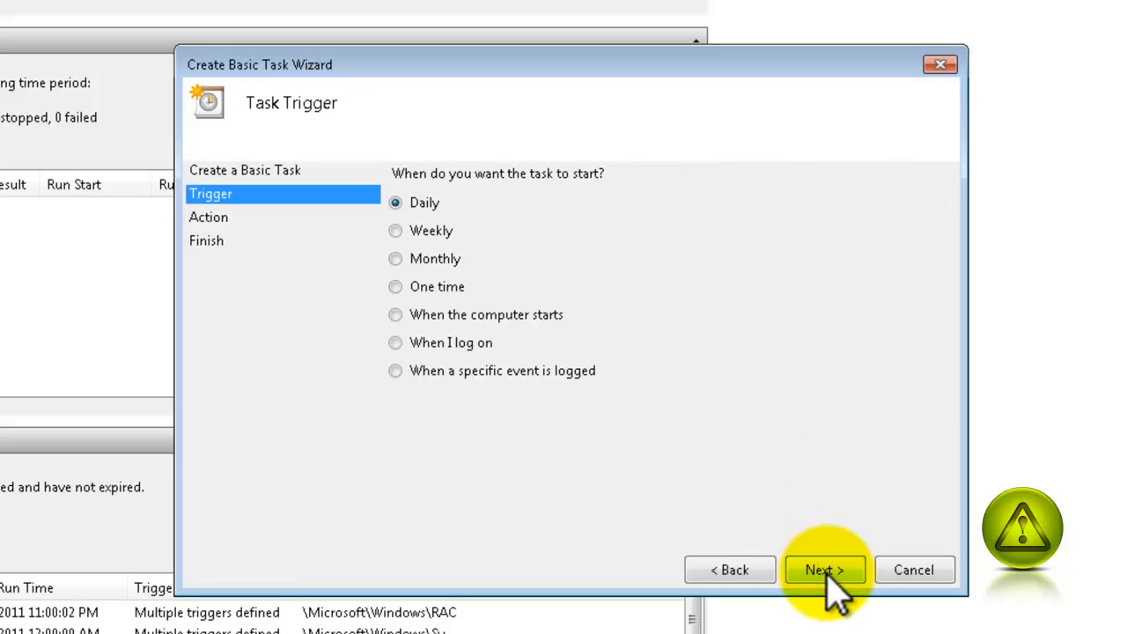
mouse_move(718, 405)
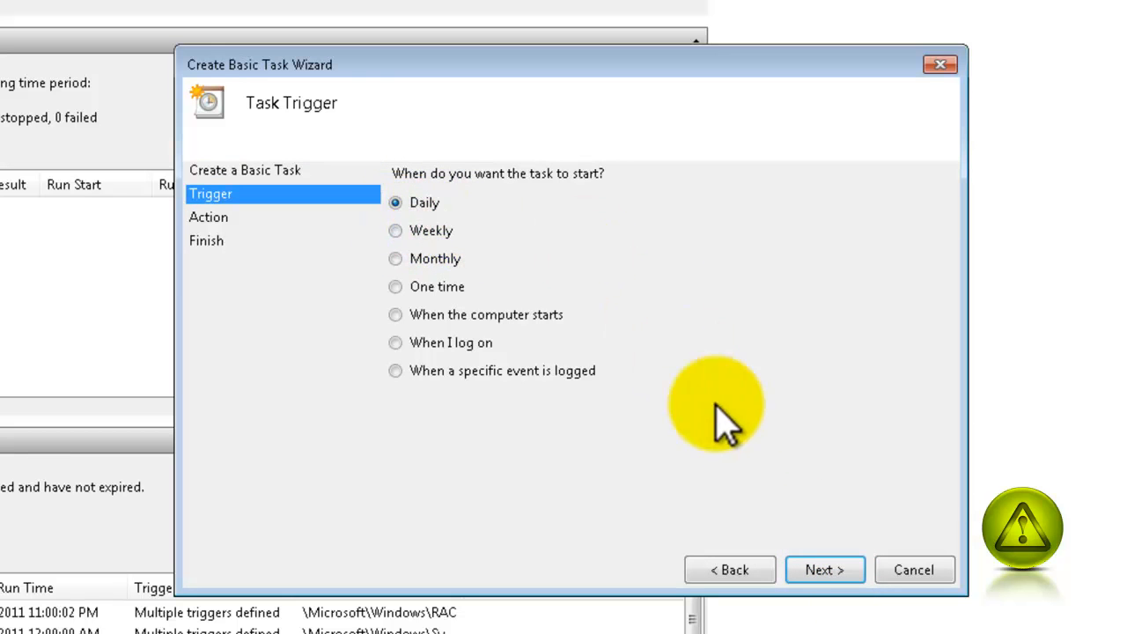
left_click(824, 570)
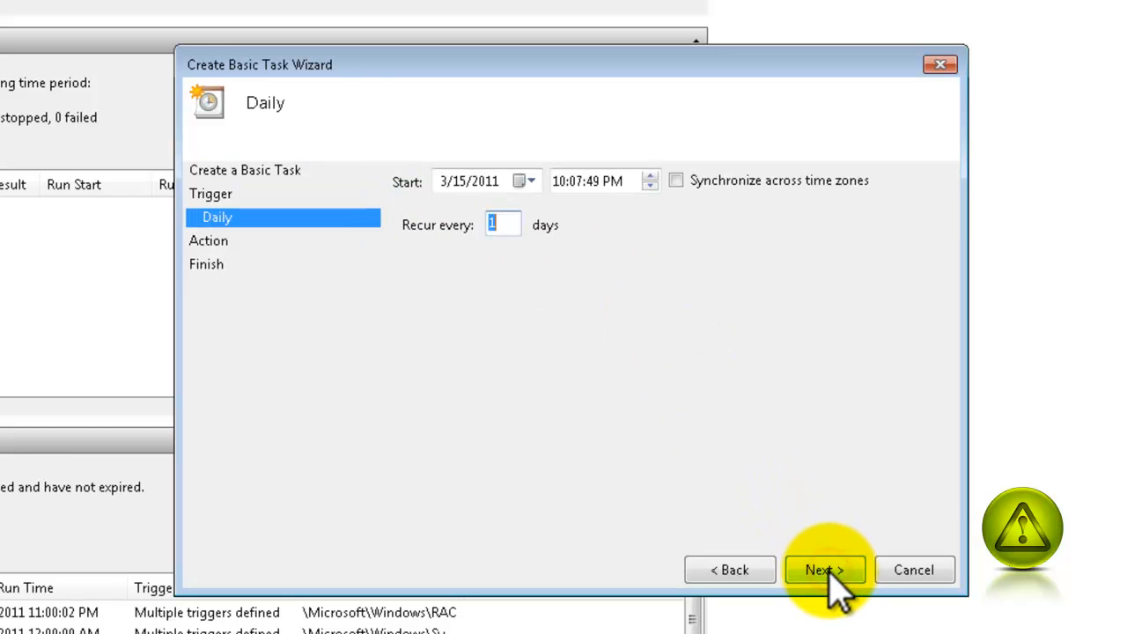
mouse_move(581, 190)
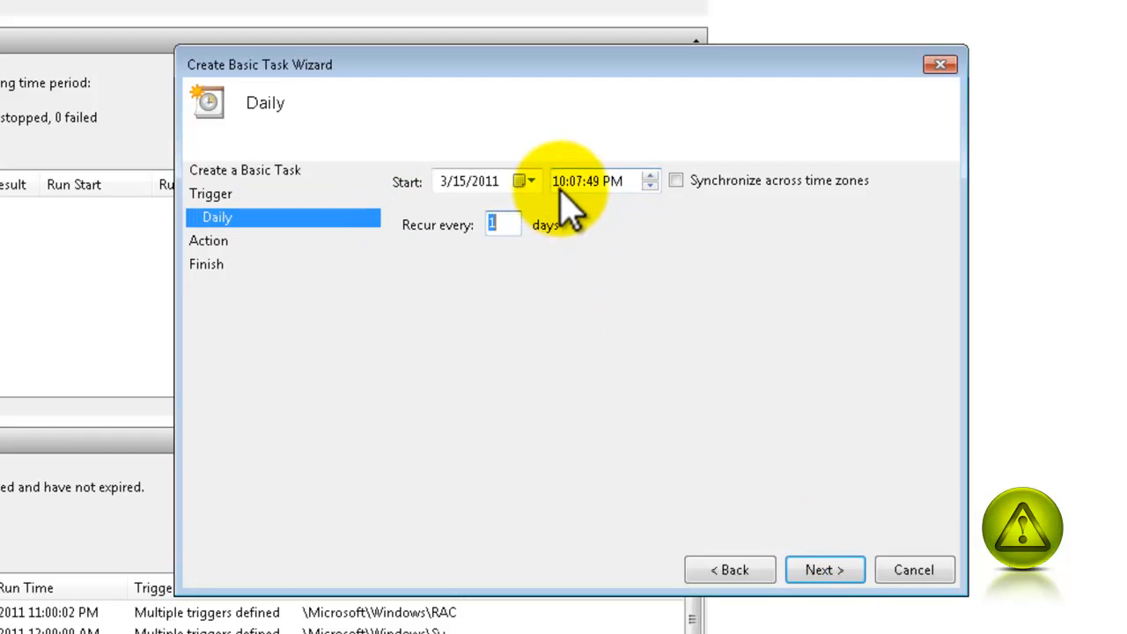
Set the daily start time to 12:00:00 PM recurring every 1 day, with Start a program as action
left_click(562, 179)
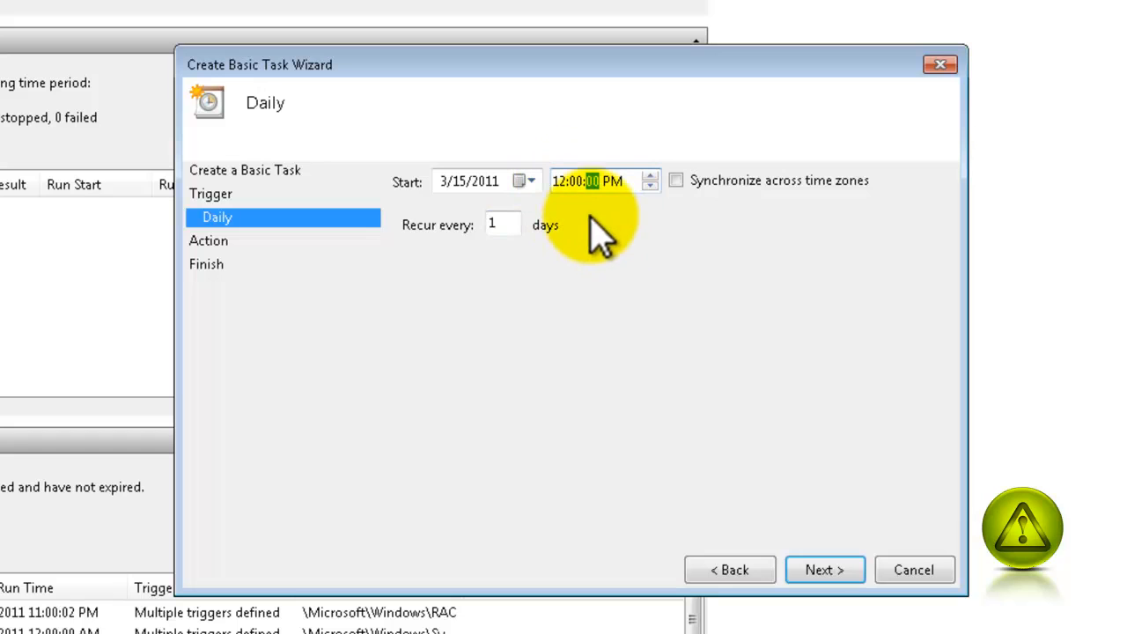
mouse_move(704, 361)
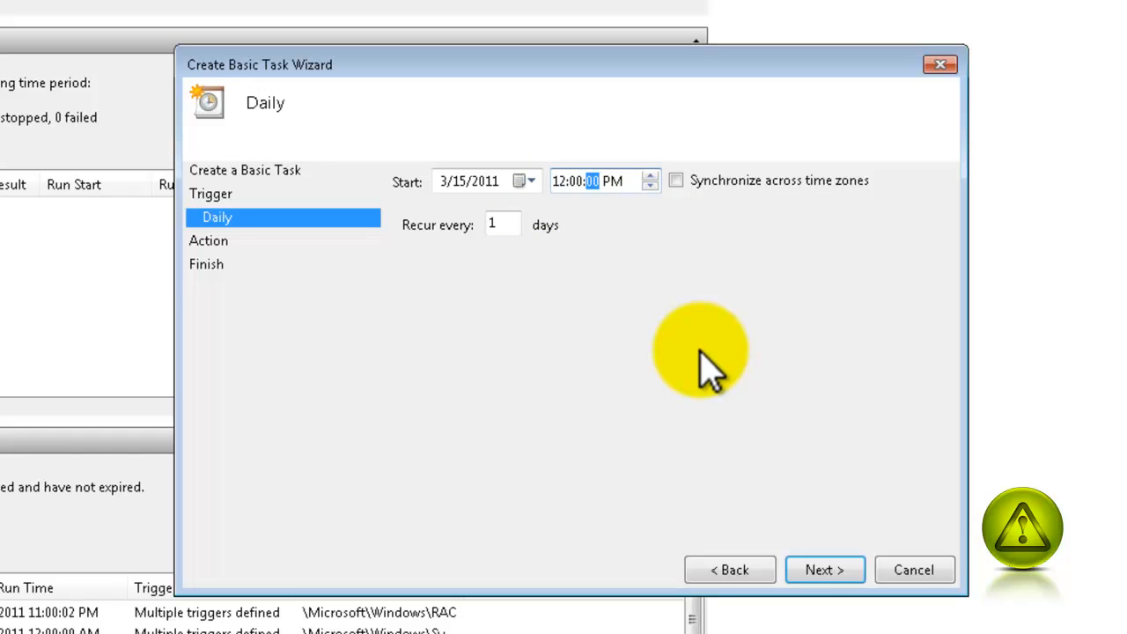
mouse_move(713, 378)
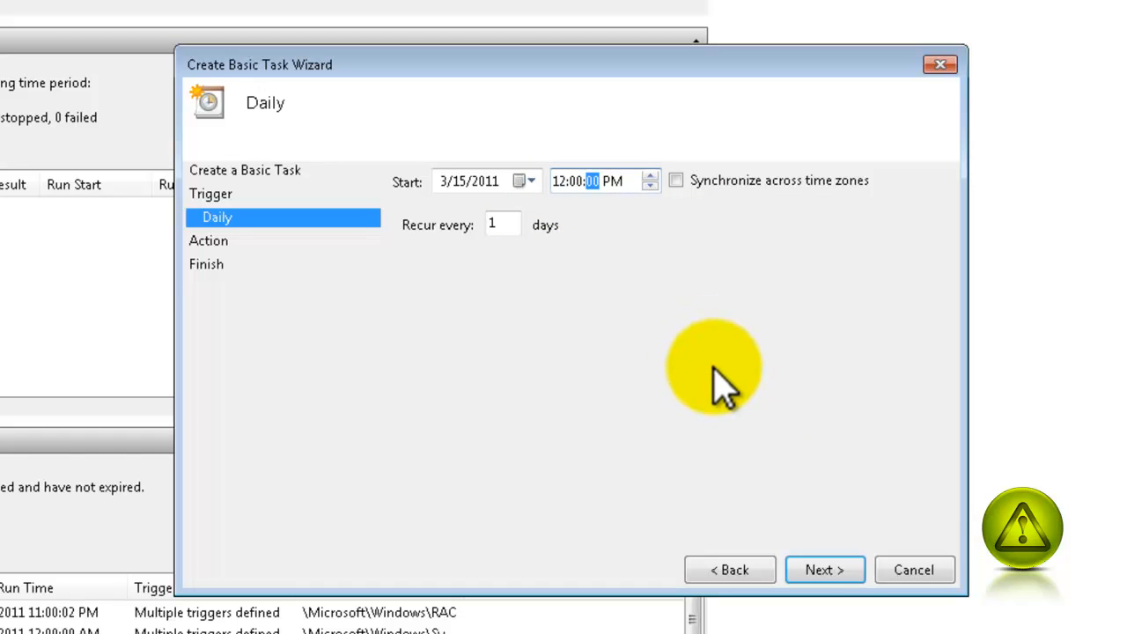
mouse_move(824, 570)
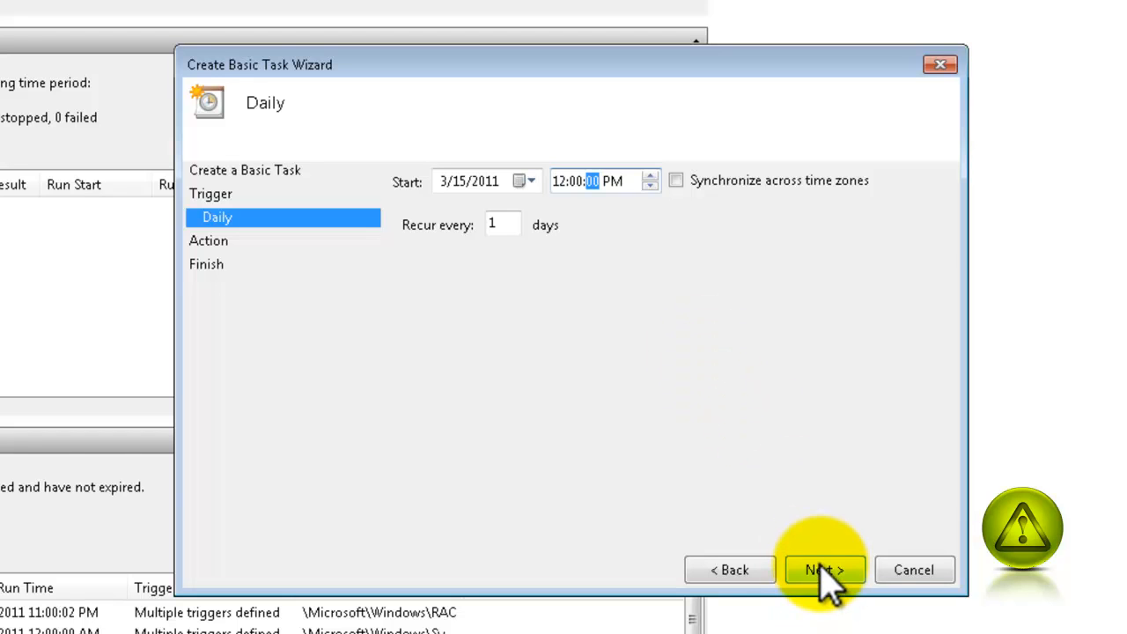
left_click(824, 570)
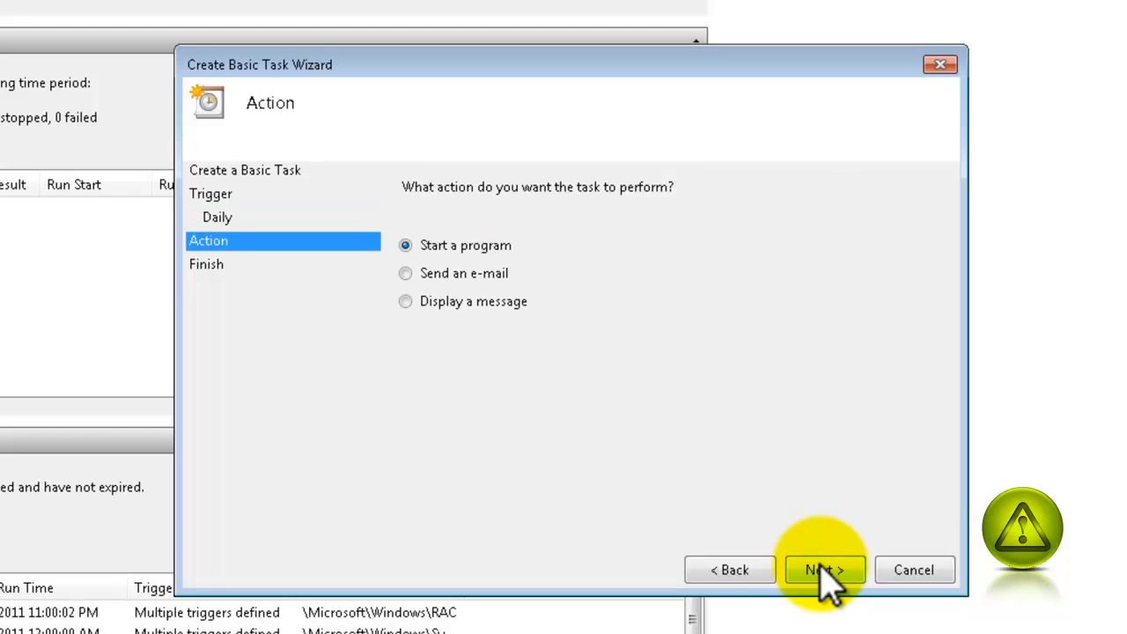
mouse_move(519, 282)
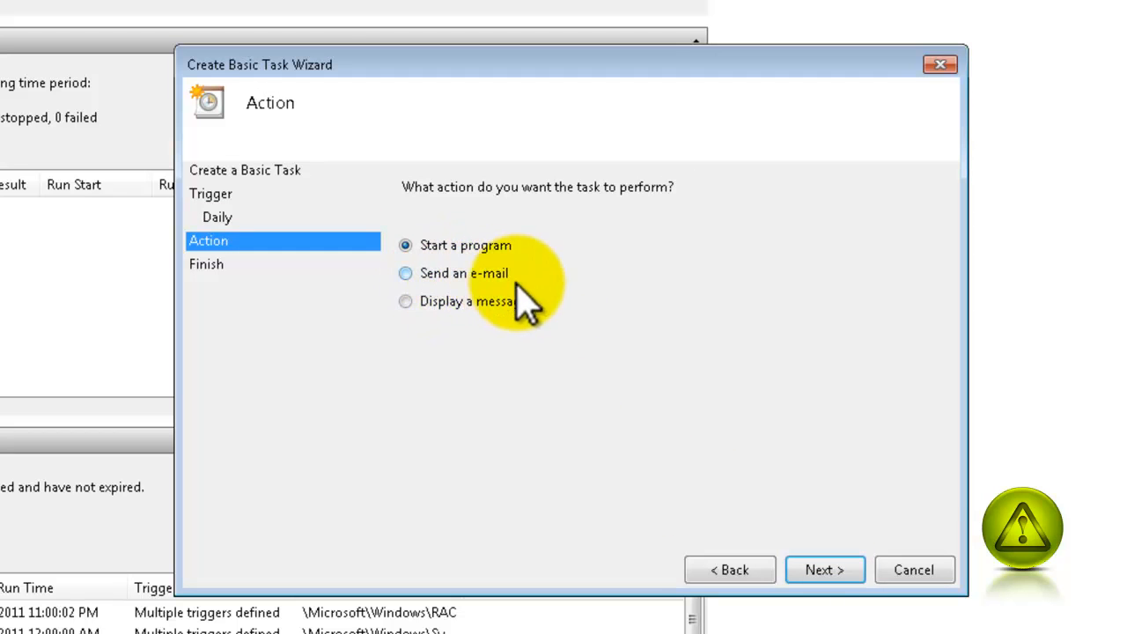
left_click(824, 570)
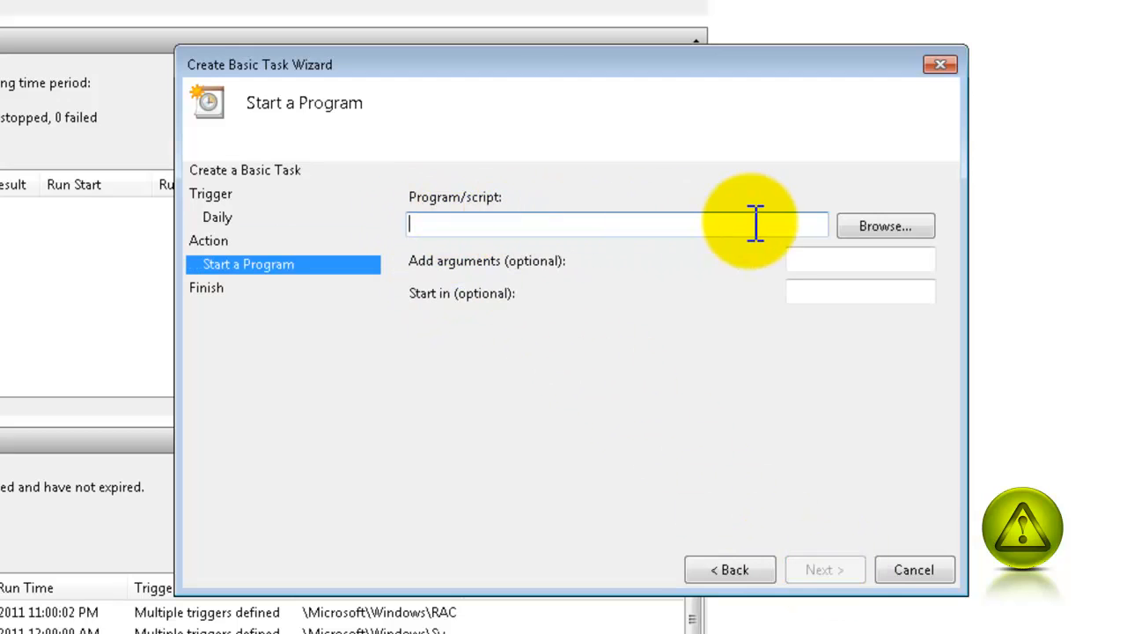
Browse to C:\Program Files\SyncToy 2.1 and select SyncToy.exe as the program to run
left_click(884, 226)
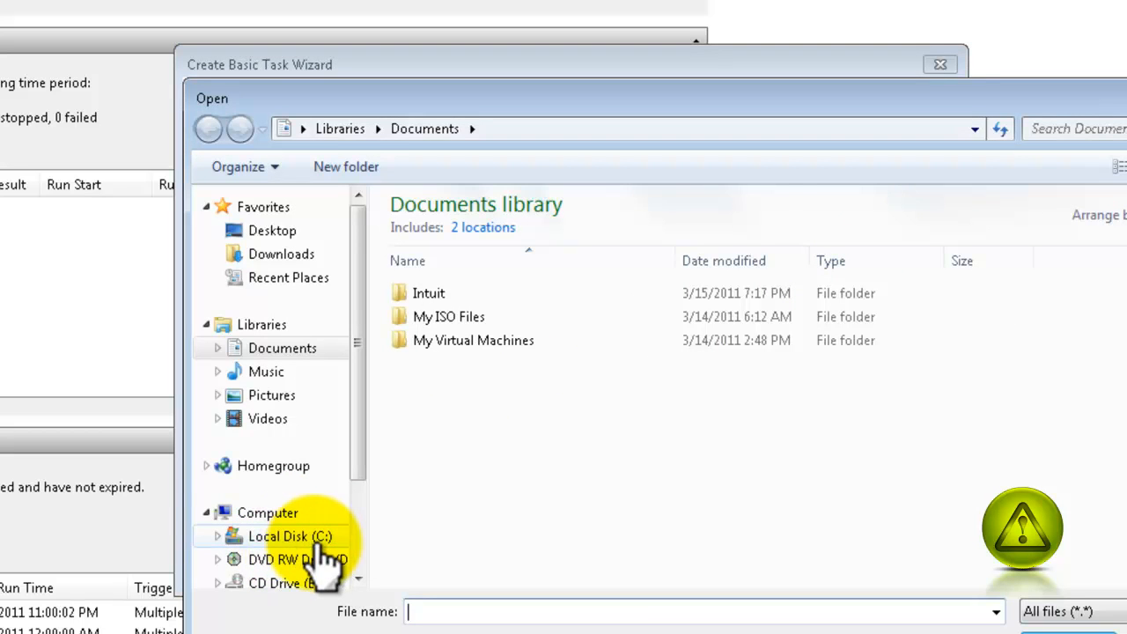
left_click(289, 535)
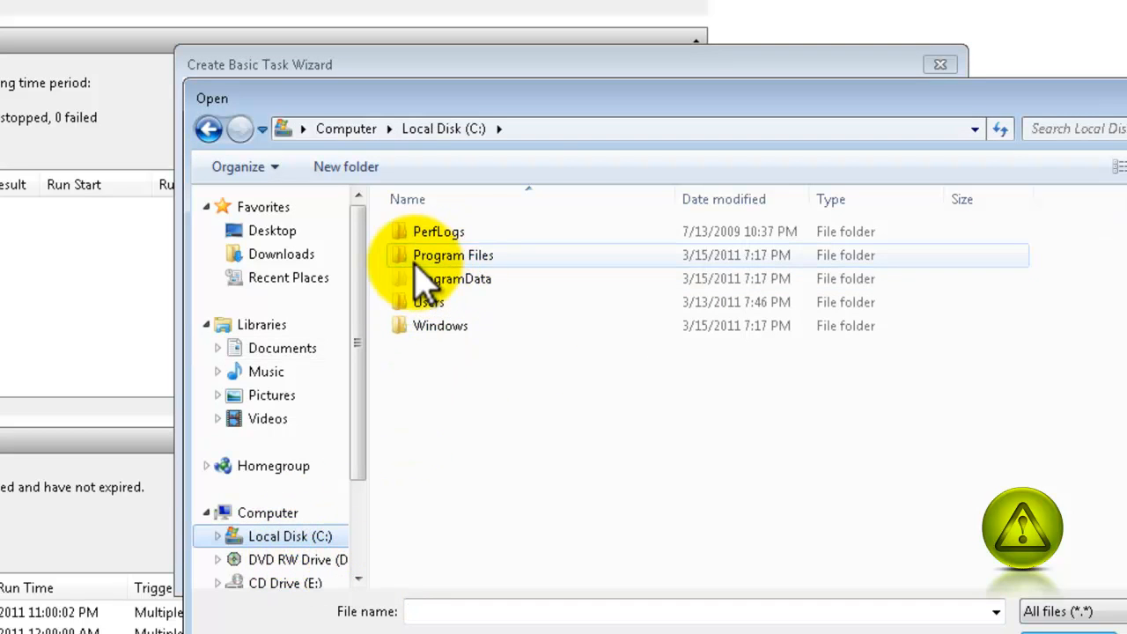
left_click(452, 255)
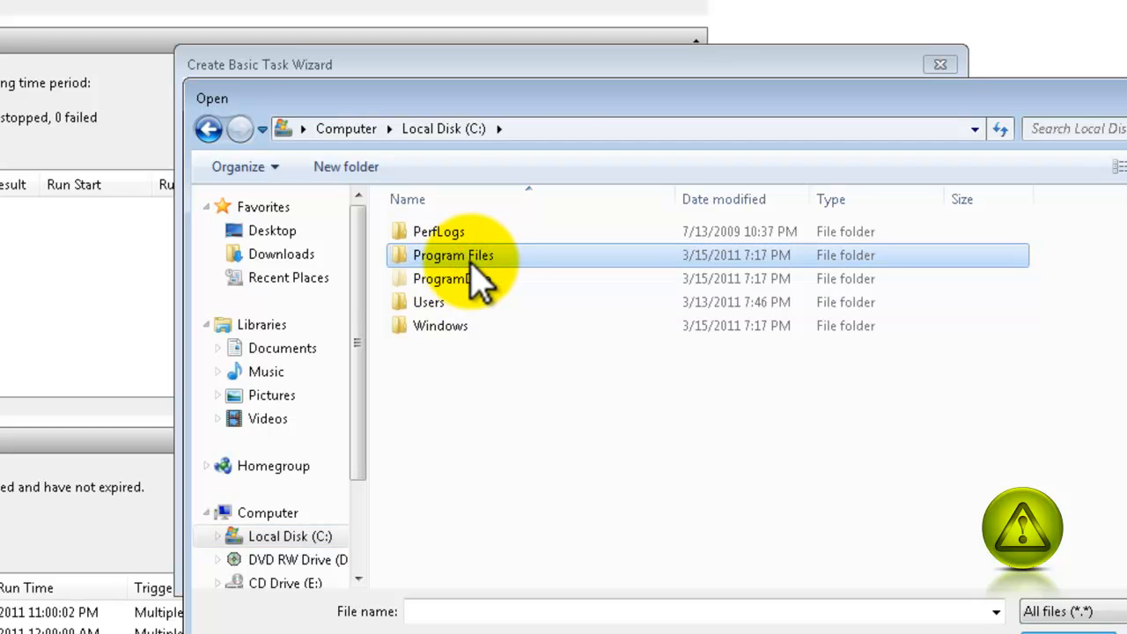
double_click(452, 255)
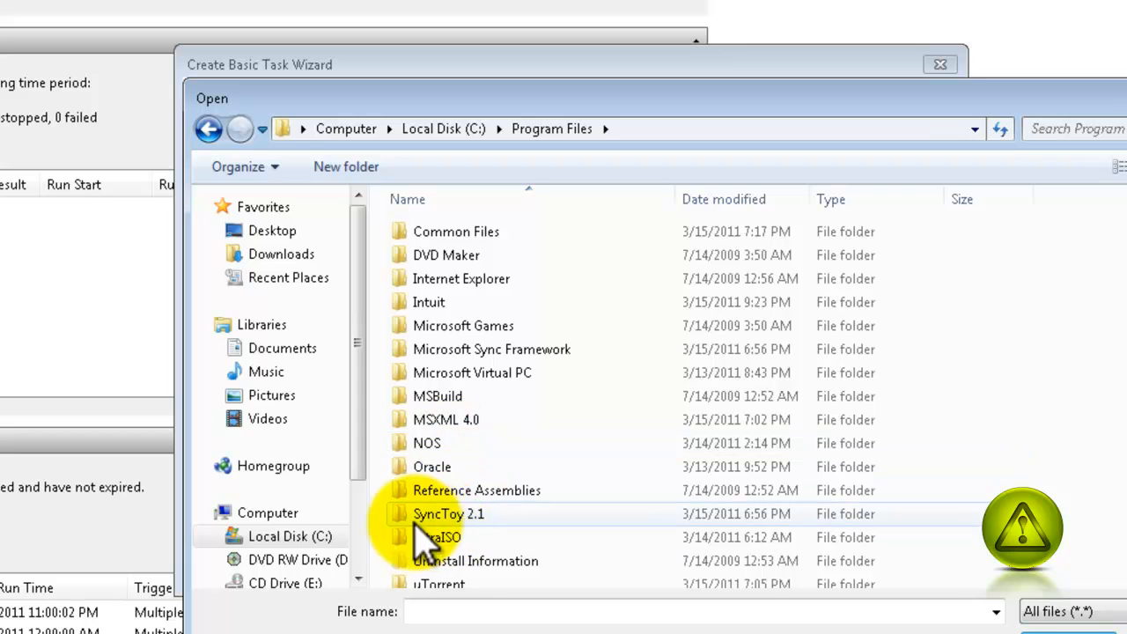
mouse_move(525, 528)
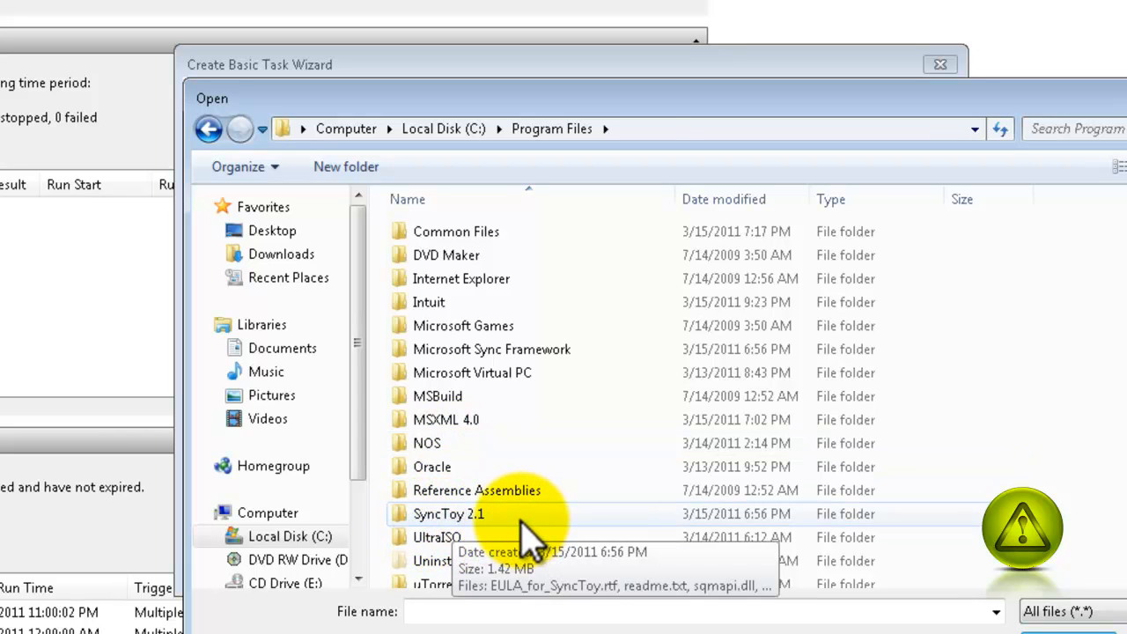
double_click(447, 514)
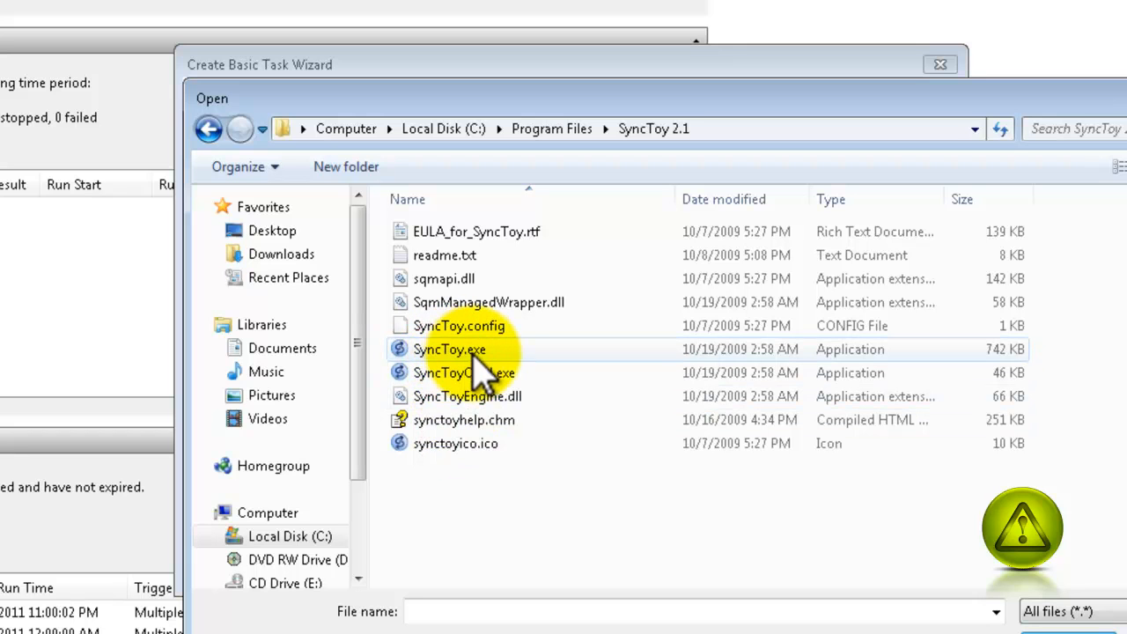
double_click(449, 348)
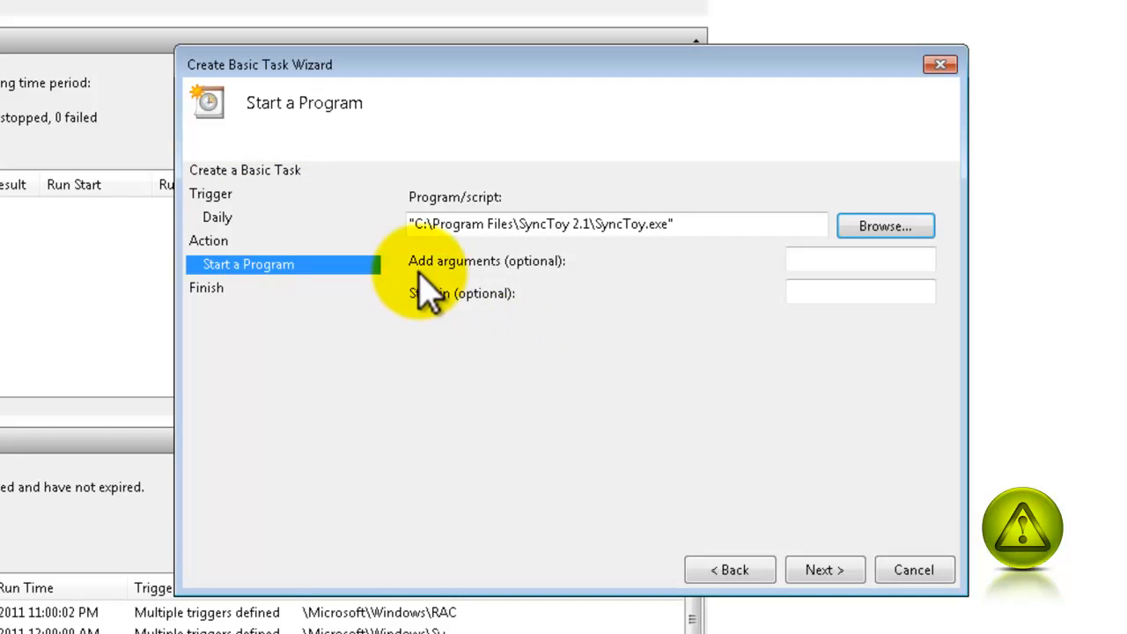
Give the task the -R argument, review the summary and finish creating the daily SyncToy task
left_click(859, 259)
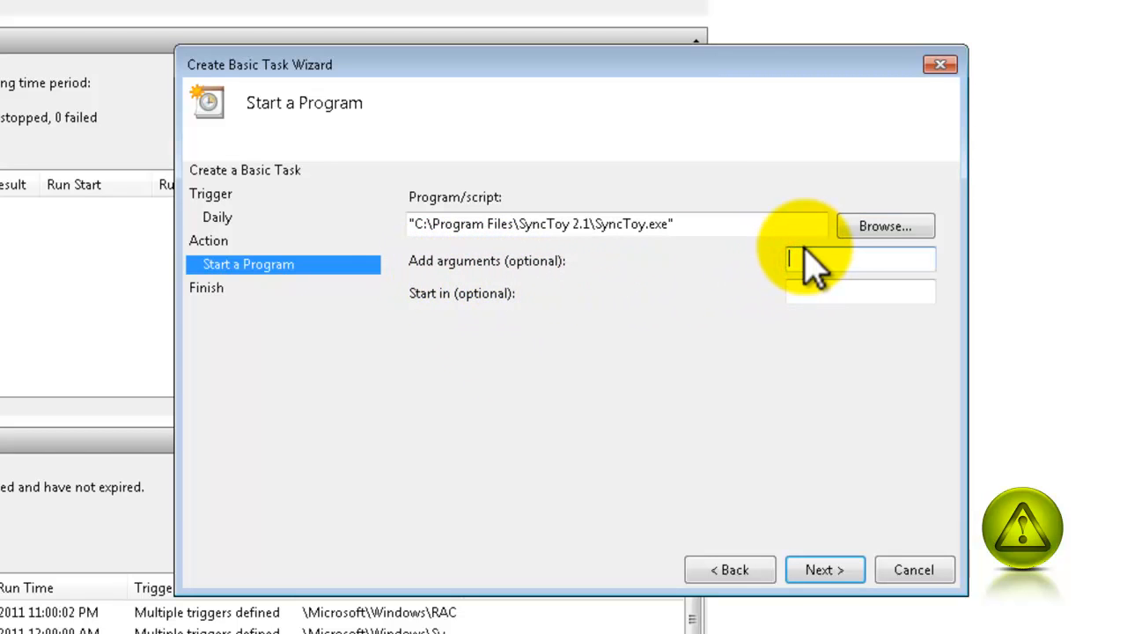
type("-R")
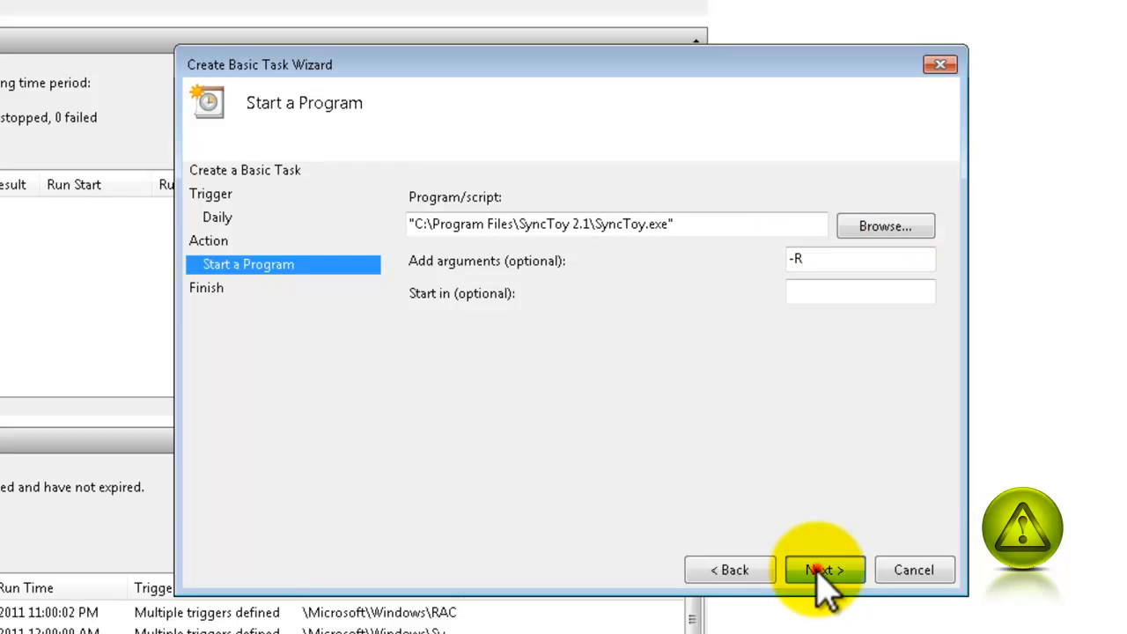
left_click(824, 571)
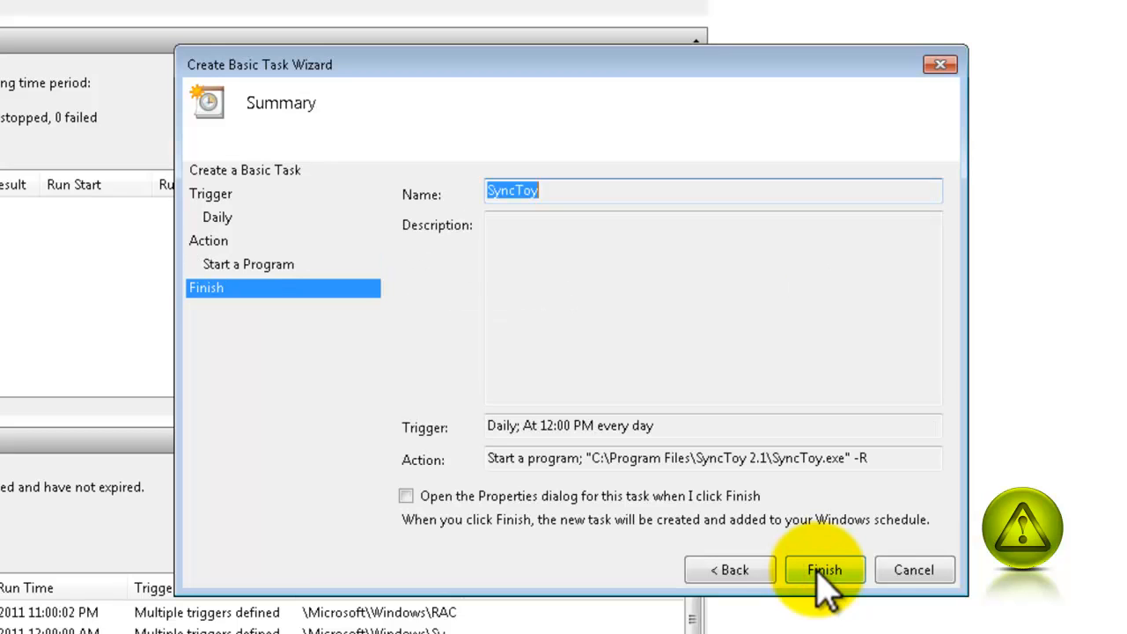
left_click(824, 570)
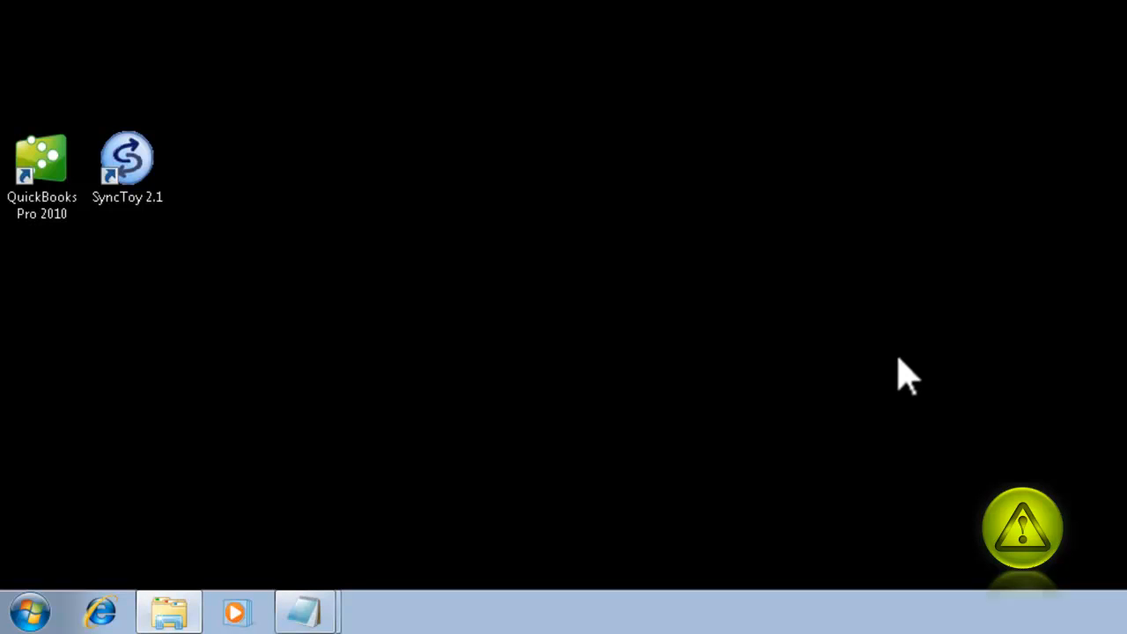
Launch QuickBooks Pro 2010 from its desktop shortcut
left_click(169, 611)
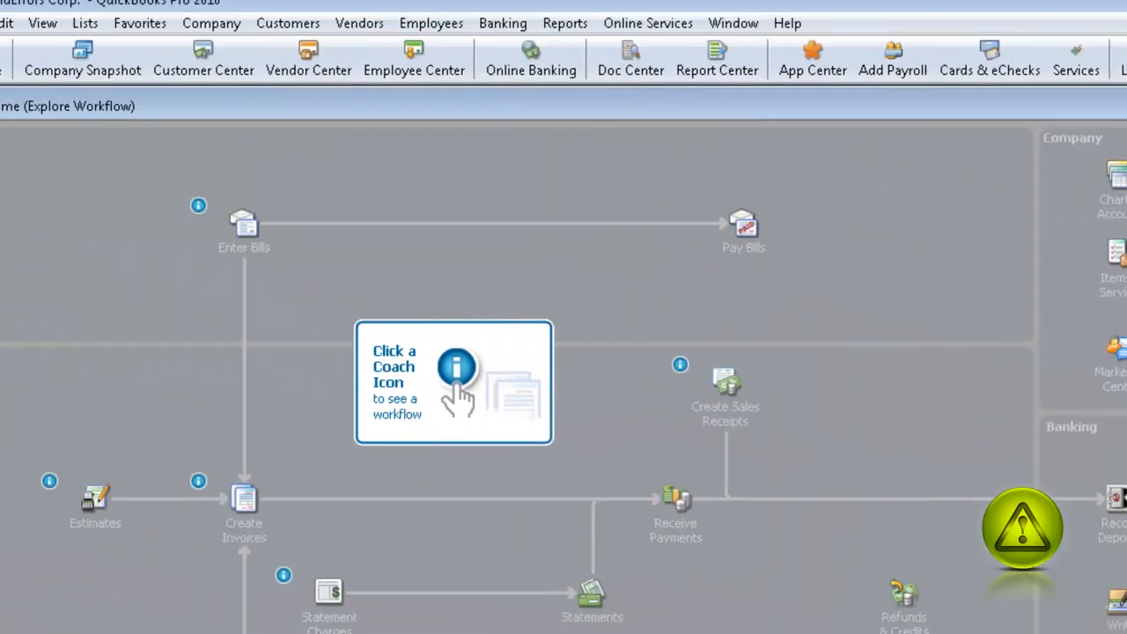
Start File > Open or Restore Company with 'Open a company file' to reach the Open a Company dialog
left_click(16, 23)
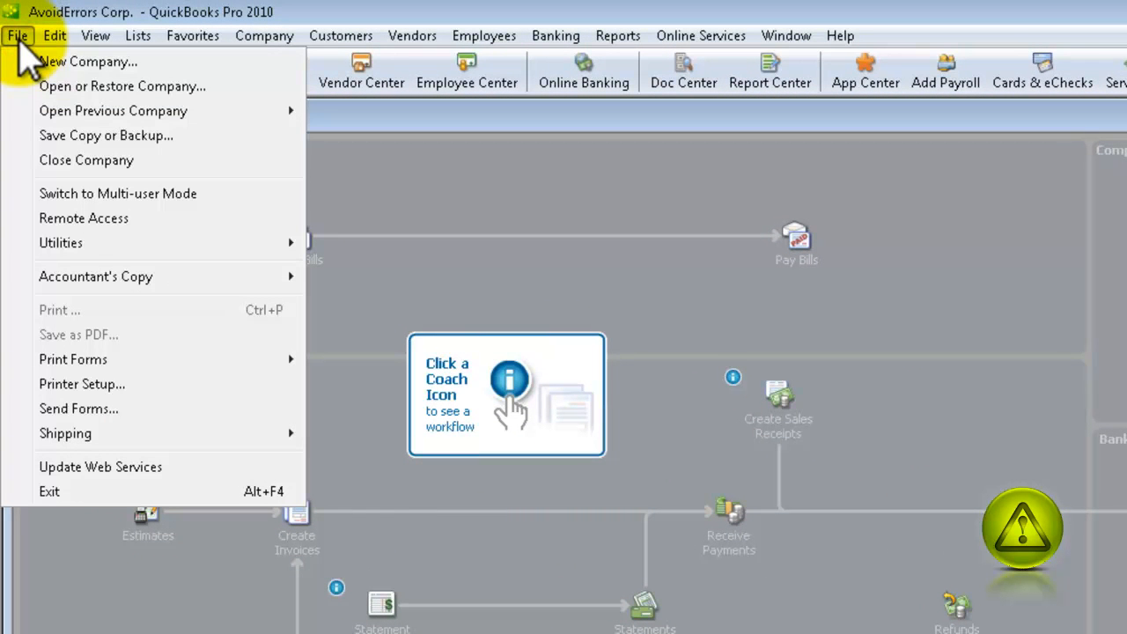
mouse_move(123, 85)
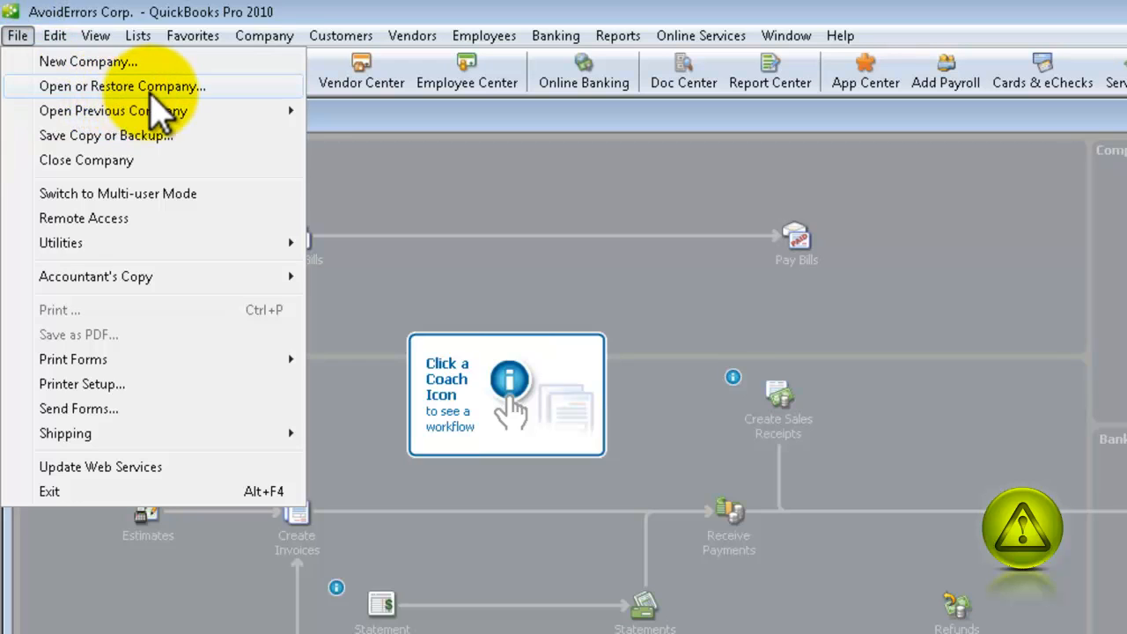
left_click(121, 84)
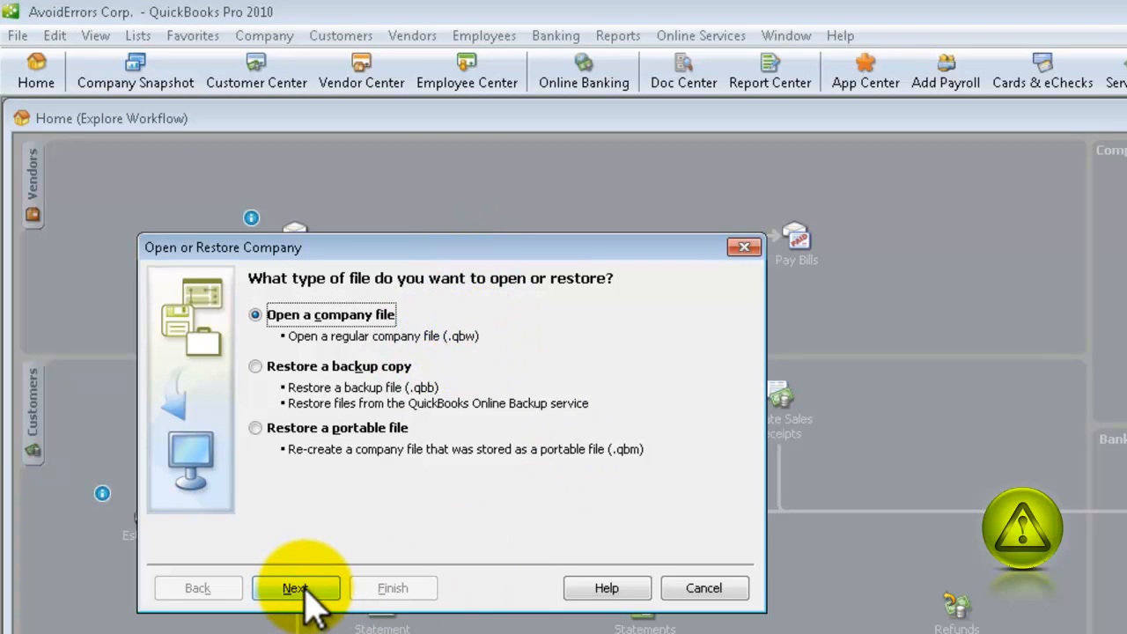
left_click(296, 588)
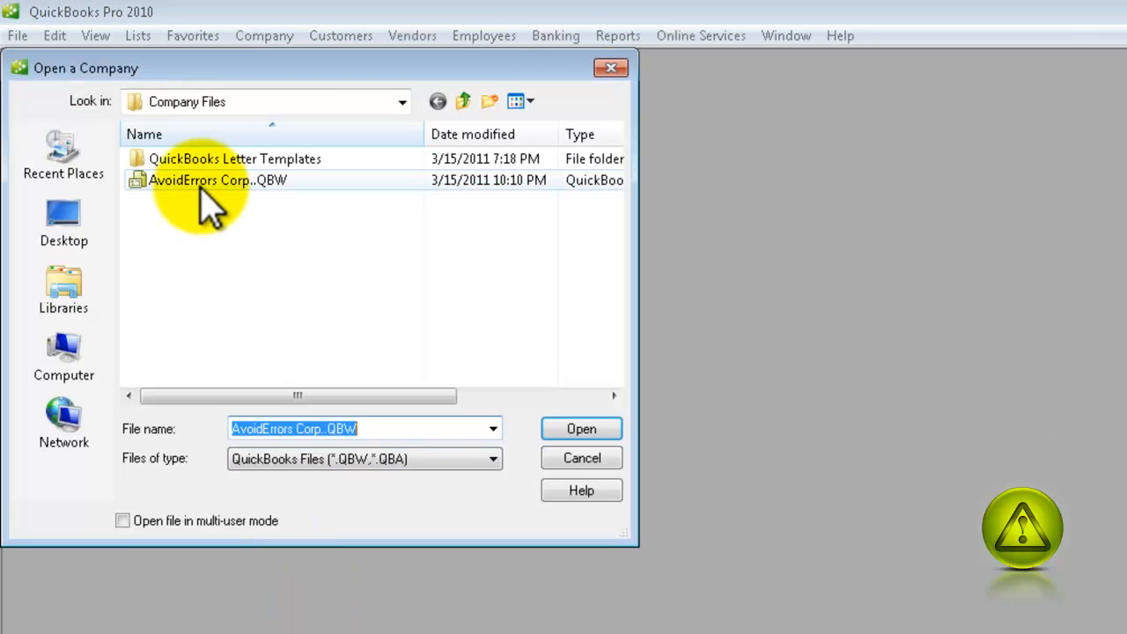
Open AvoidErrors Corp..QBW from the QB Backups 1 folder on the QB Backup 1 (F:) drive
left_click(402, 100)
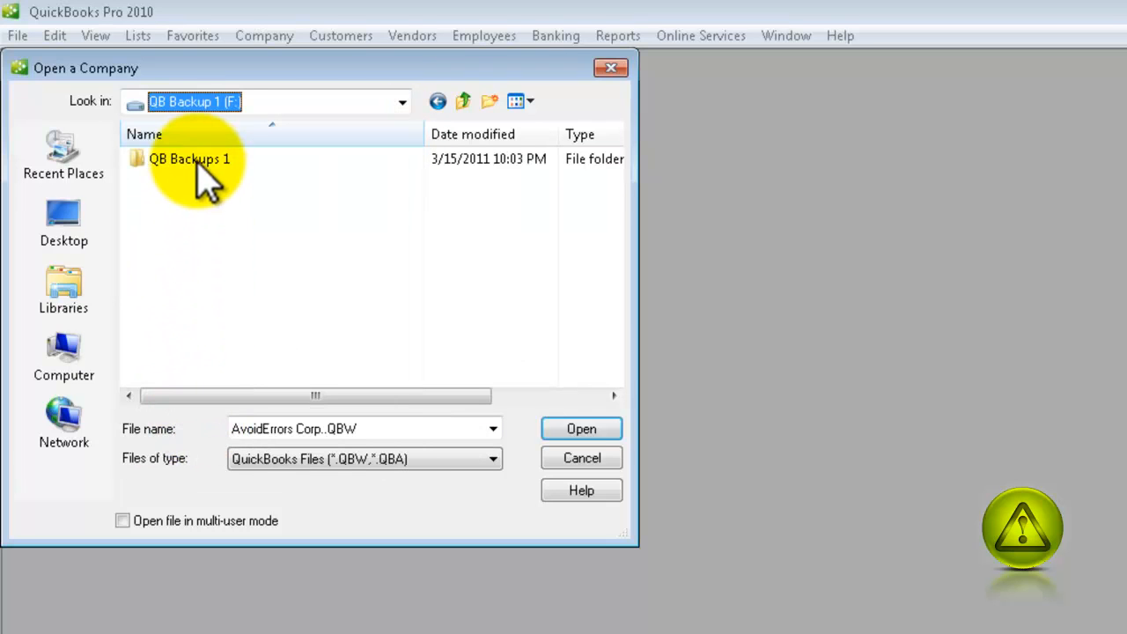
double_click(190, 159)
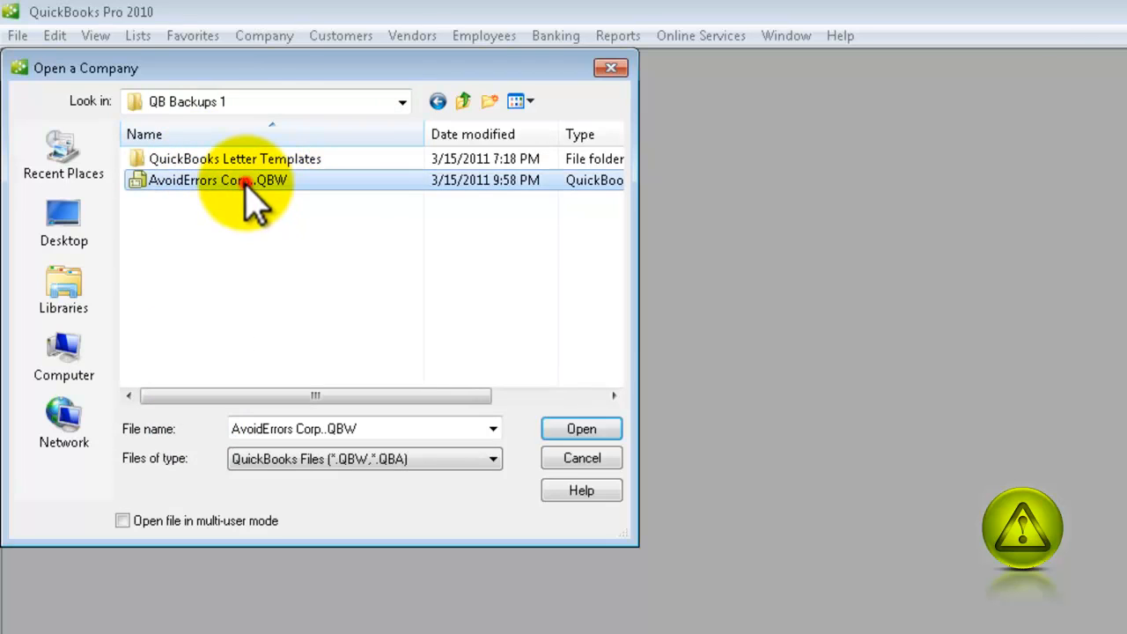
left_click(581, 428)
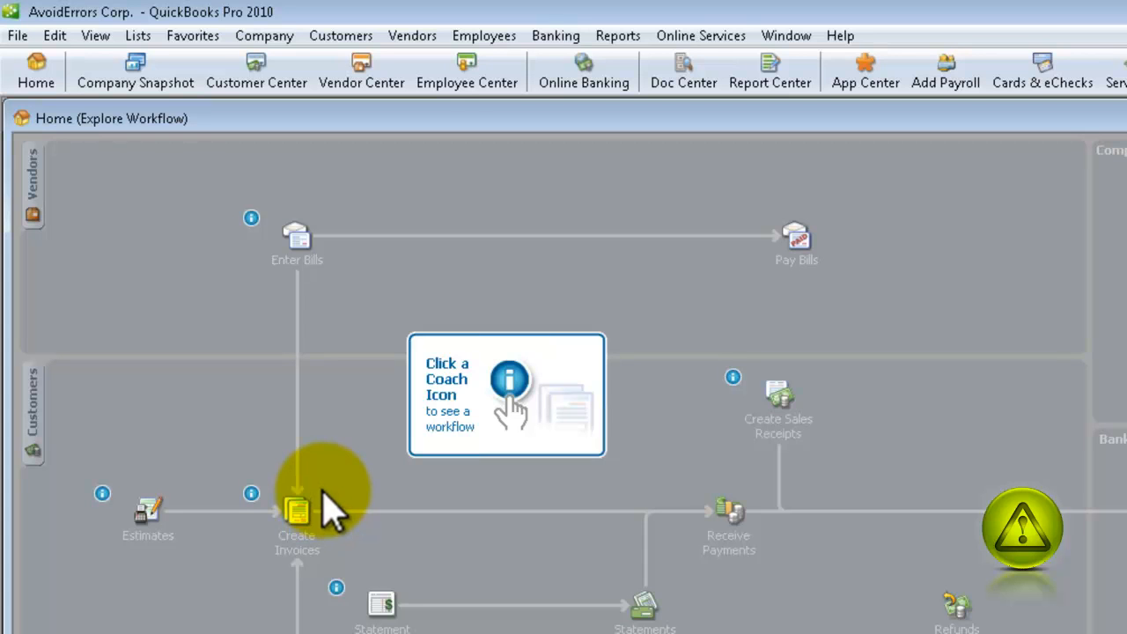
mouse_move(531, 616)
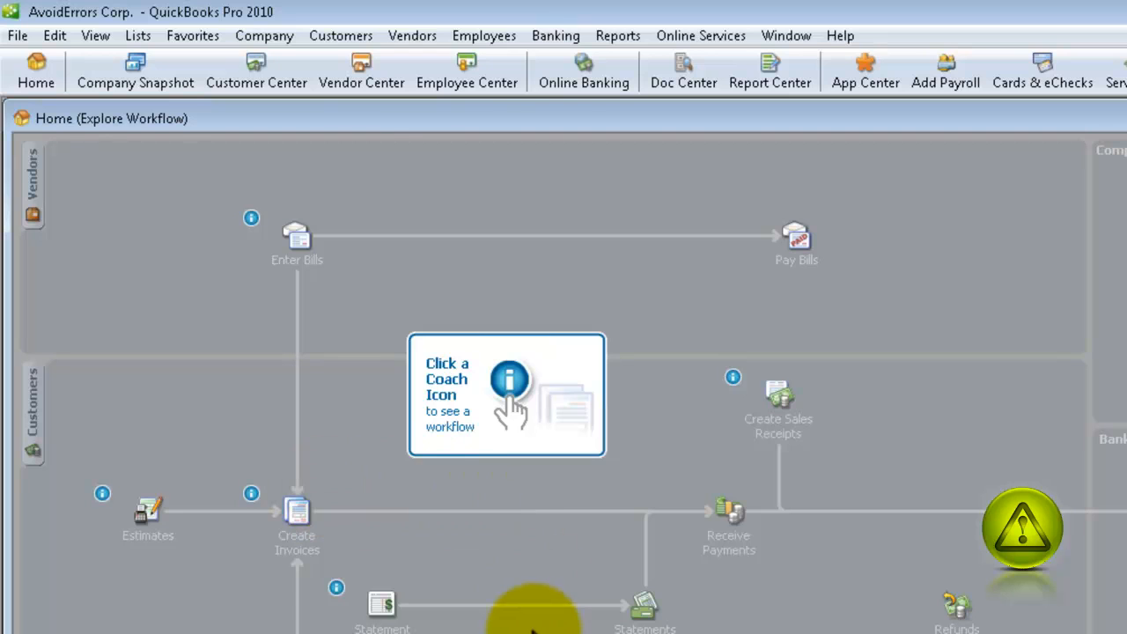